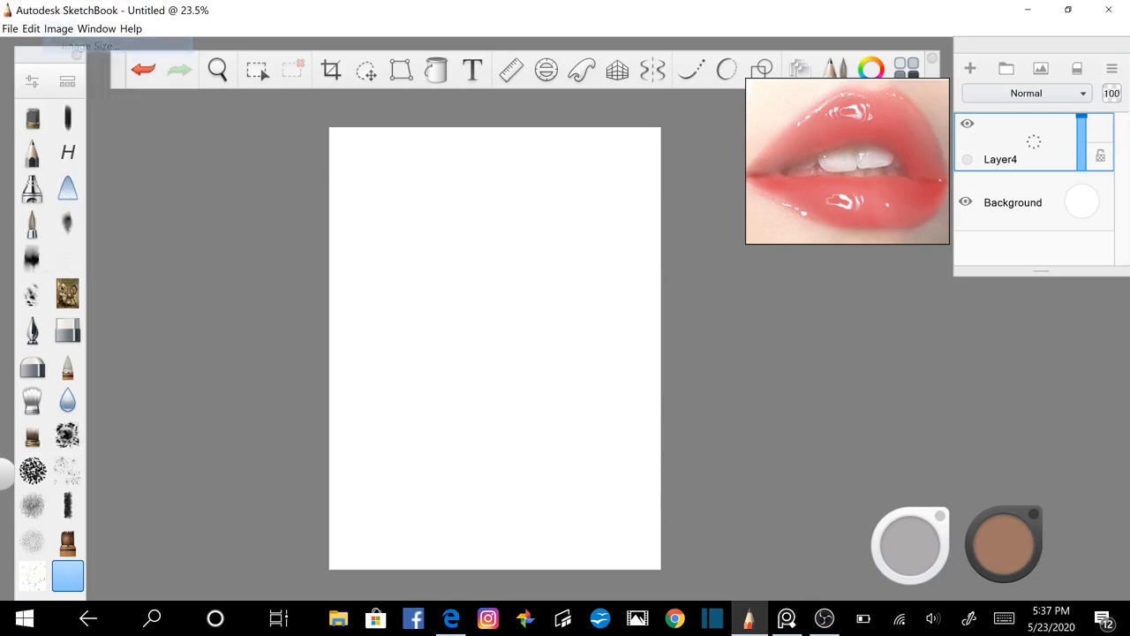
# Set resolution to 300 and both dimensions to 7 inches, giving a 2100 × 2100 pixel canvas.
pyautogui.click(56, 28)
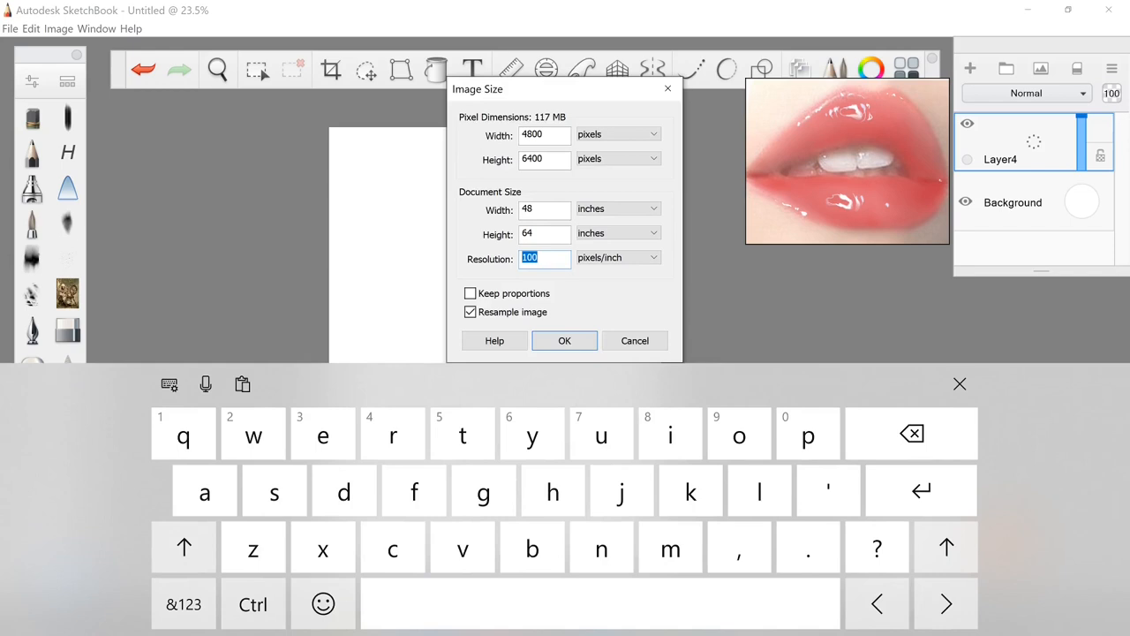
pyautogui.write('3')
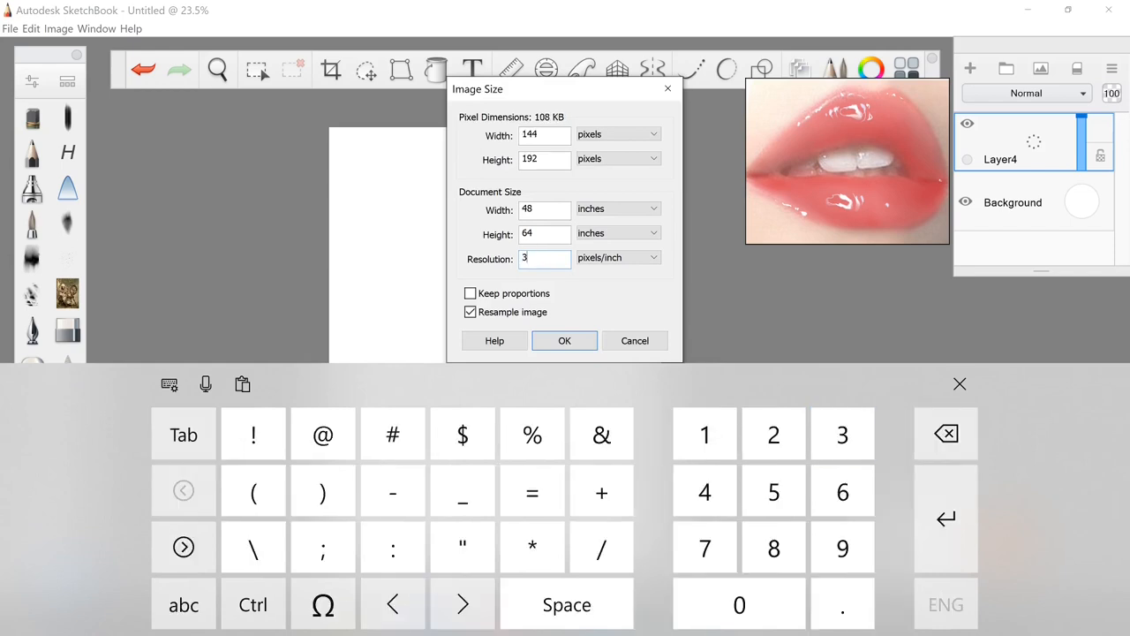
pyautogui.write('00')
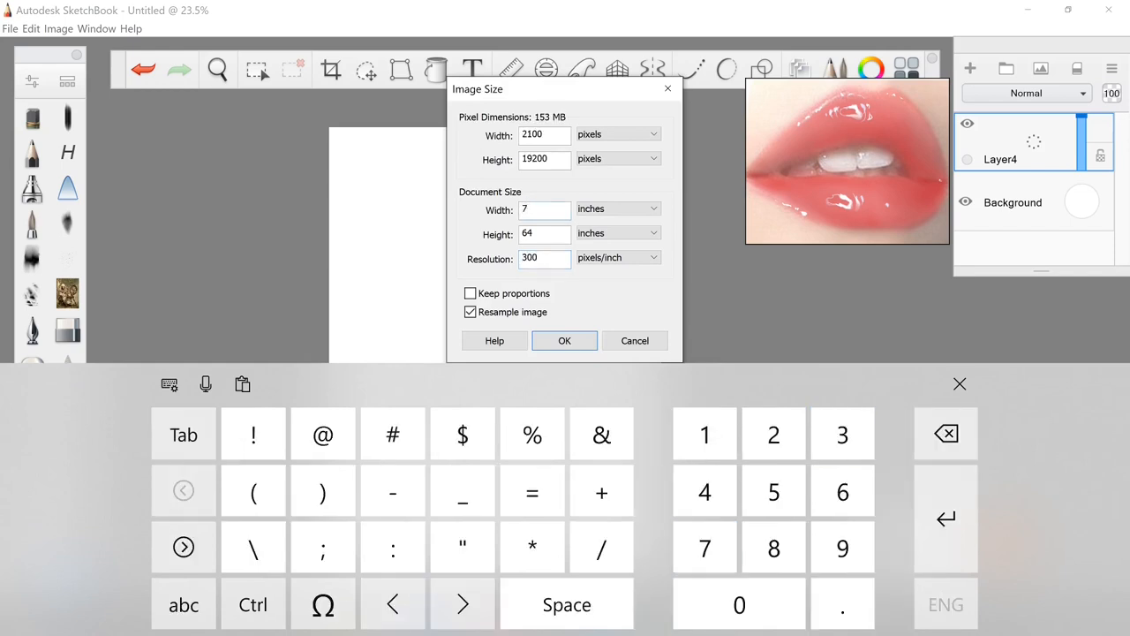
pyautogui.click(705, 548)
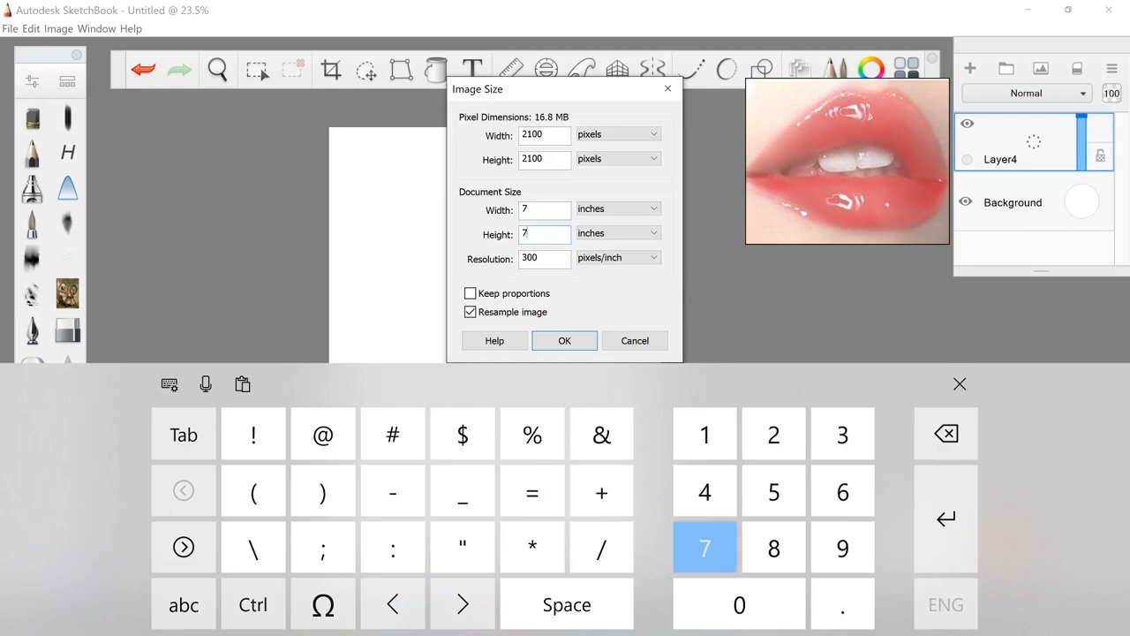
pyautogui.click(565, 340)
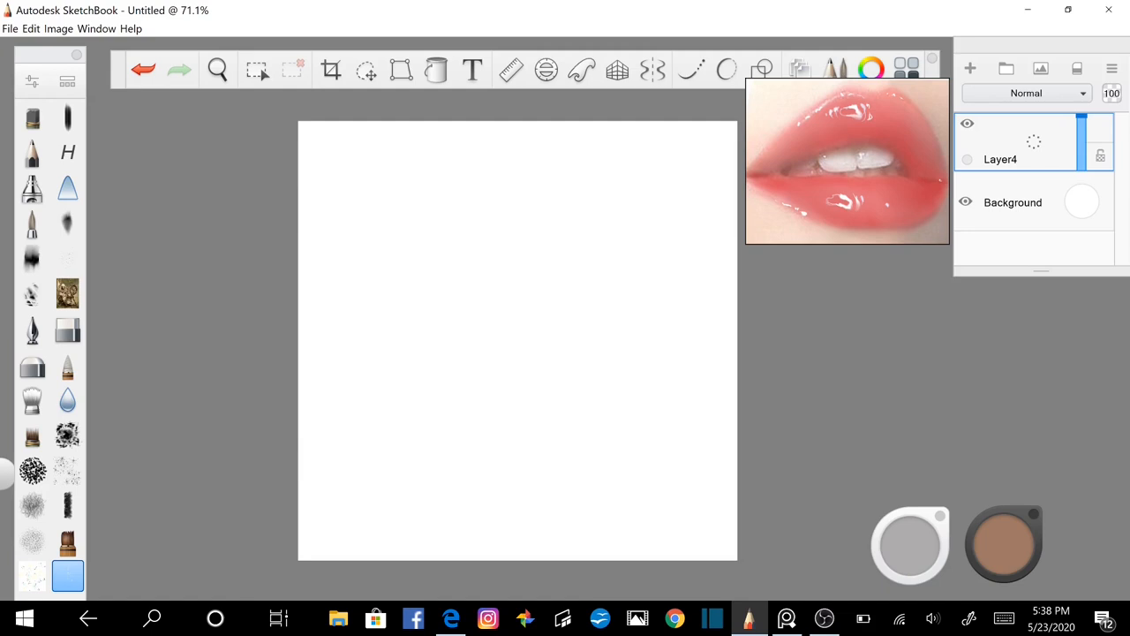
pyautogui.moveTo(32, 215)
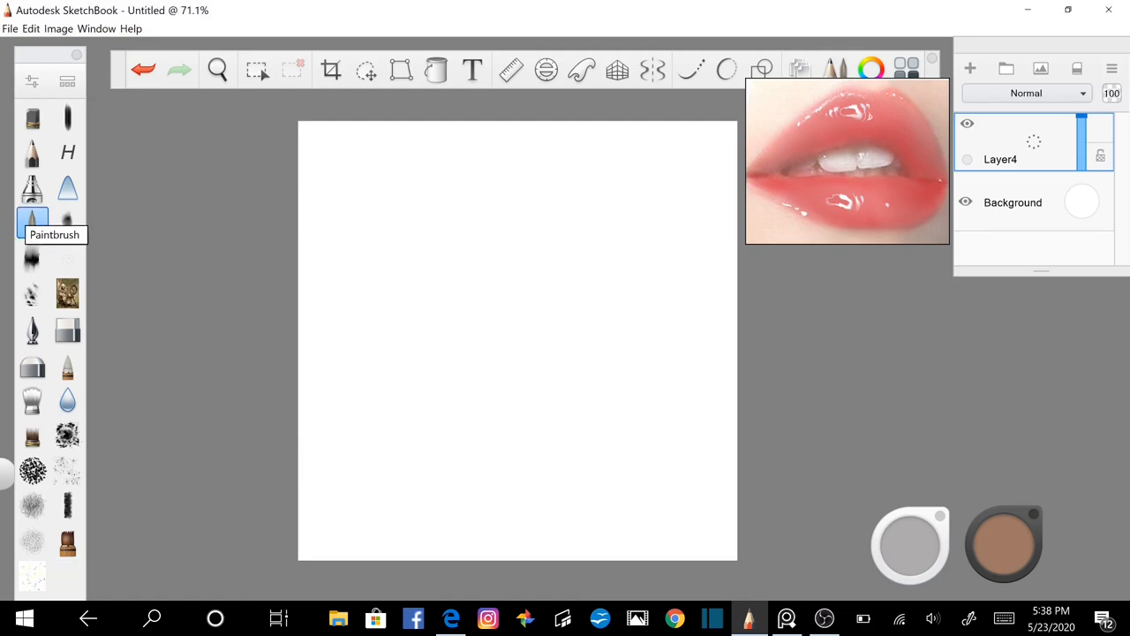
# Select the paintbrush and confirm its Nib Edge slider sits at 0 (fully soft) in Brush Properties.
pyautogui.click(1003, 544)
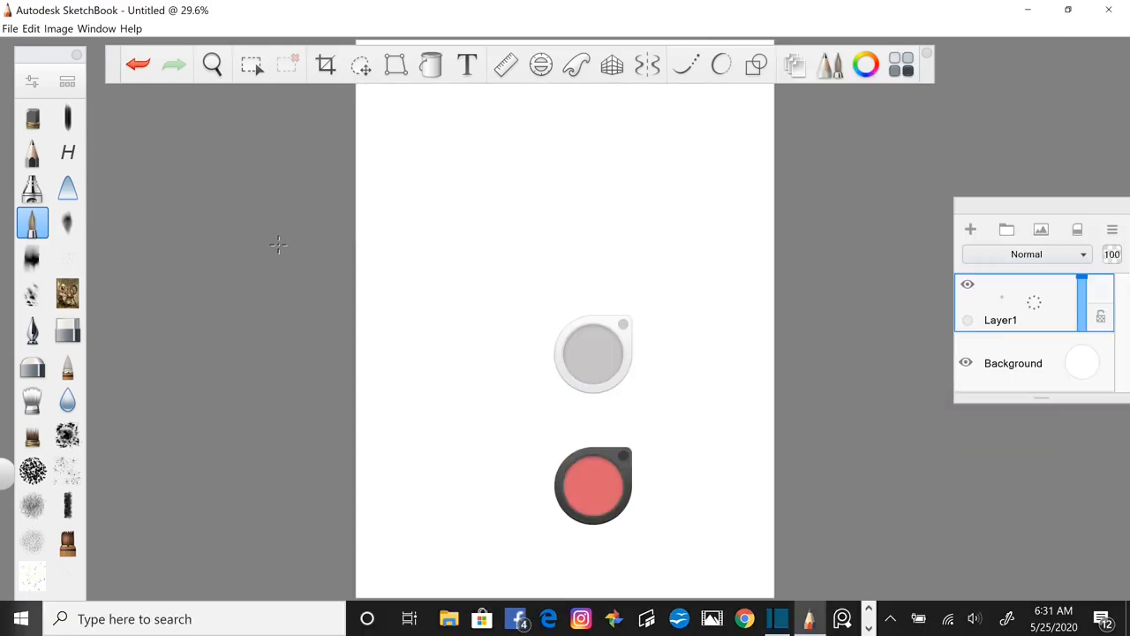
pyautogui.moveTo(31, 81)
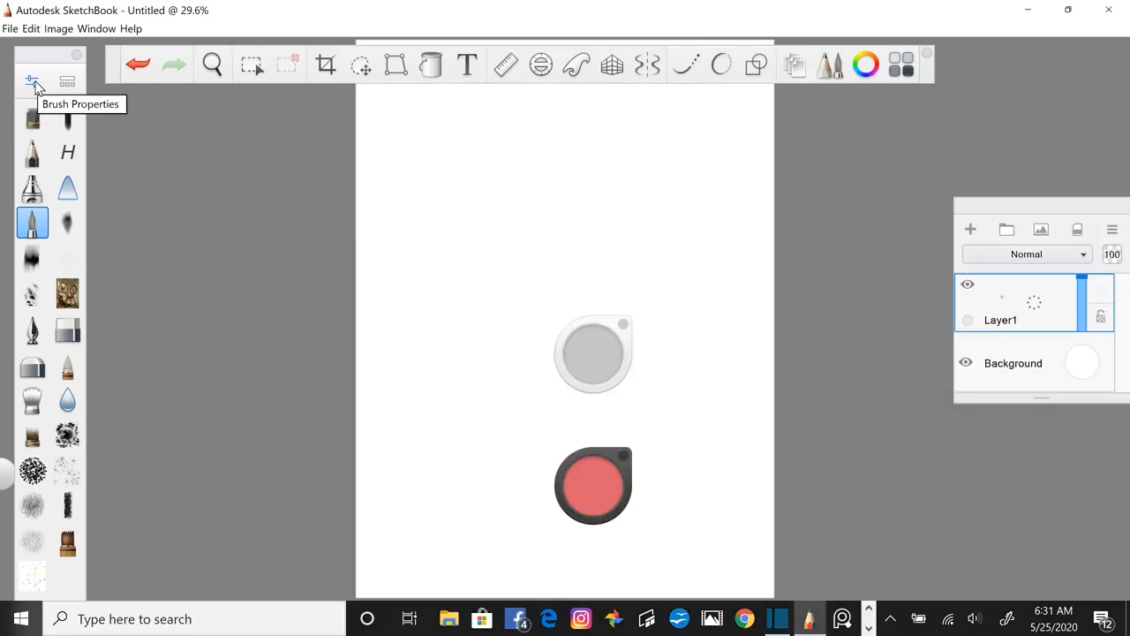
pyautogui.click(32, 80)
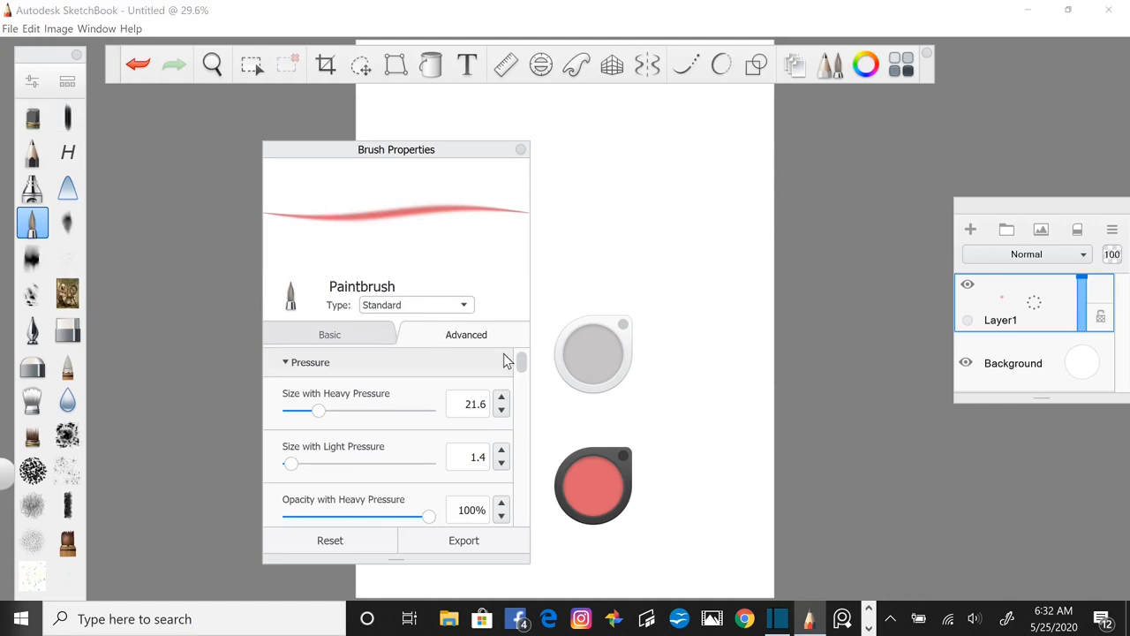
pyautogui.moveTo(474, 350)
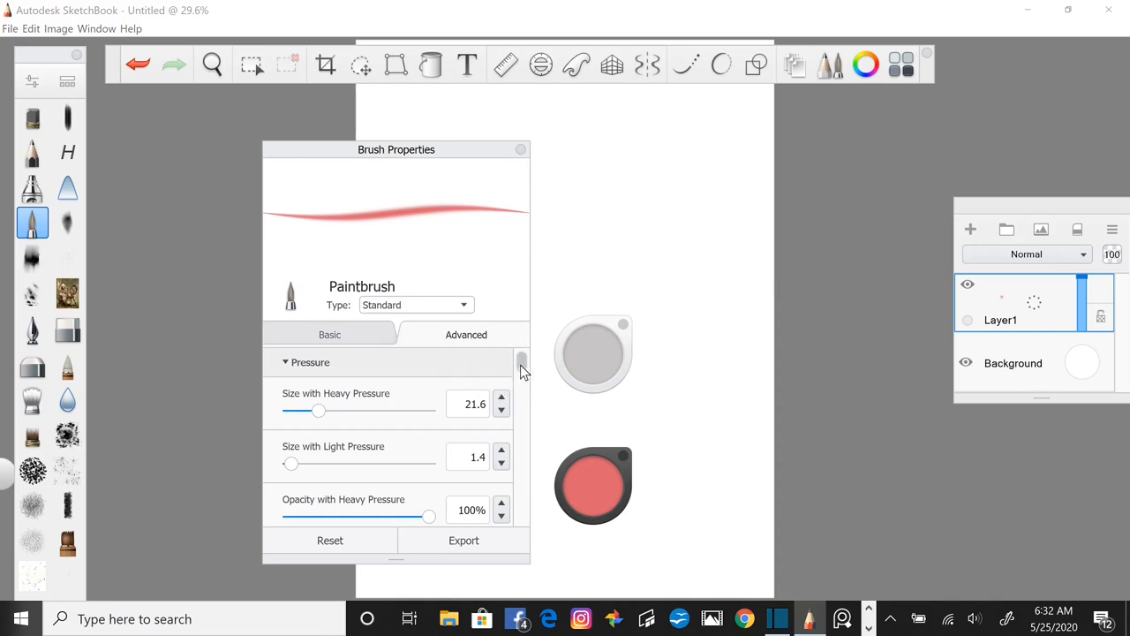
pyautogui.scroll(-3)
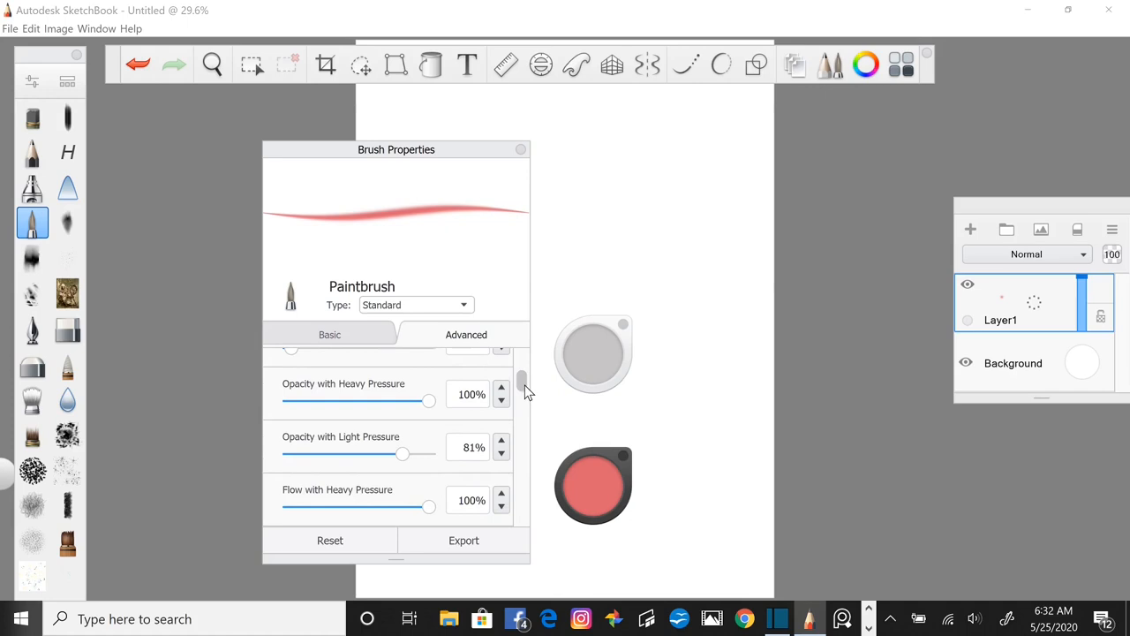
pyautogui.scroll(-3)
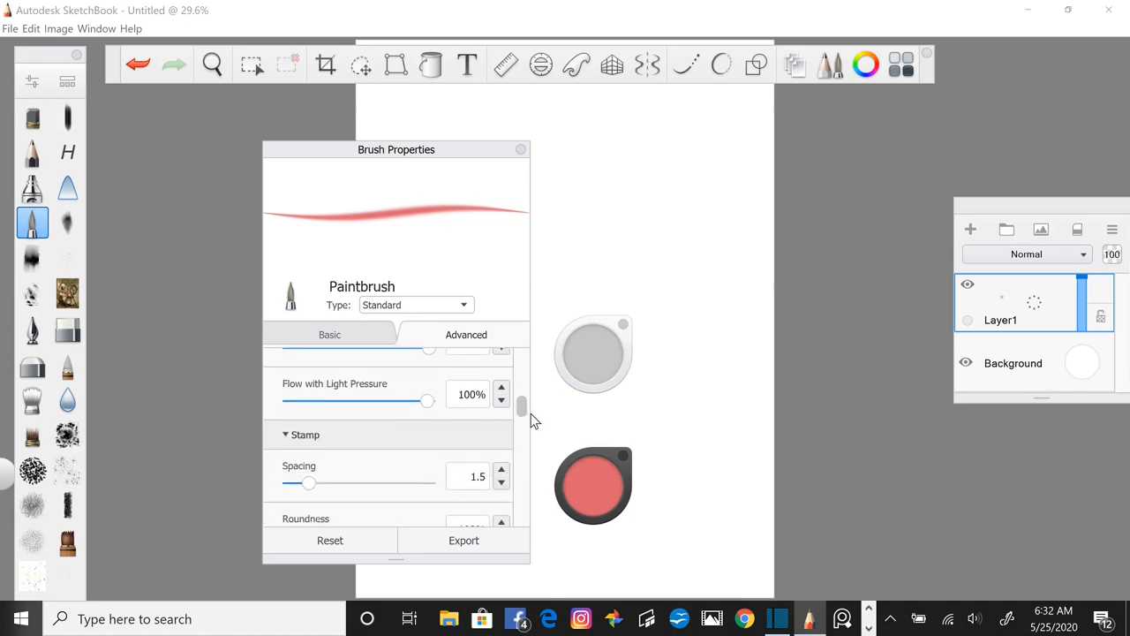
pyautogui.scroll(-3)
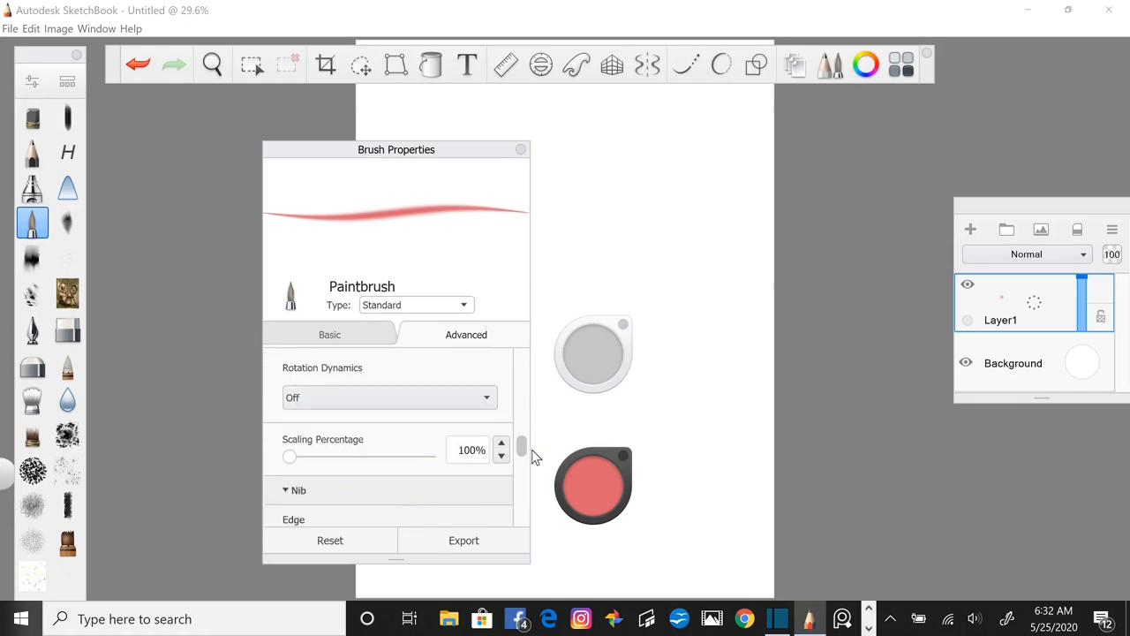
pyautogui.scroll(-3)
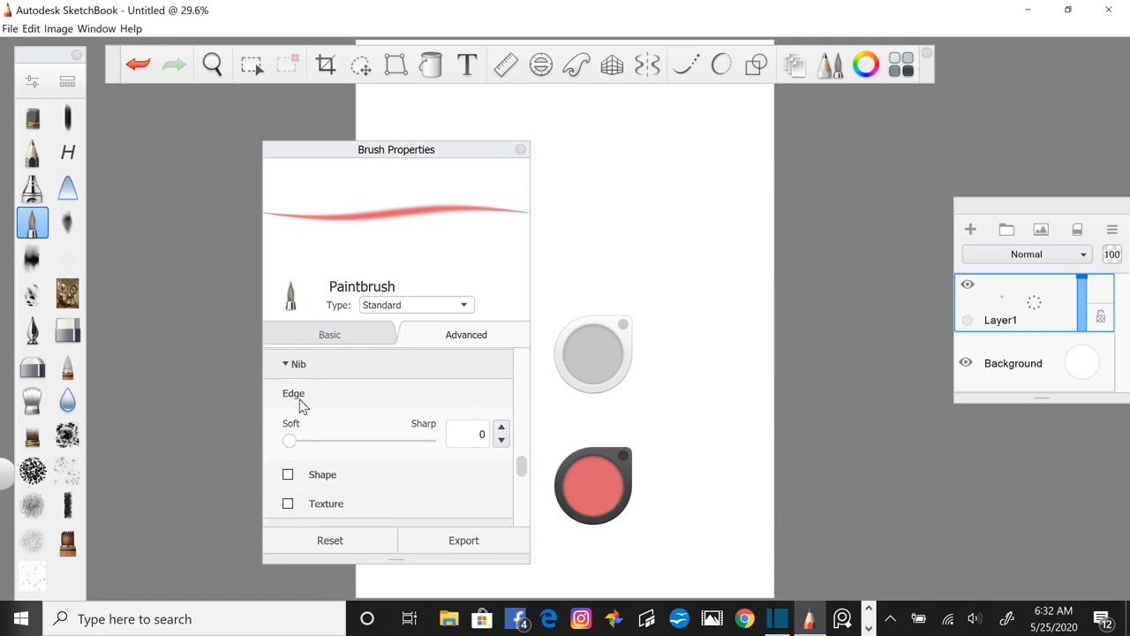
pyautogui.moveTo(290, 440); pyautogui.dragTo(427, 439)
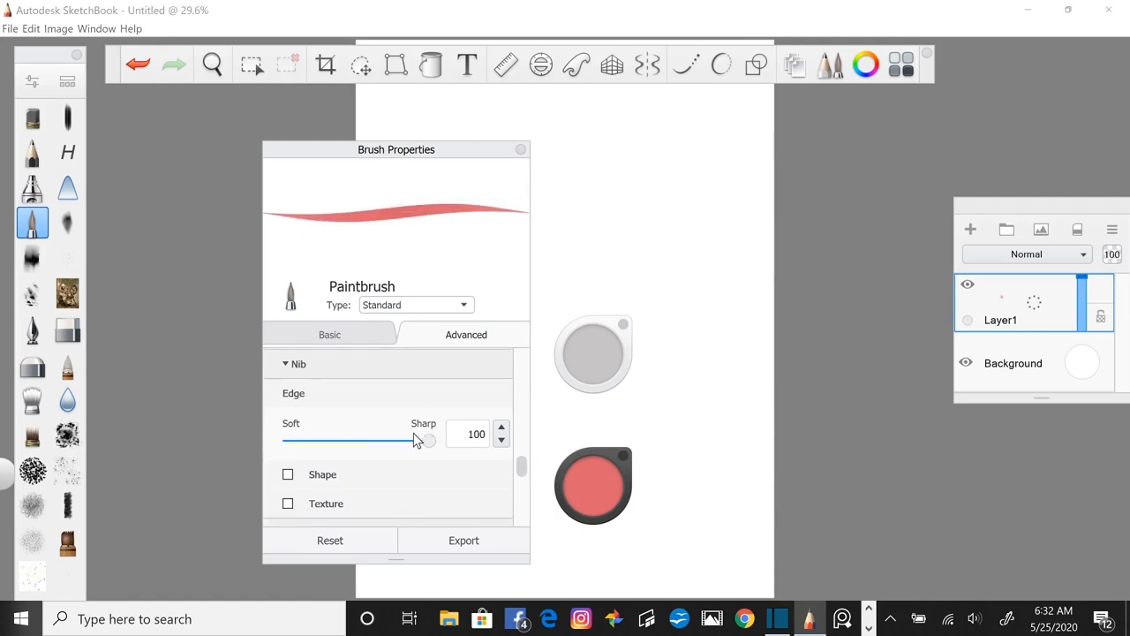
pyautogui.moveTo(427, 441); pyautogui.dragTo(290, 442)
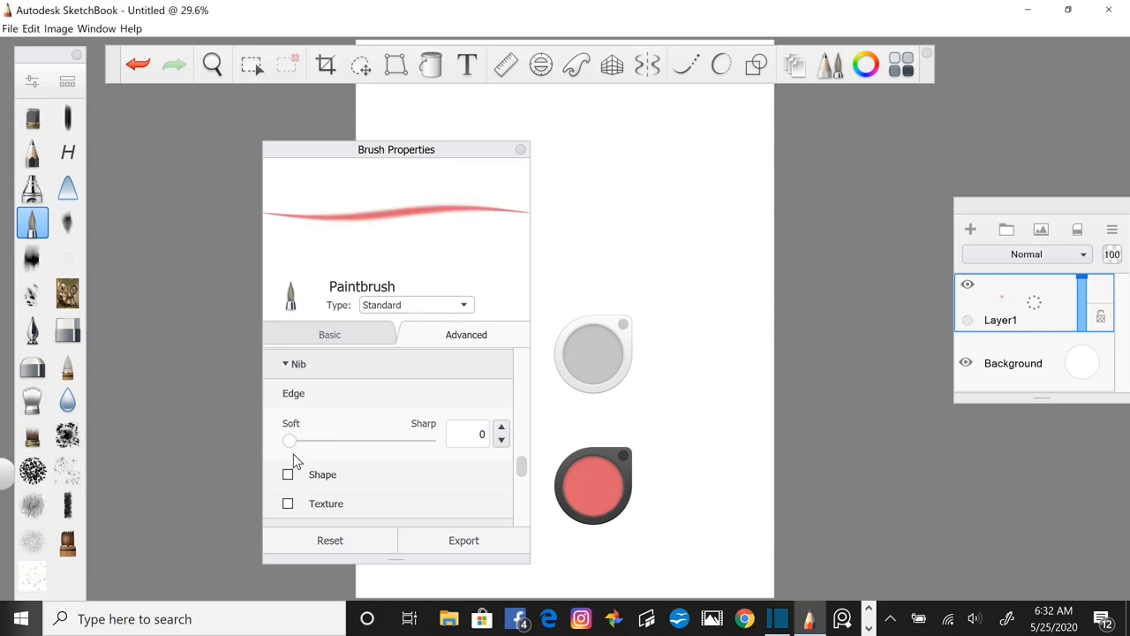
pyautogui.moveTo(368, 397)
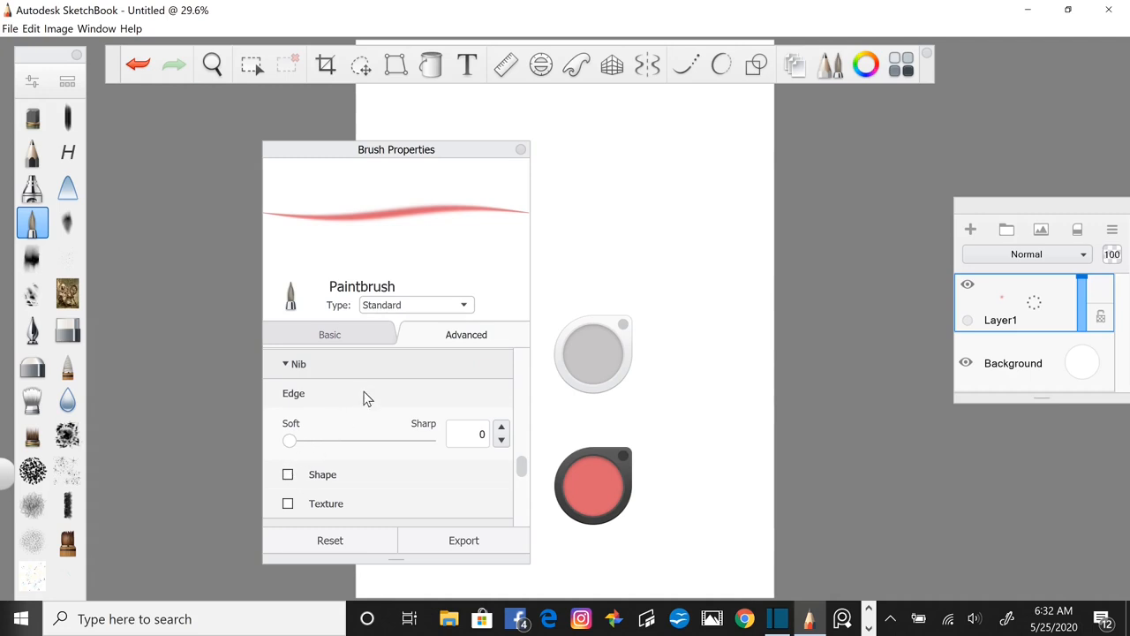
pyautogui.moveTo(498, 212)
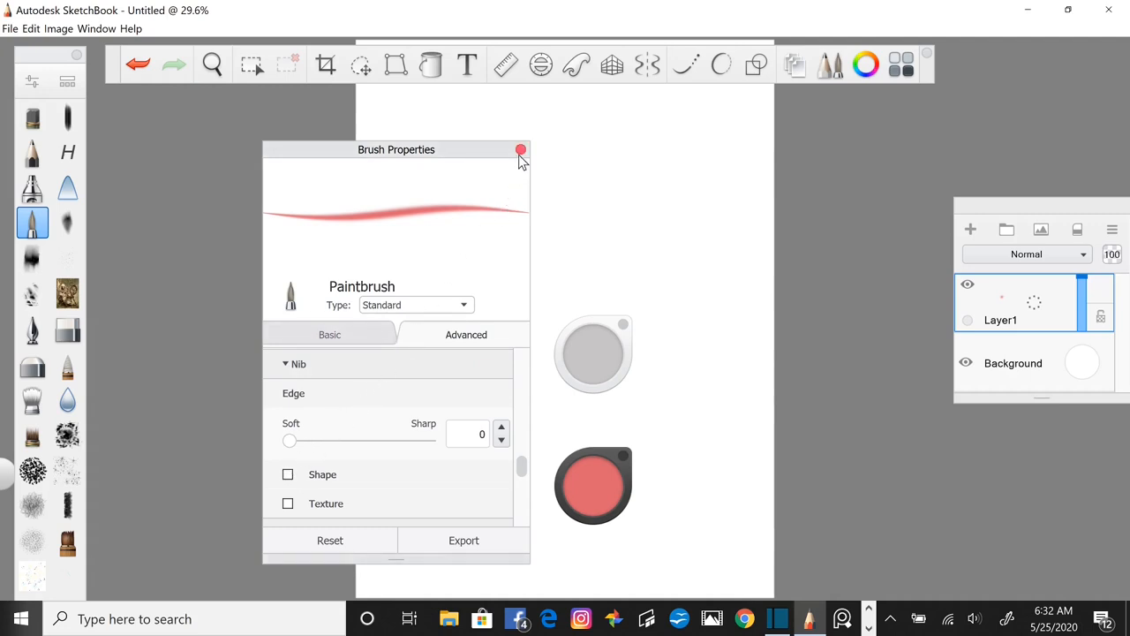
pyautogui.click(519, 149)
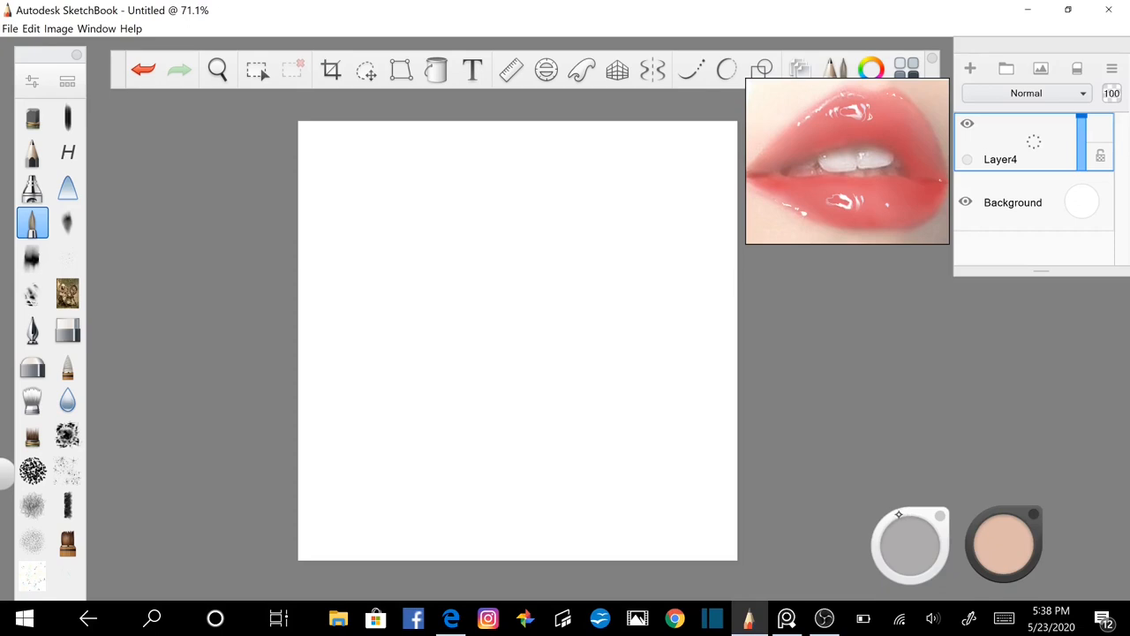
# Raise brush opacity to 100% and pick a light peach skin tone from the colour puck.
pyautogui.moveTo(910, 544); pyautogui.dragTo(803, 357)
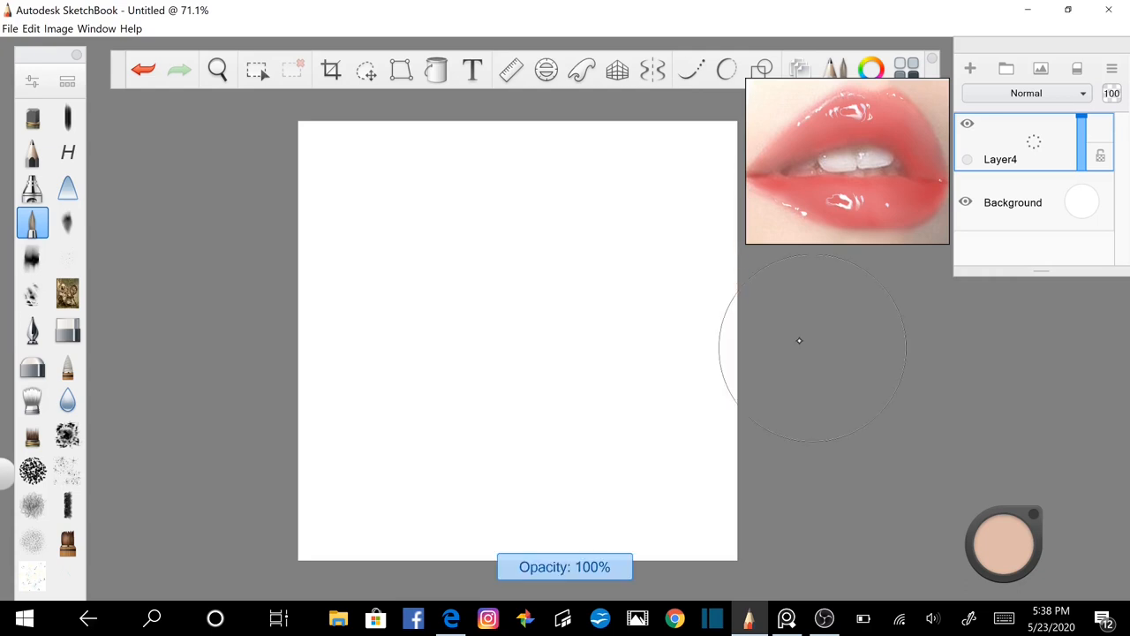
pyautogui.click(1003, 544)
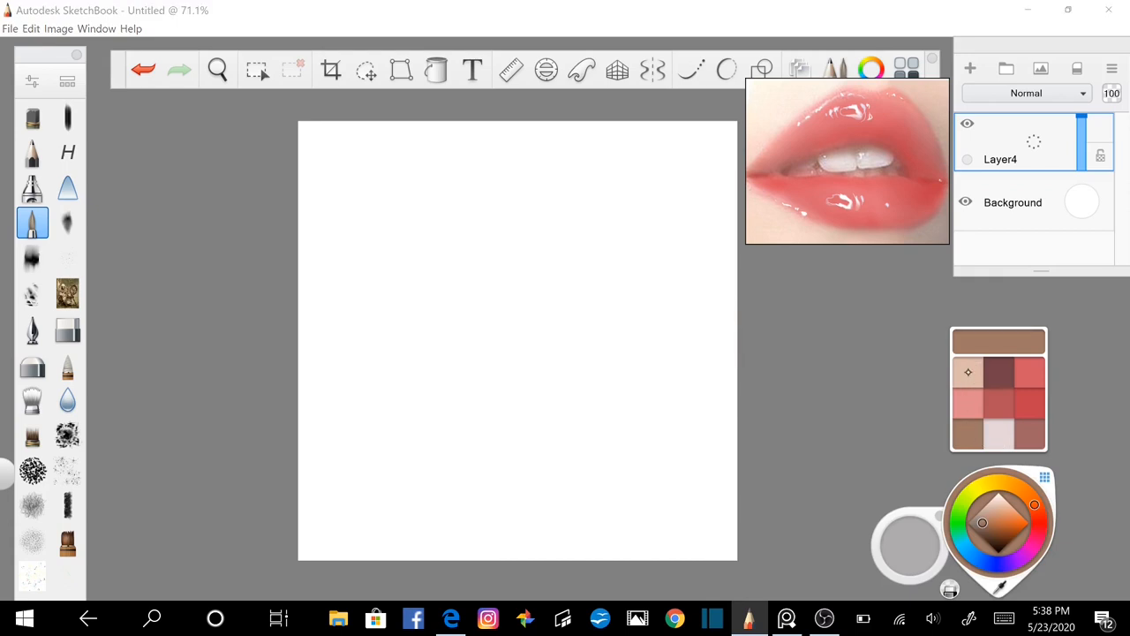
pyautogui.click(997, 505)
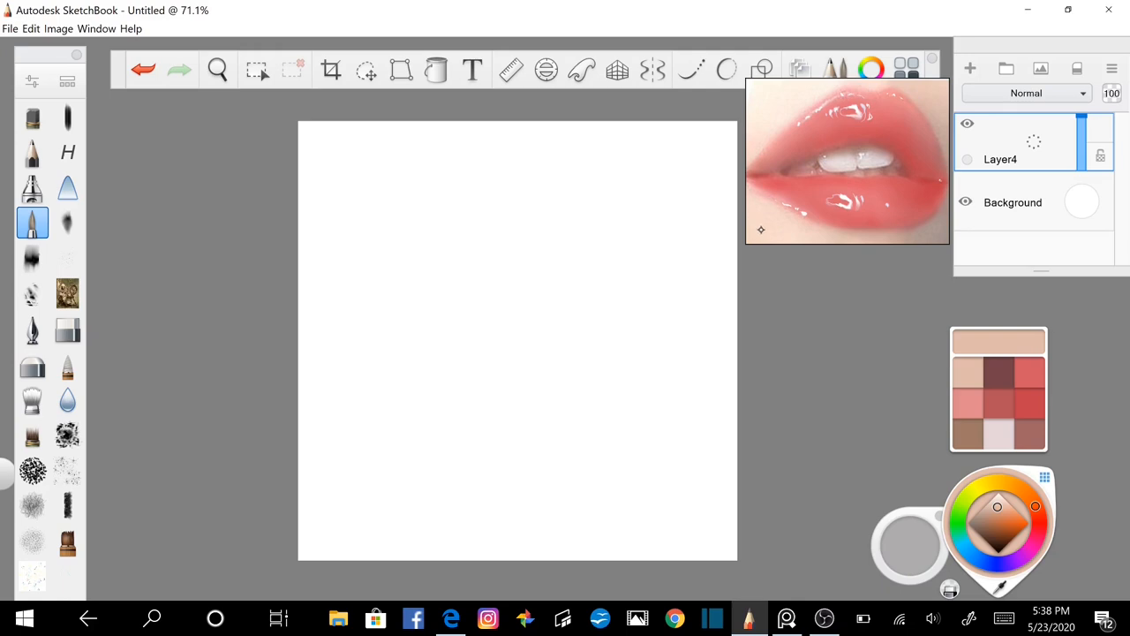
pyautogui.moveTo(784, 236)
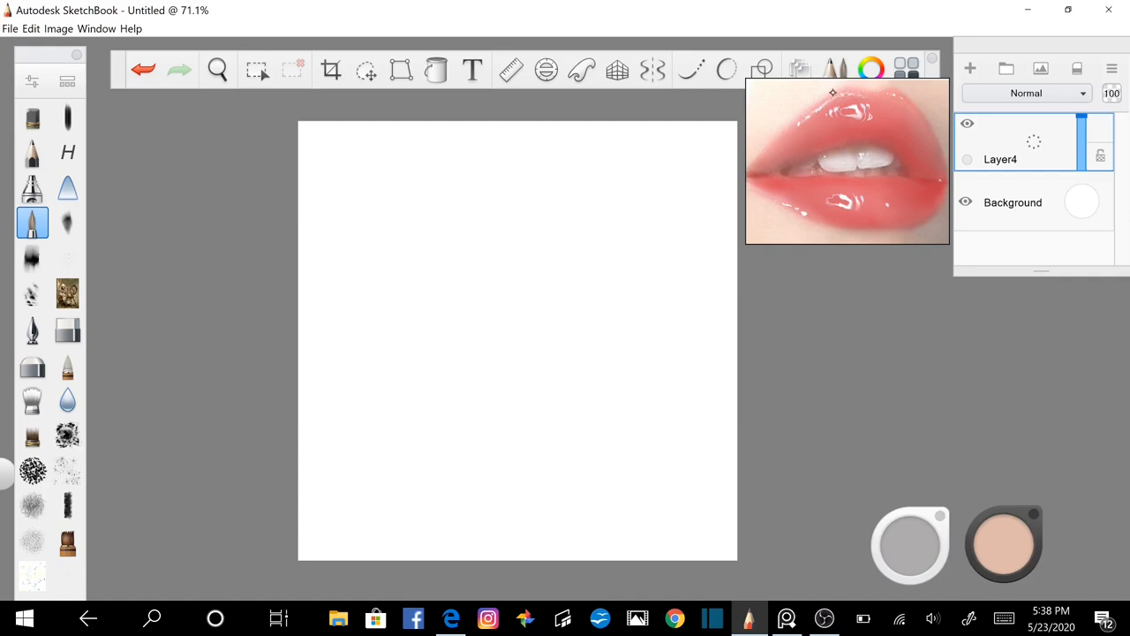
pyautogui.moveTo(808, 99)
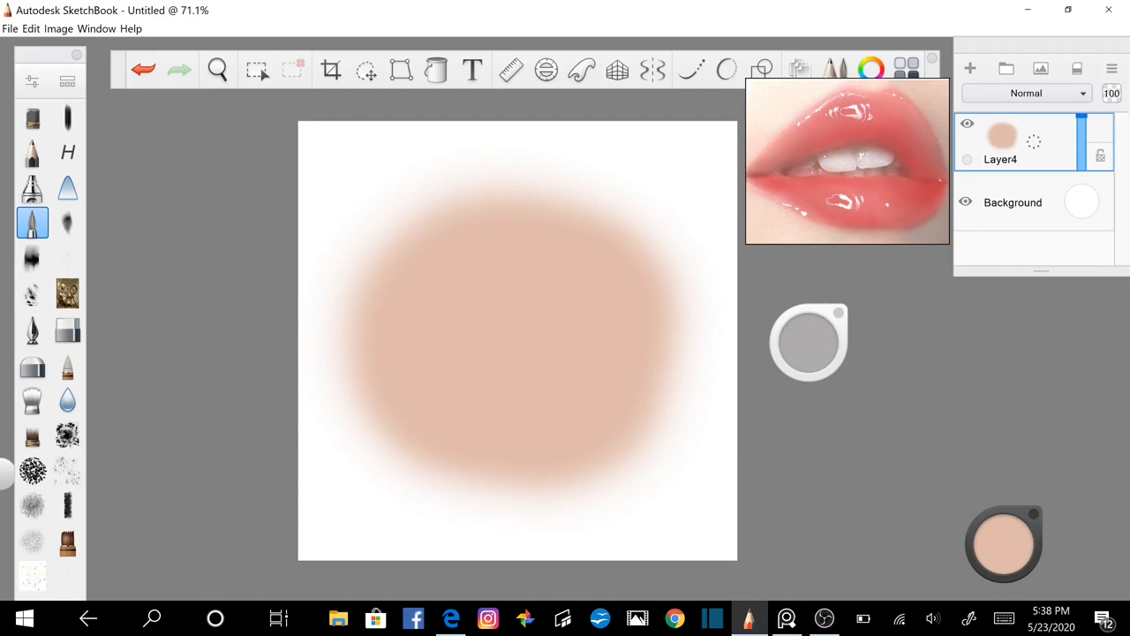
# Add an empty layer above the peach skin-tone blur.
pyautogui.click(970, 67)
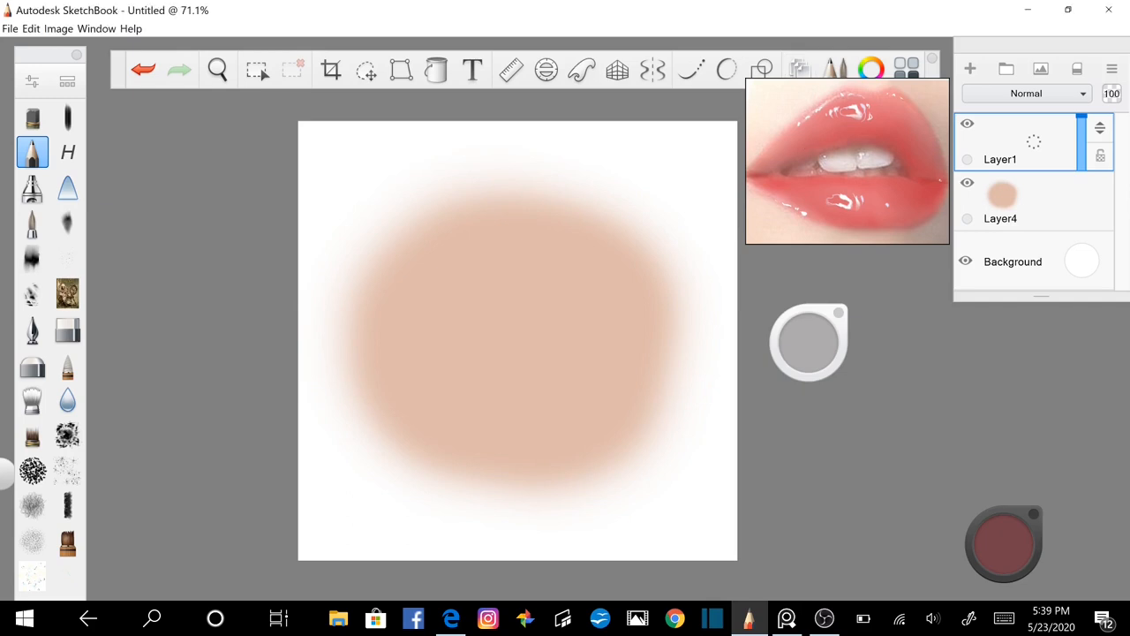
# Draw a guide line and overlapping construction ovals blocking in the lip shapes.
pyautogui.moveTo(537, 265); pyautogui.dragTo(558, 386)
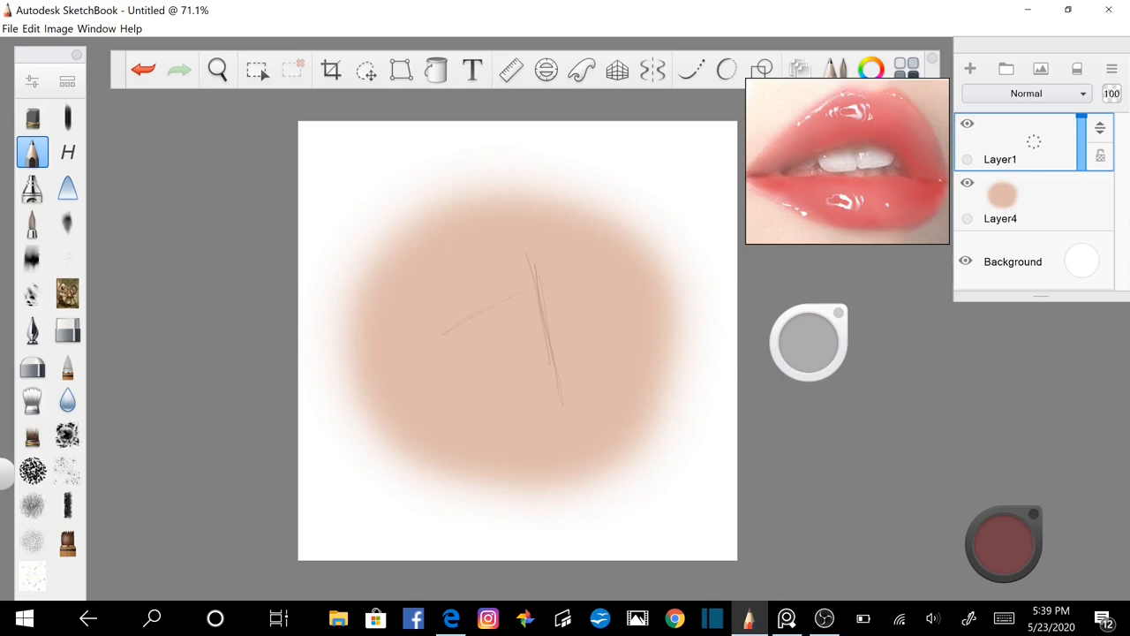
pyautogui.moveTo(583, 300); pyautogui.dragTo(556, 353)
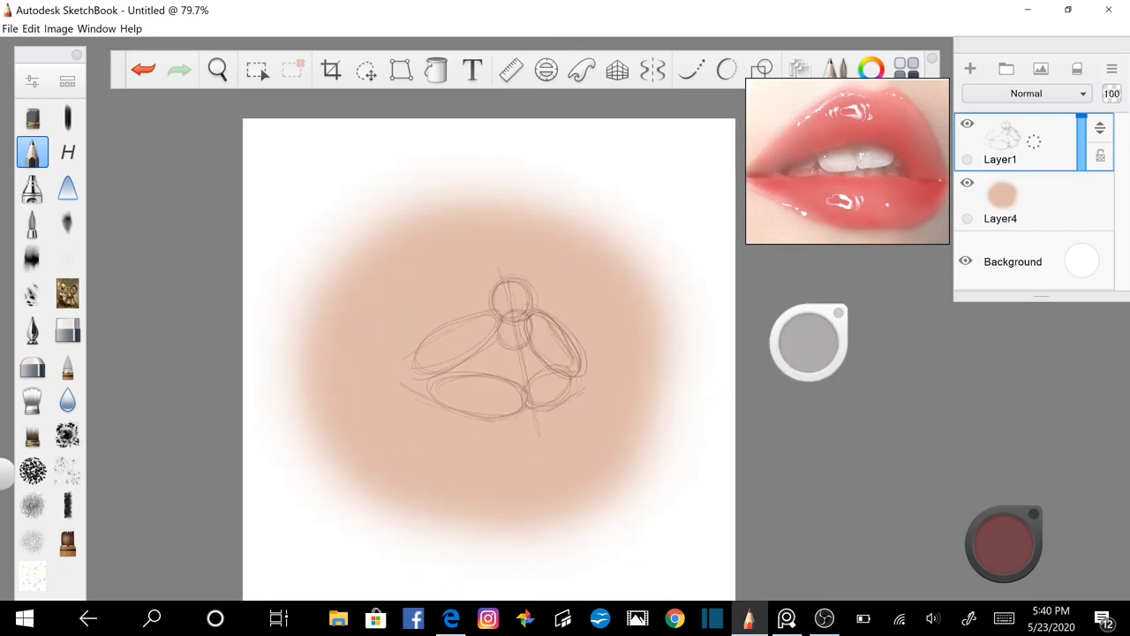
# Trace the upper and lower lip contours using the French curve and ellipse guides.
pyautogui.click(726, 71)
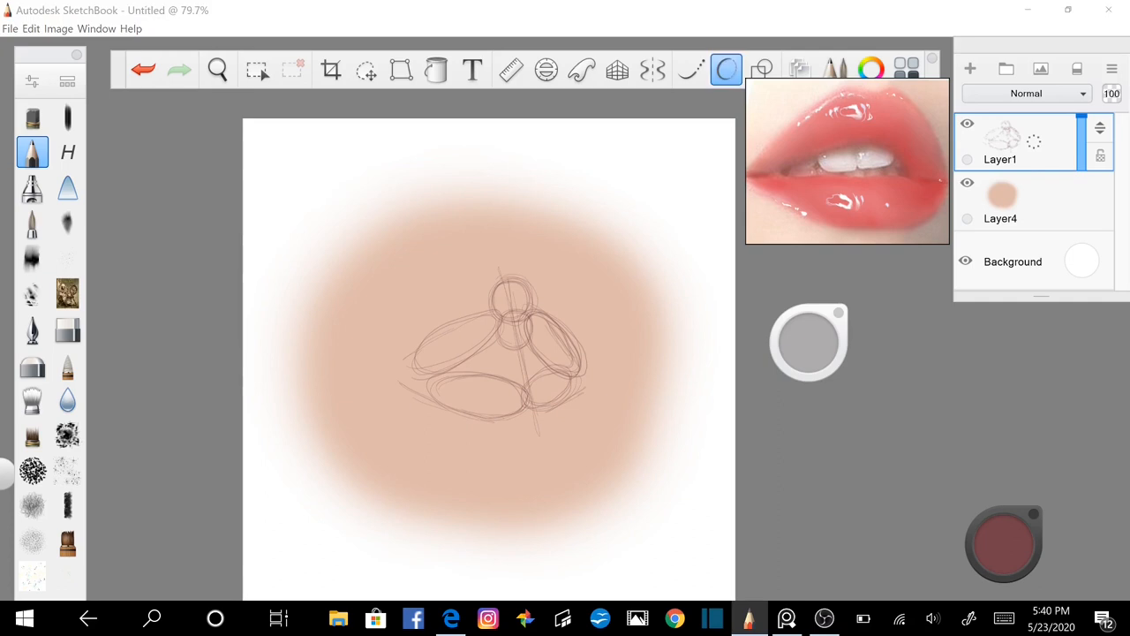
pyautogui.click(692, 71)
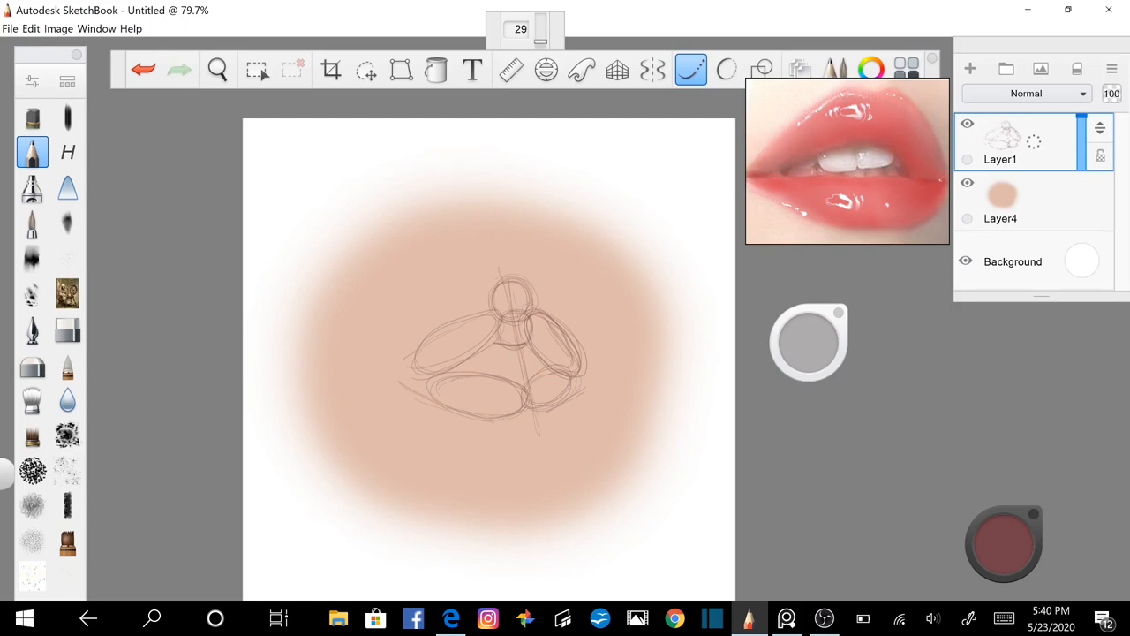
pyautogui.click(728, 71)
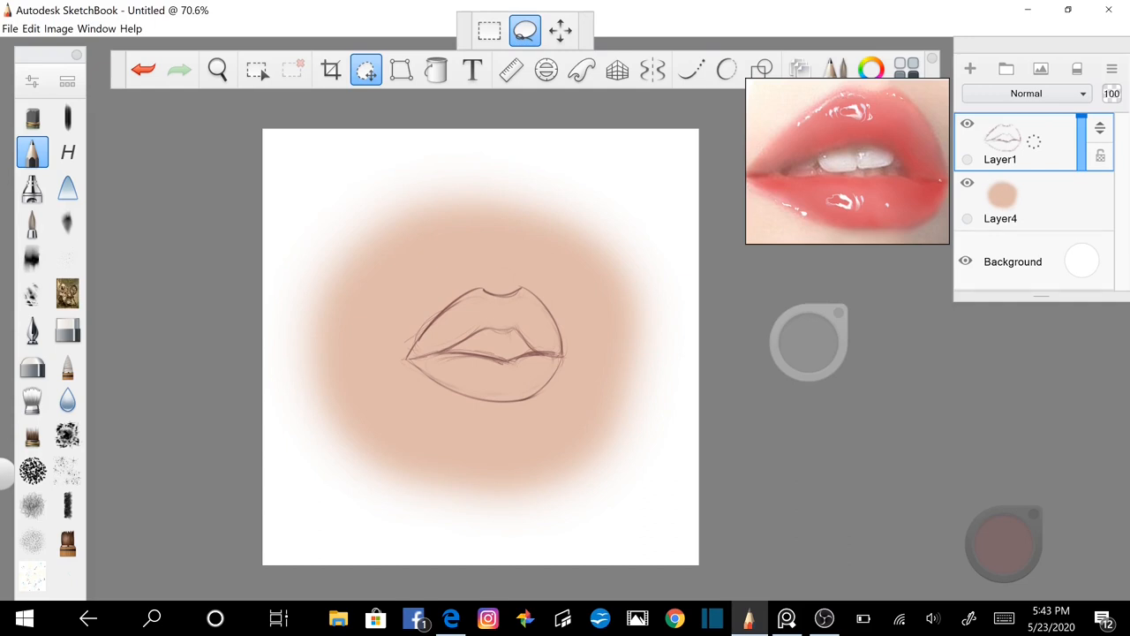
# Lasso-adjust the lip outline and draw a row of teeth between the parted lips.
pyautogui.click(562, 32)
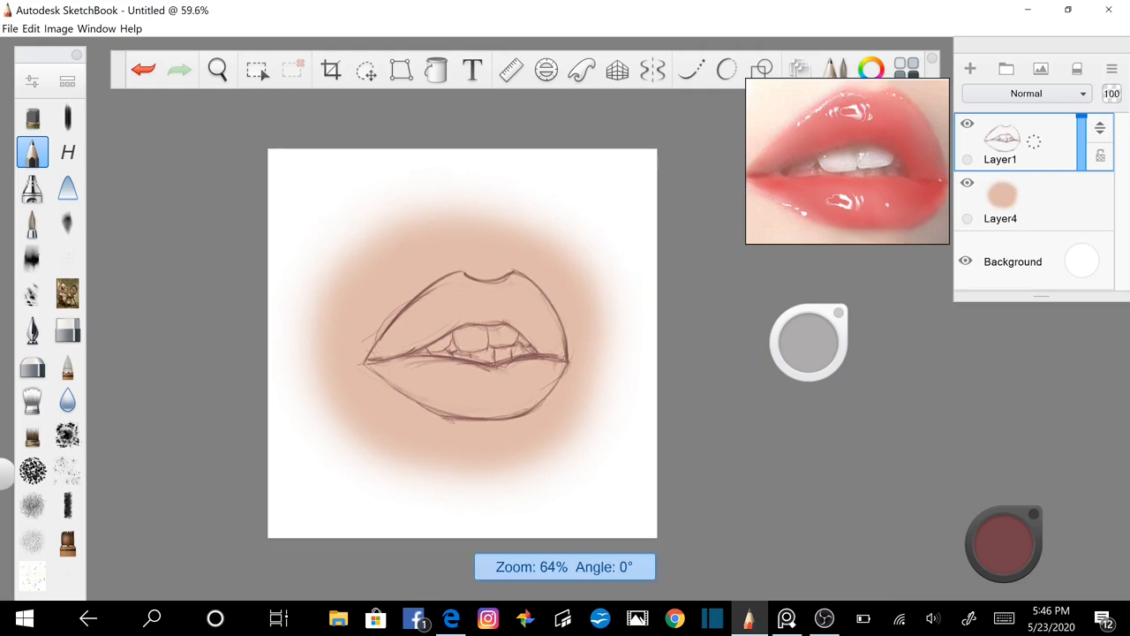
pyautogui.scroll(-3)
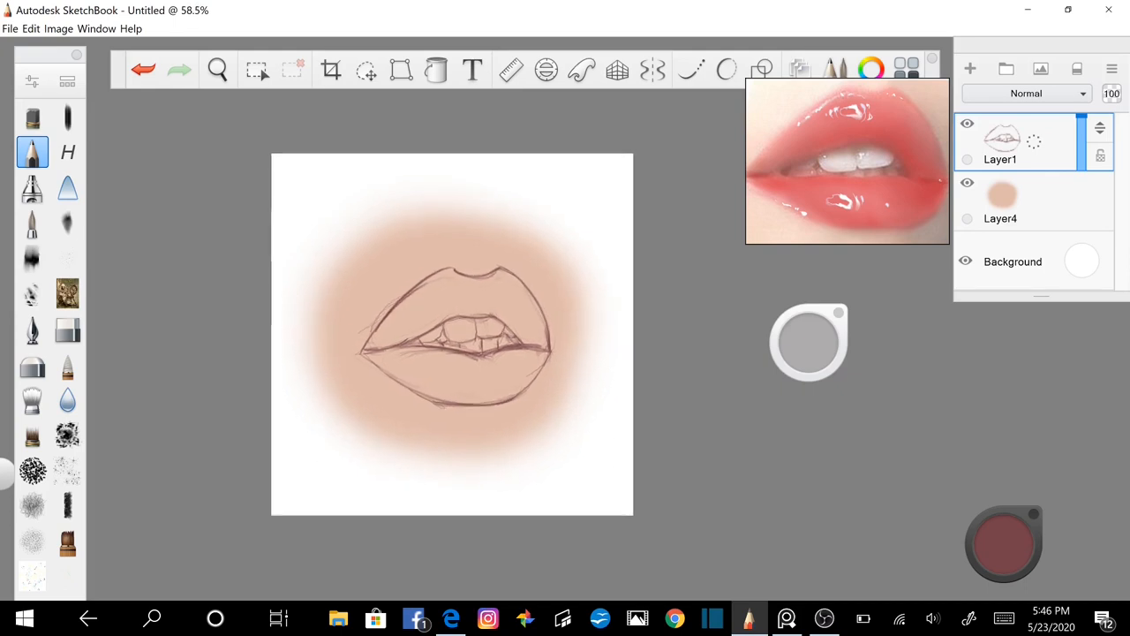
# Create a layer above the skin blur and paint both lips flat coral red on it.
pyautogui.click(1016, 201)
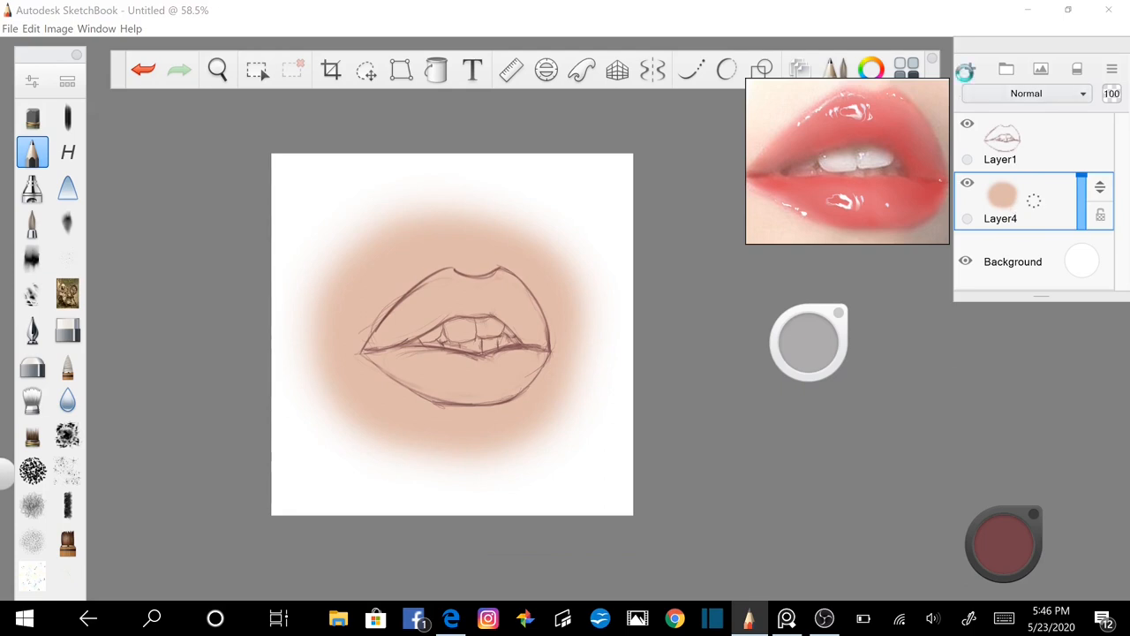
pyautogui.click(970, 69)
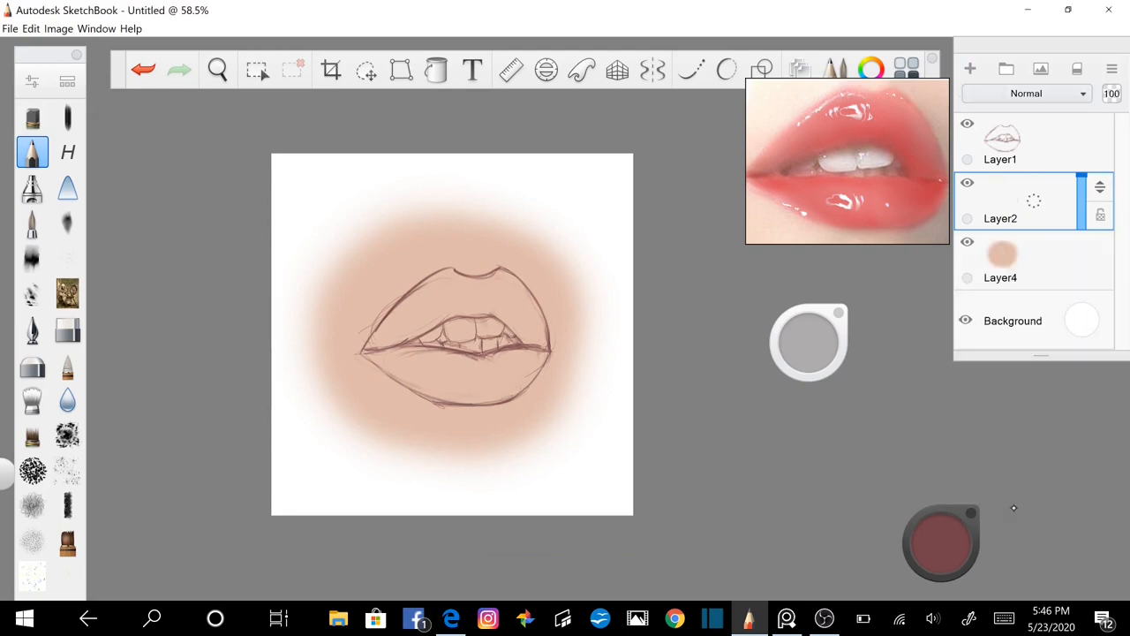
pyautogui.click(940, 542)
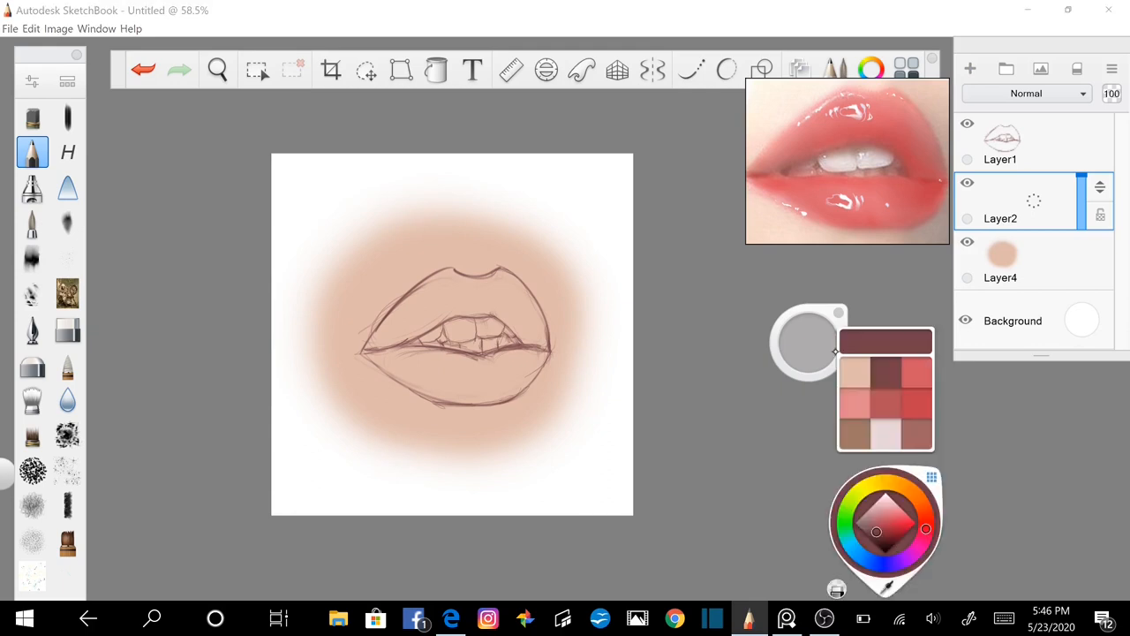
pyautogui.click(919, 378)
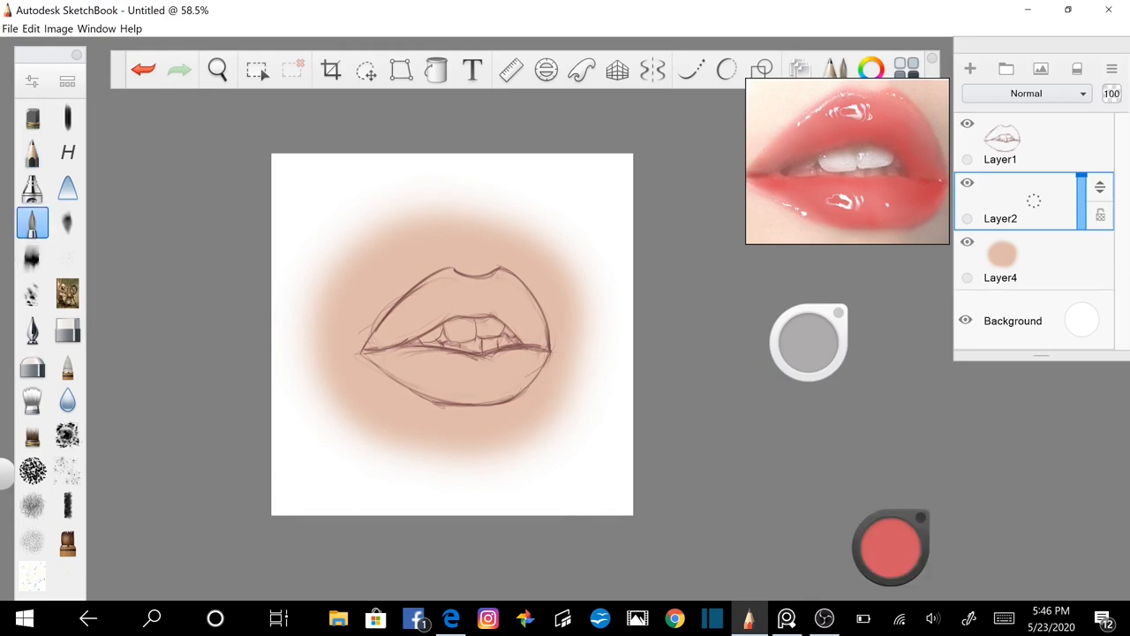
pyautogui.moveTo(442, 318); pyautogui.dragTo(459, 354)
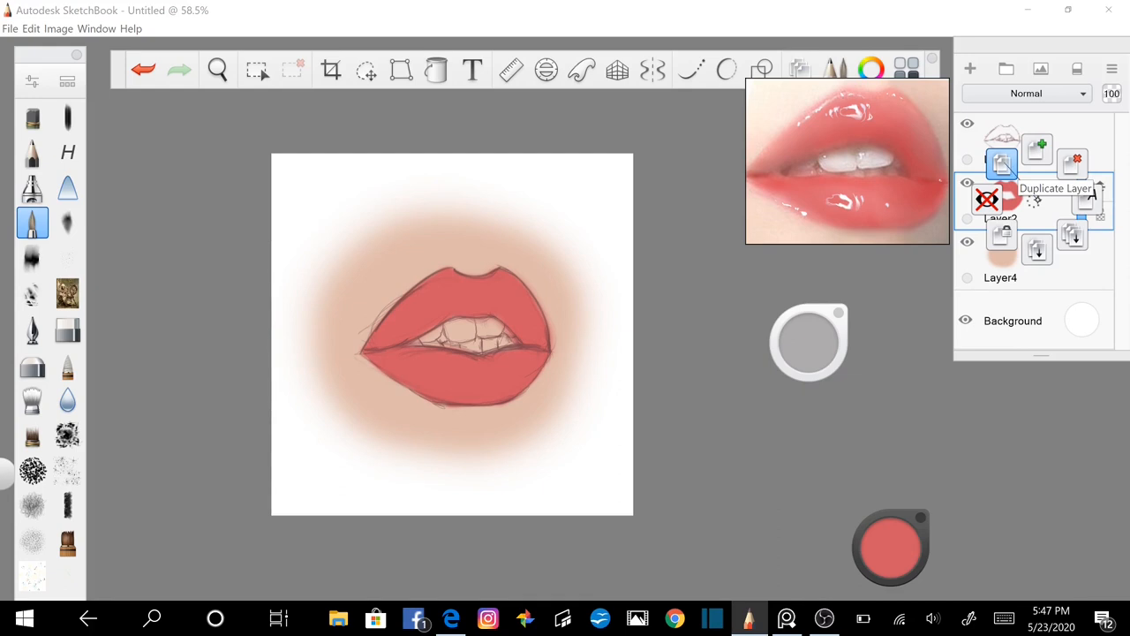
# Duplicate the coral-red lip layer and choose a lighter pink for shading.
pyautogui.click(1037, 149)
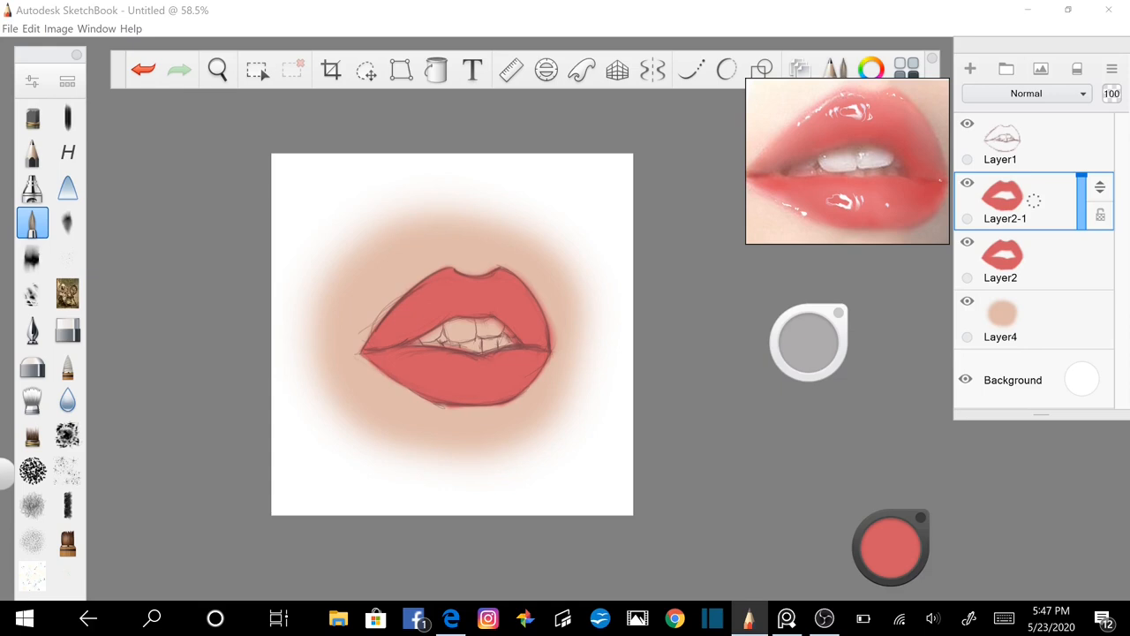
pyautogui.click(891, 547)
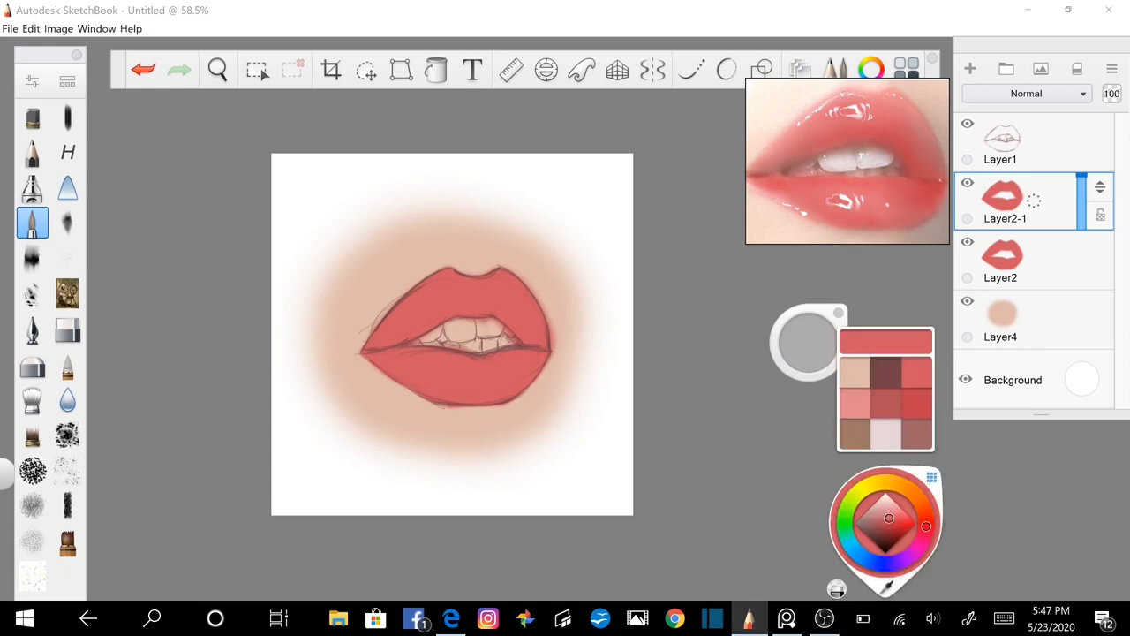
pyautogui.click(891, 519)
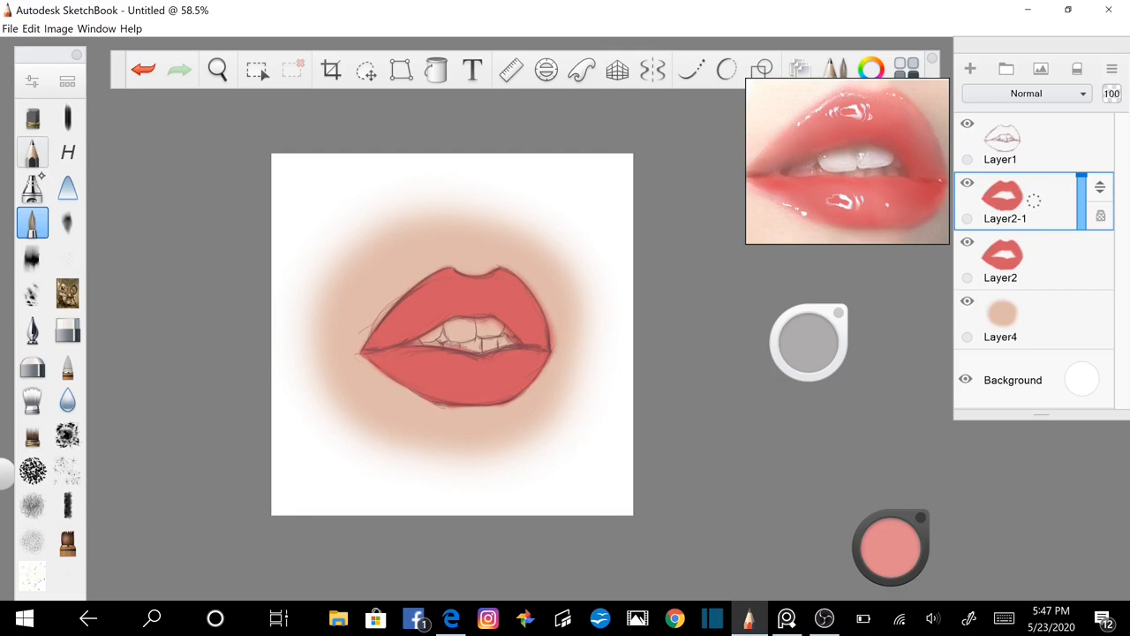
# Switch to the airbrush for soft pink and red lip shading.
pyautogui.click(32, 188)
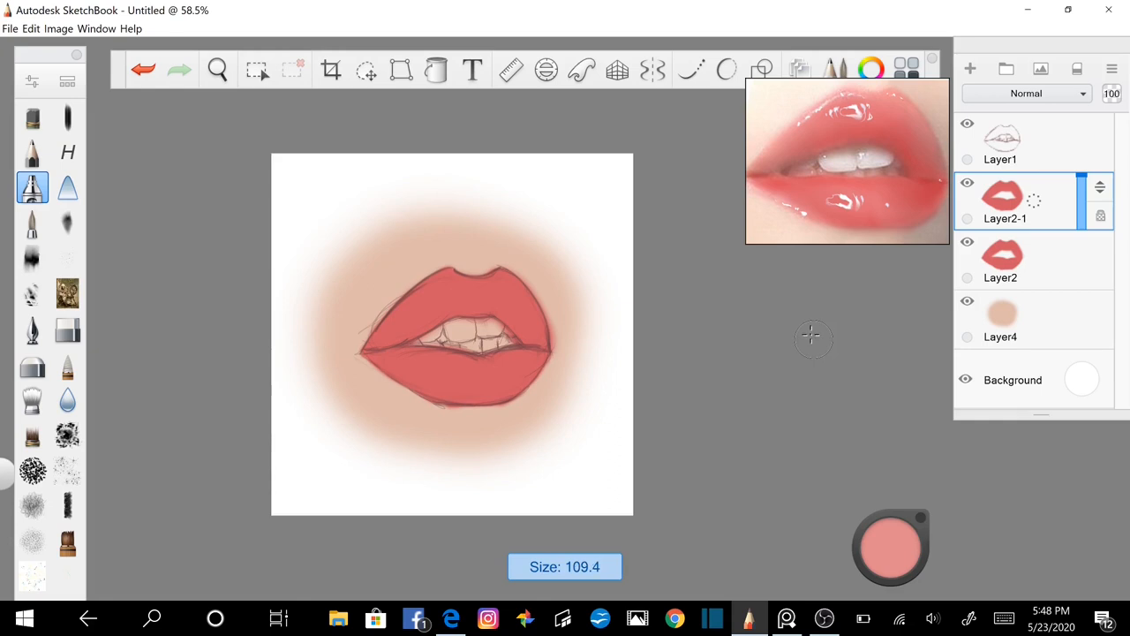
pyautogui.moveTo(805, 350)
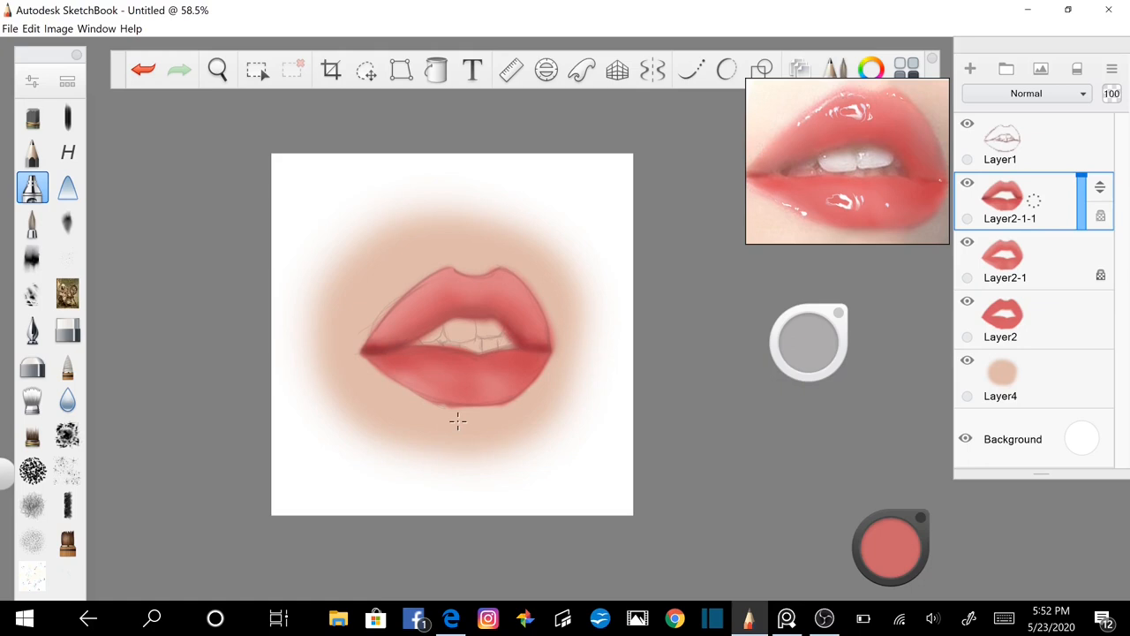
# Drag the shaded lip copy Layer2-1-1 above Layer1, then bring up the colour swatches.
pyautogui.click(890, 546)
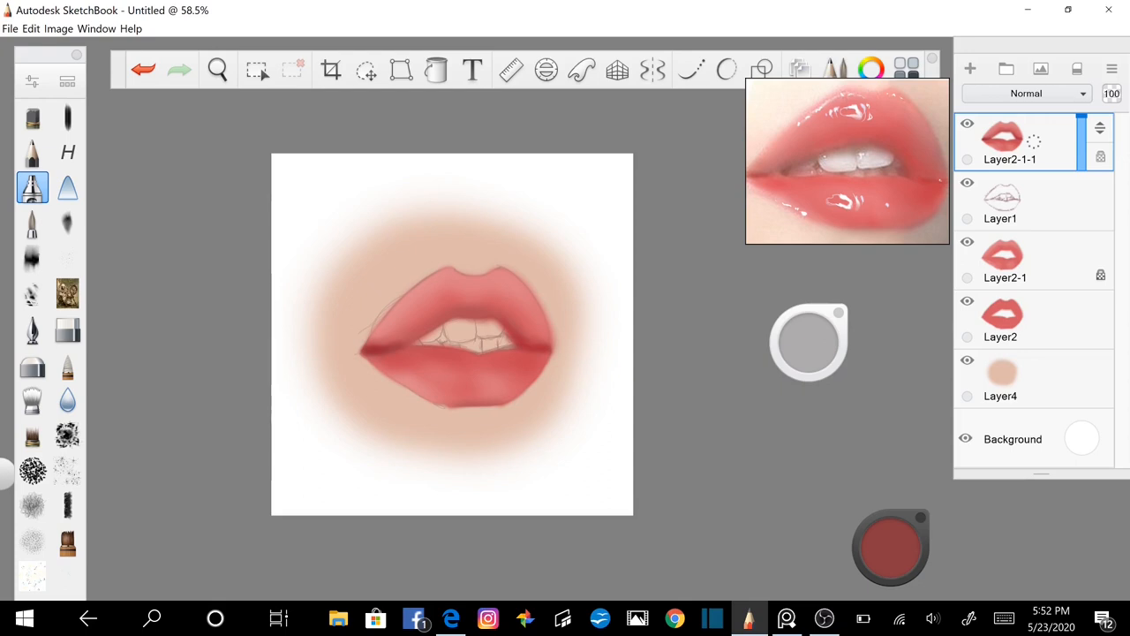
pyautogui.click(890, 546)
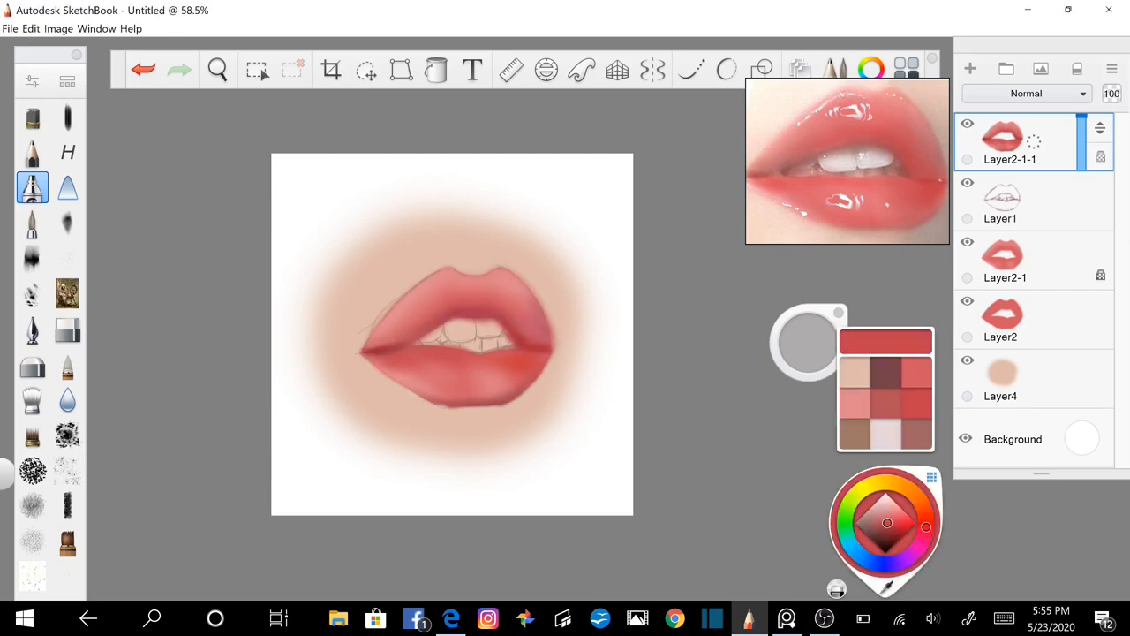
# On the top lip layer, airbrush a darker brown-red shadow under the lower lip, then return to Layer4.
pyautogui.click(1015, 378)
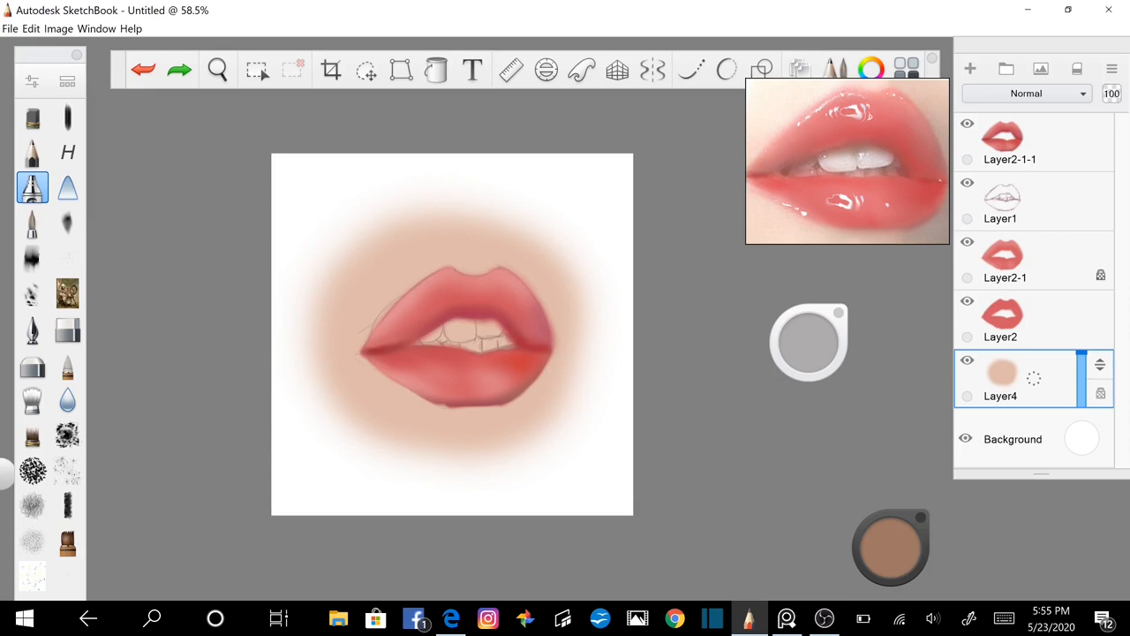
pyautogui.click(891, 546)
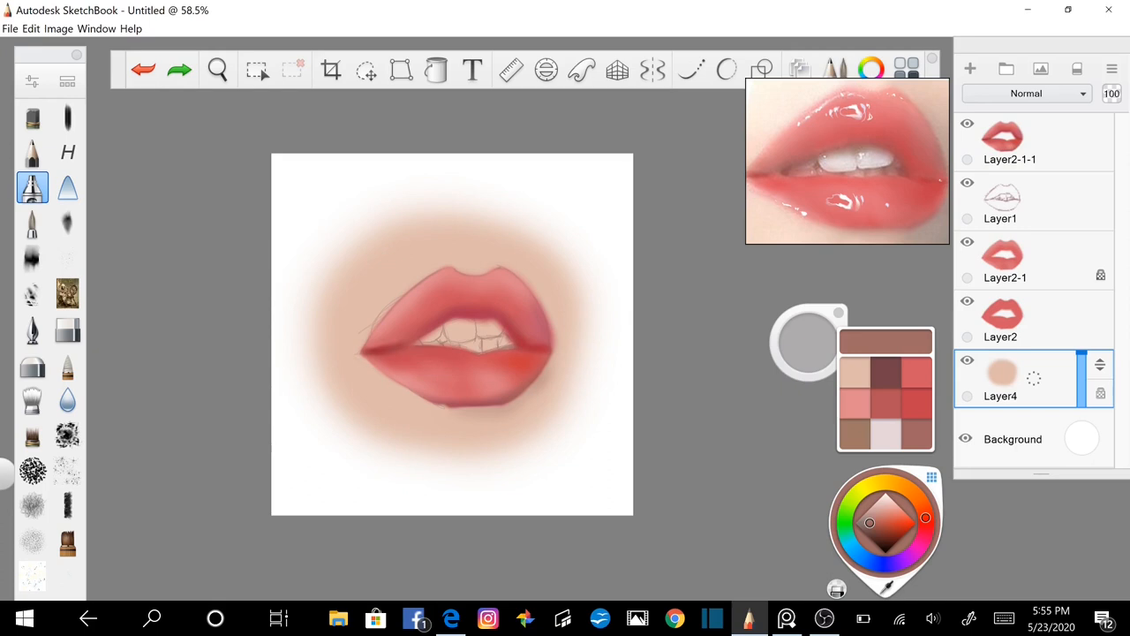
pyautogui.click(1010, 141)
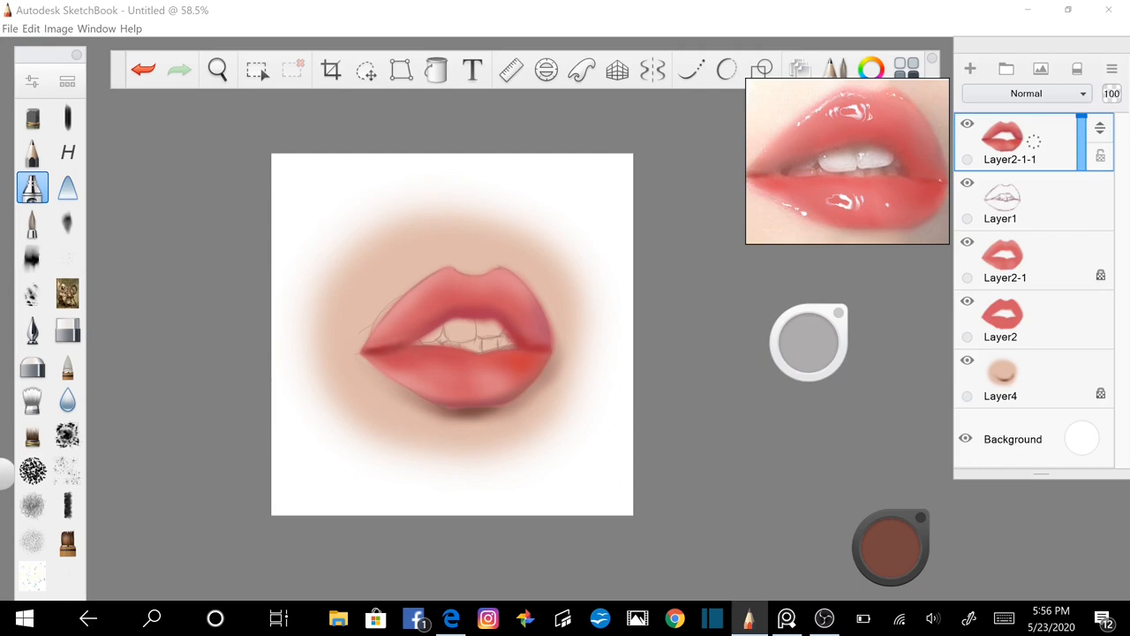
pyautogui.click(32, 399)
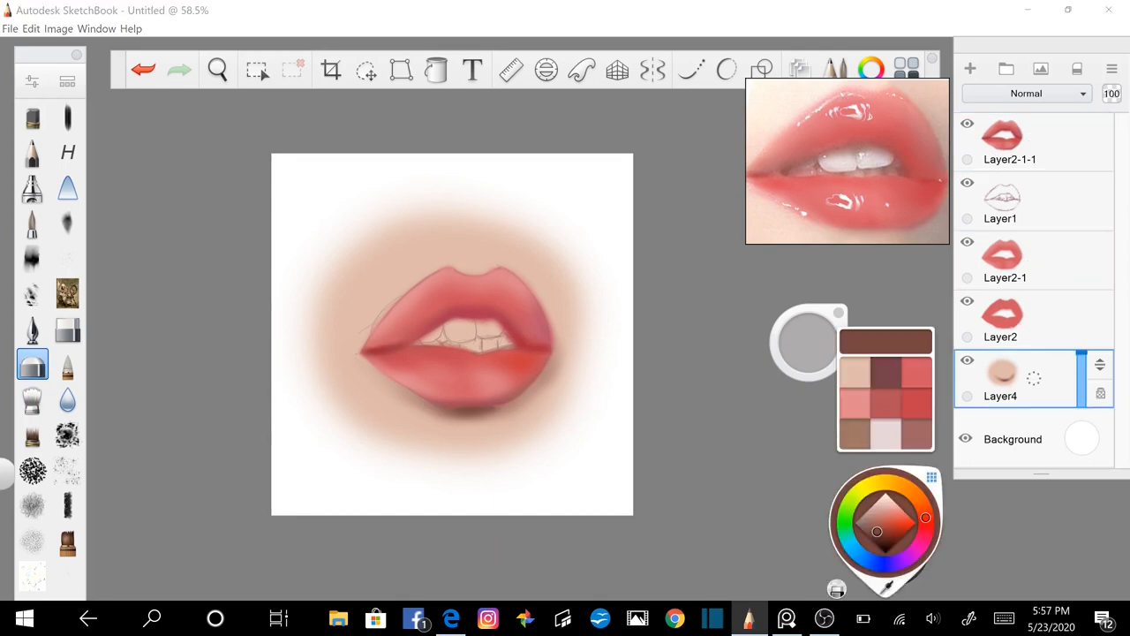
# Start a fresh blank canvas and bring up the paintbrush's Brush Properties (size 28.6, full opacity).
pyautogui.click(1015, 142)
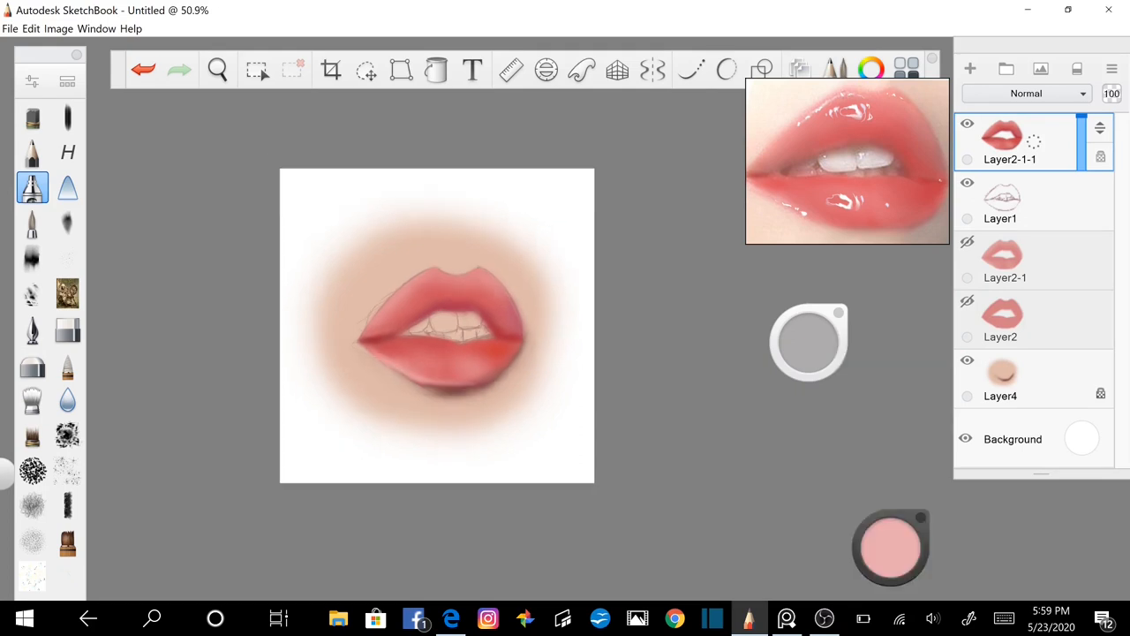
pyautogui.click(1000, 395)
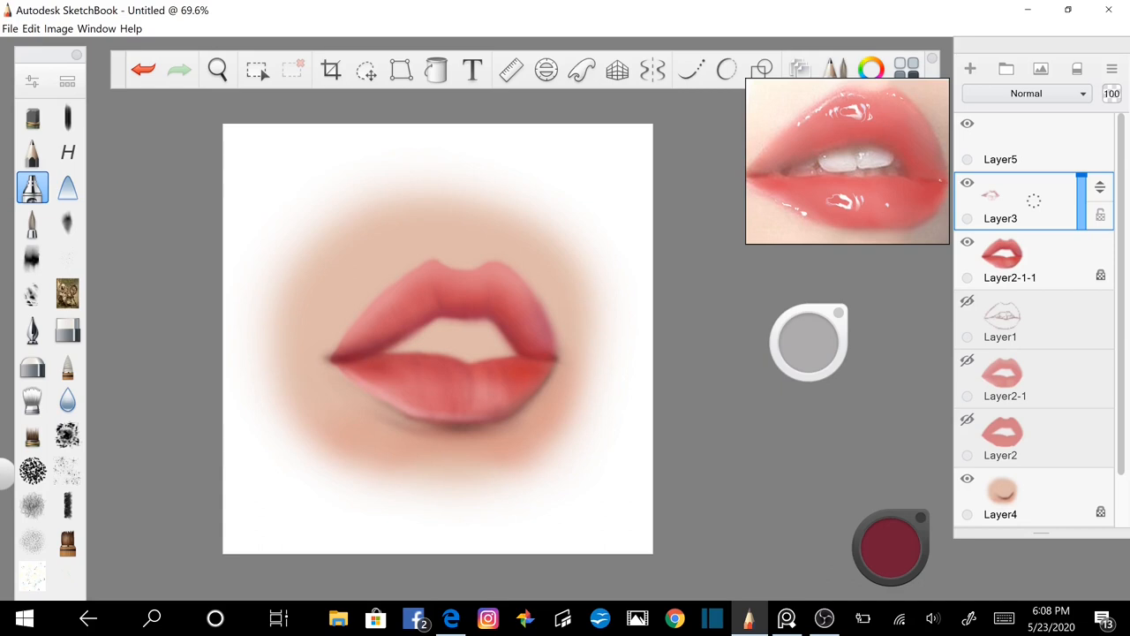
pyautogui.click(890, 546)
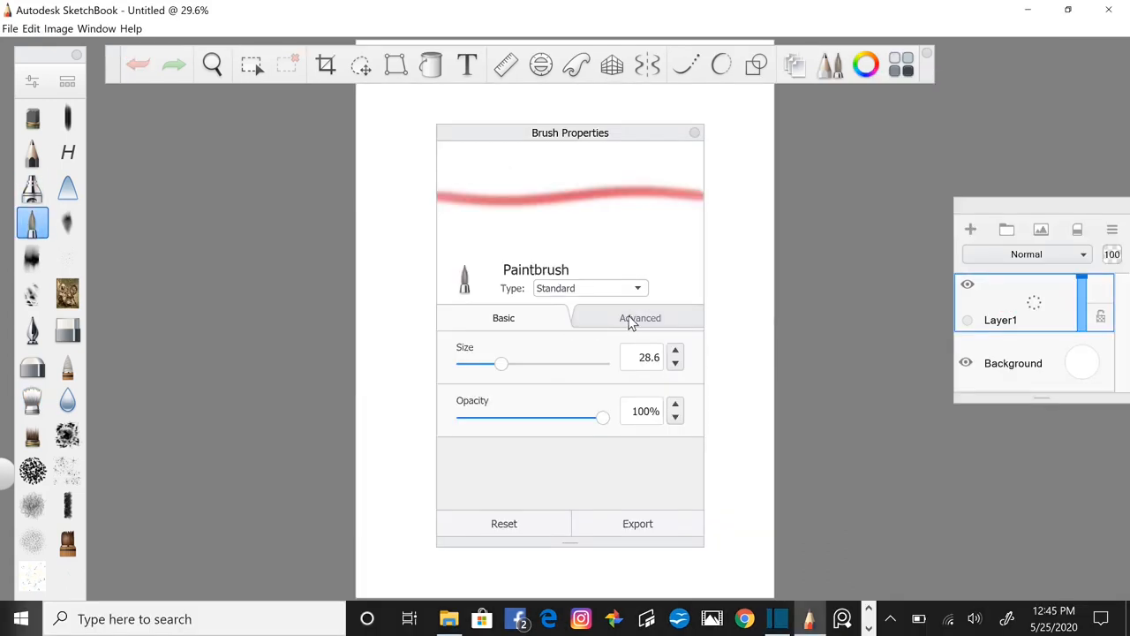
# In the Advanced brush settings, drop Size with Light Pressure to 0.1.
pyautogui.click(639, 318)
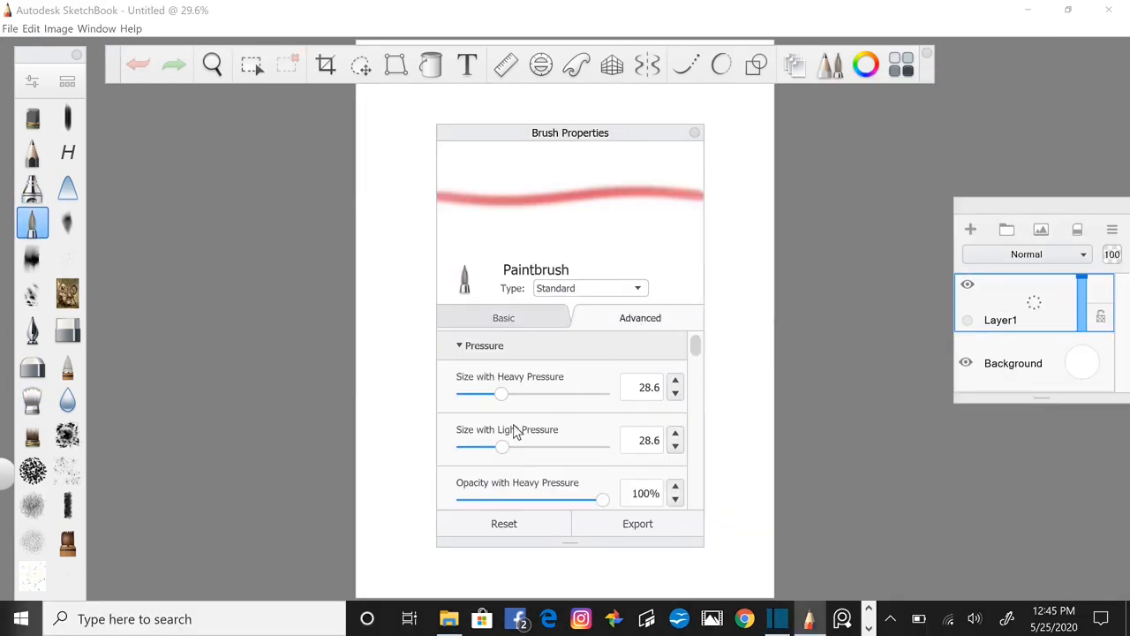
pyautogui.moveTo(533, 396)
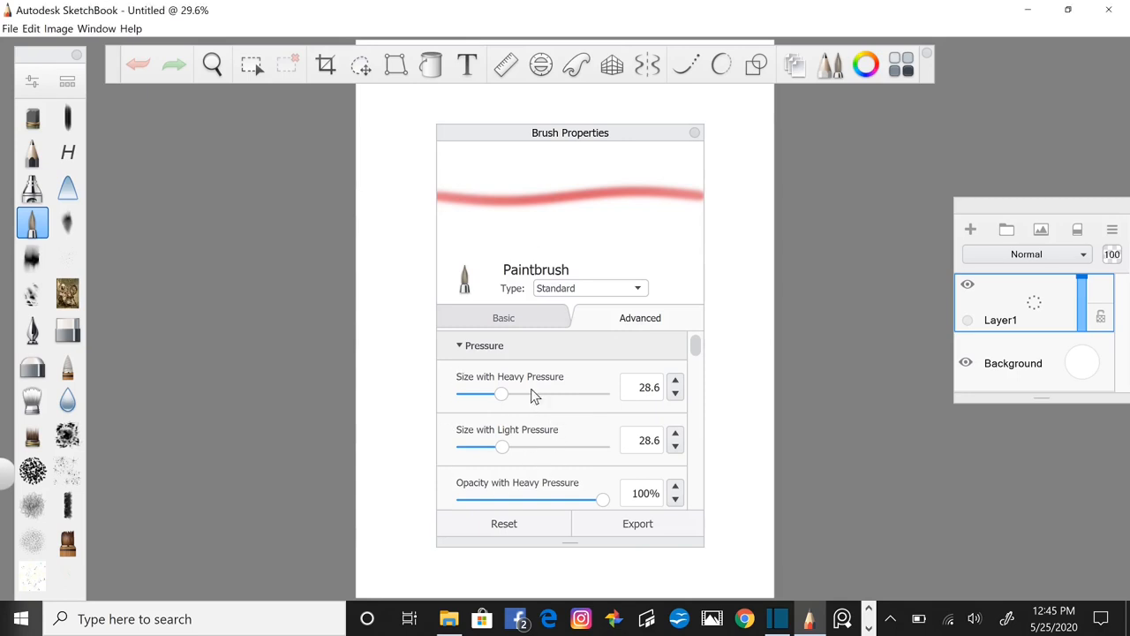
pyautogui.moveTo(502, 447); pyautogui.dragTo(499, 447)
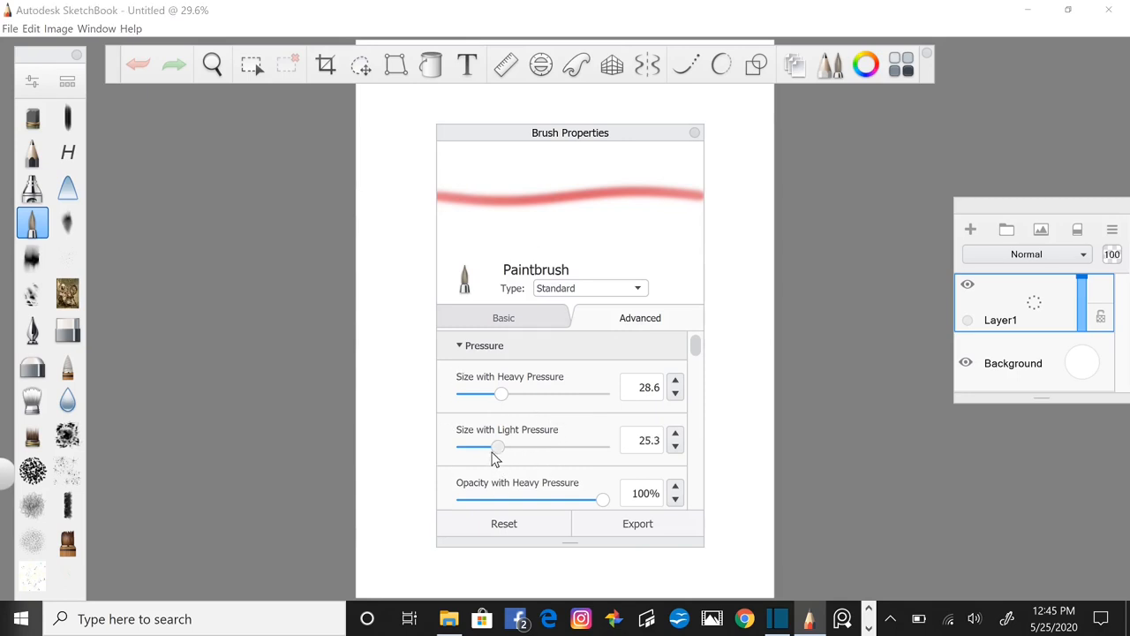
pyautogui.moveTo(499, 446); pyautogui.dragTo(459, 446)
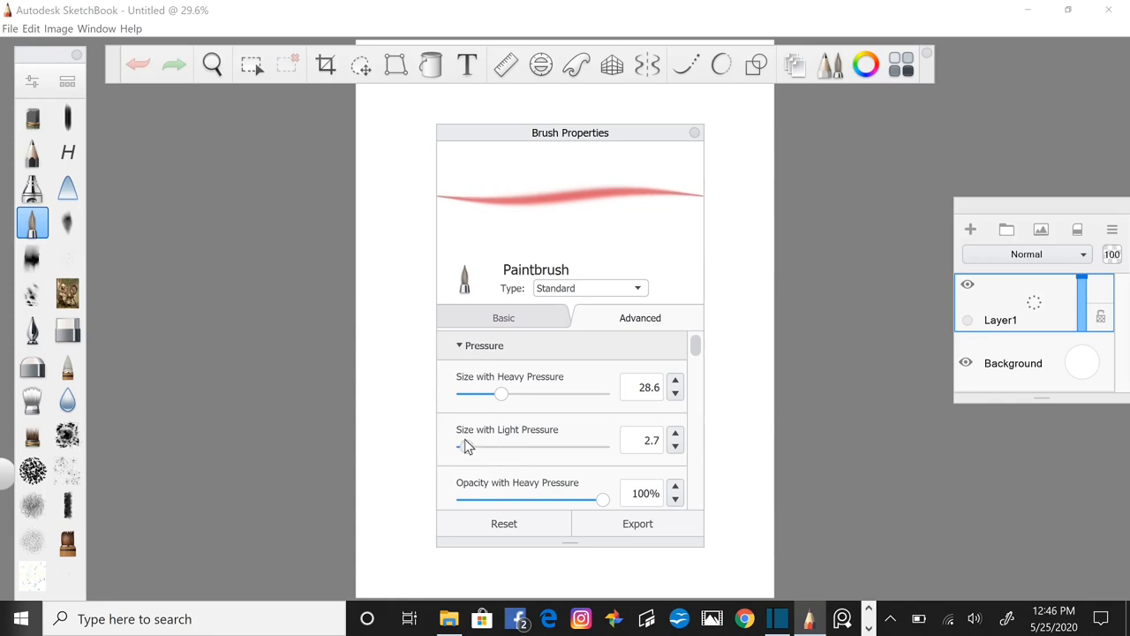
pyautogui.moveTo(468, 445); pyautogui.dragTo(463, 445)
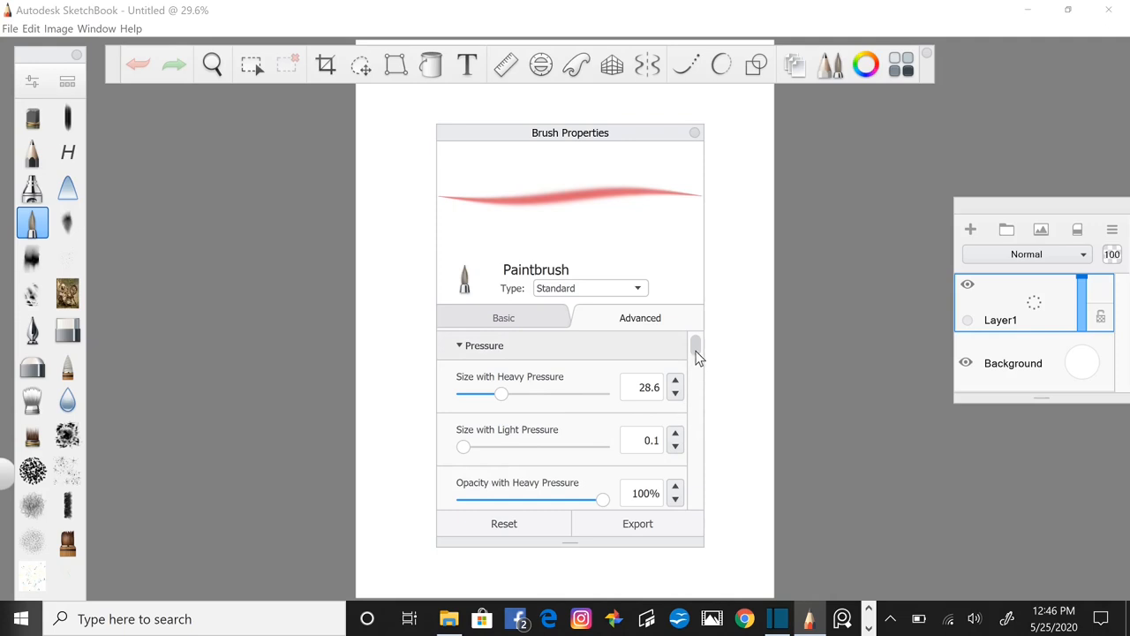
# Lower Opacity with Light Pressure to 45%.
pyautogui.scroll(-3)
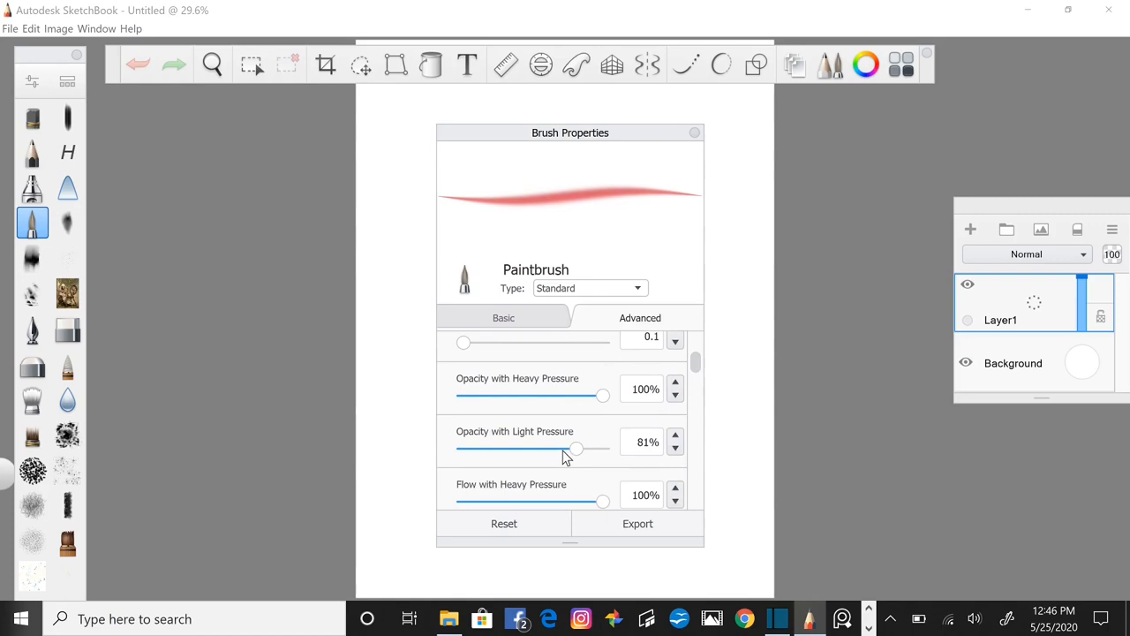
pyautogui.moveTo(576, 449); pyautogui.dragTo(551, 448)
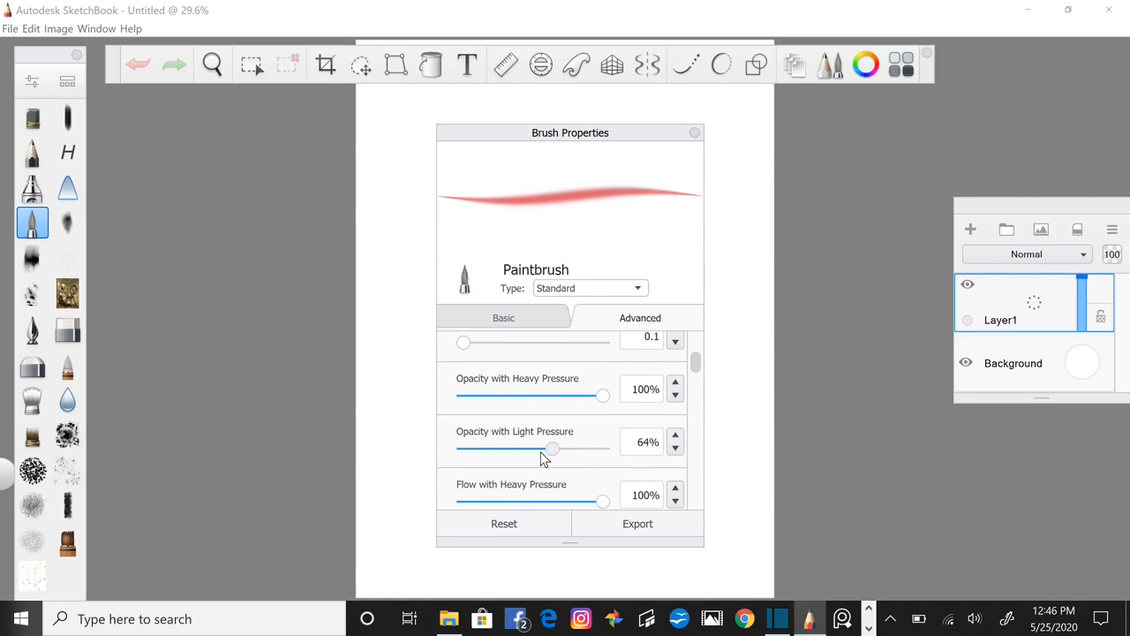
pyautogui.moveTo(551, 449); pyautogui.dragTo(526, 449)
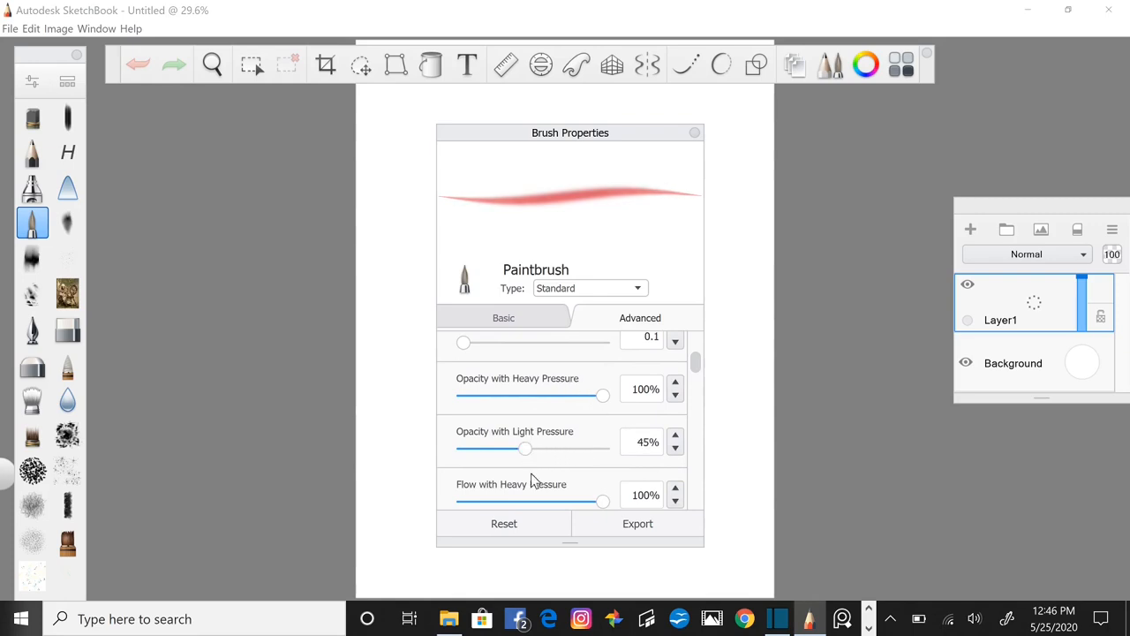
pyautogui.moveTo(645, 198)
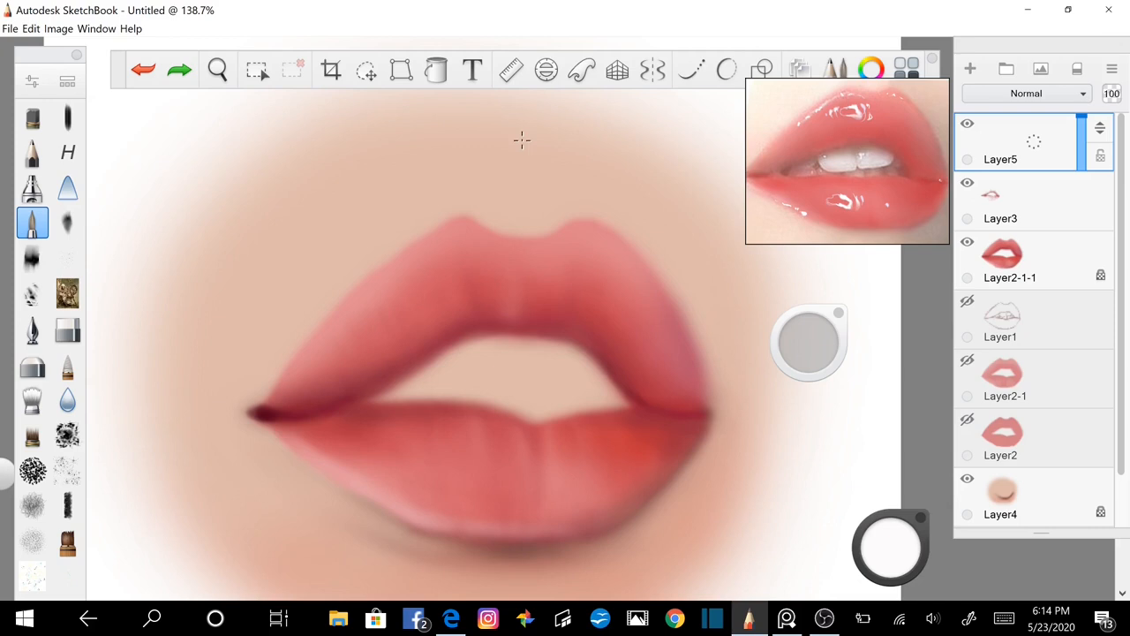
pyautogui.moveTo(442, 457)
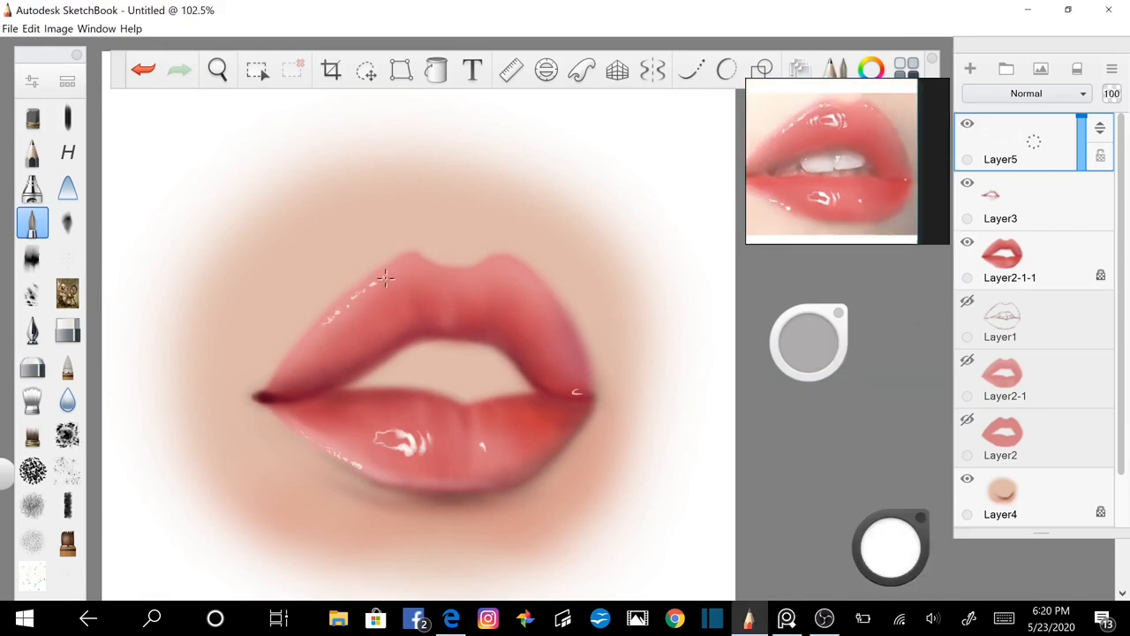
# Stroke a glossy white highlight across the lips on Layer5.
pyautogui.moveTo(388, 279); pyautogui.dragTo(432, 291)
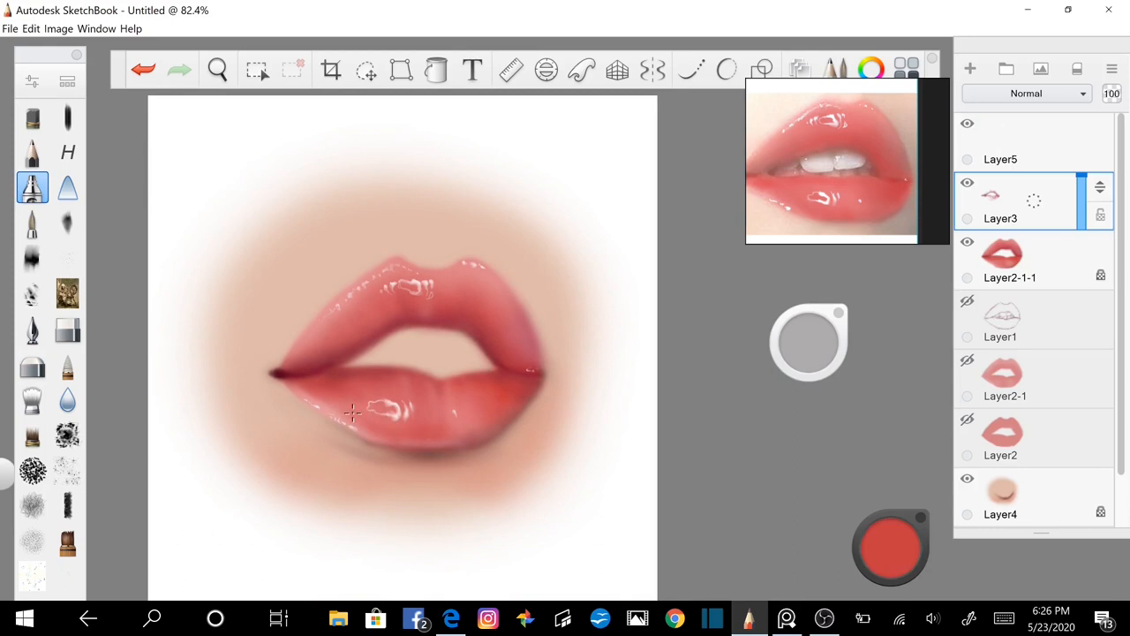
# Switch brushes and select Layer5 with a pale pink-white colour ready to paint.
pyautogui.click(32, 364)
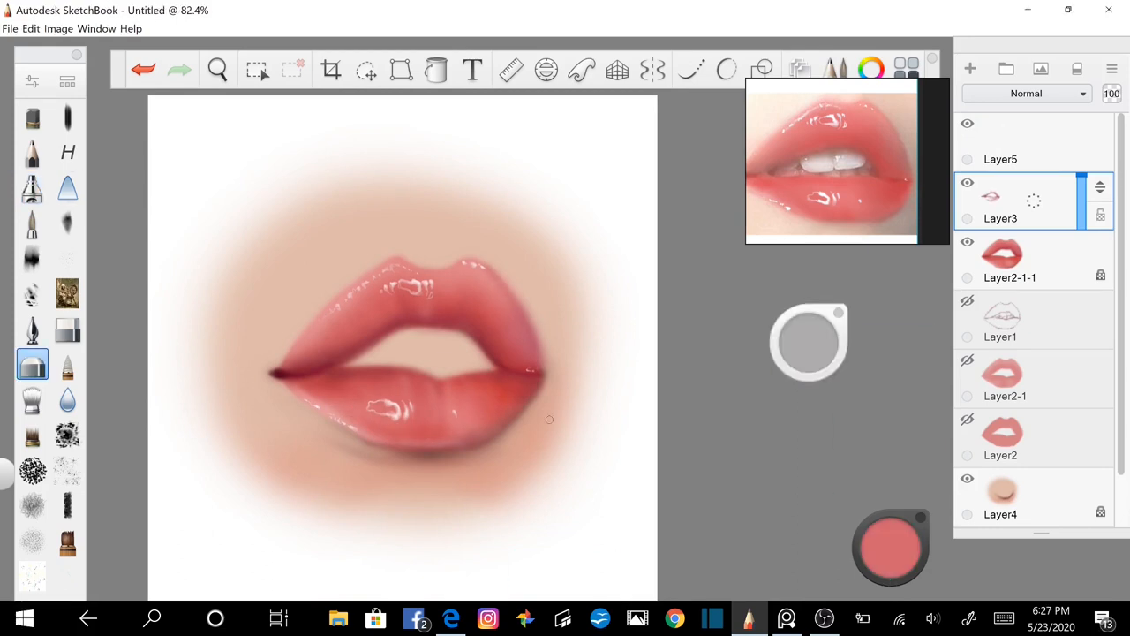
pyautogui.click(1015, 159)
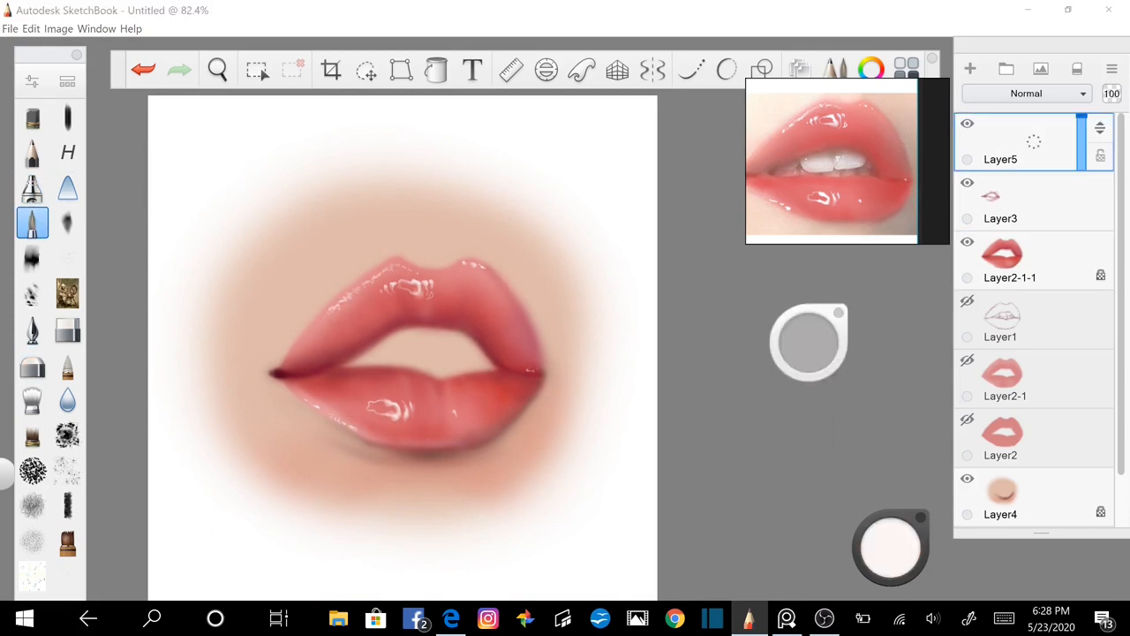
pyautogui.click(32, 363)
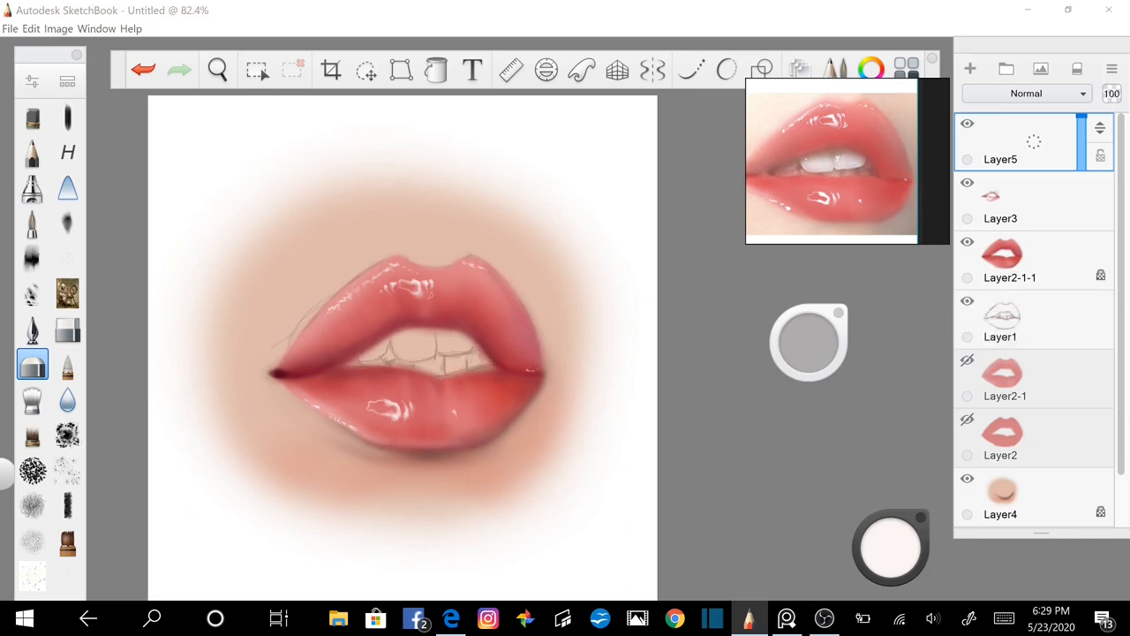
# Scroll the Layers panel to reach Layer1 and show the teeth line sketch.
pyautogui.scroll(-3)
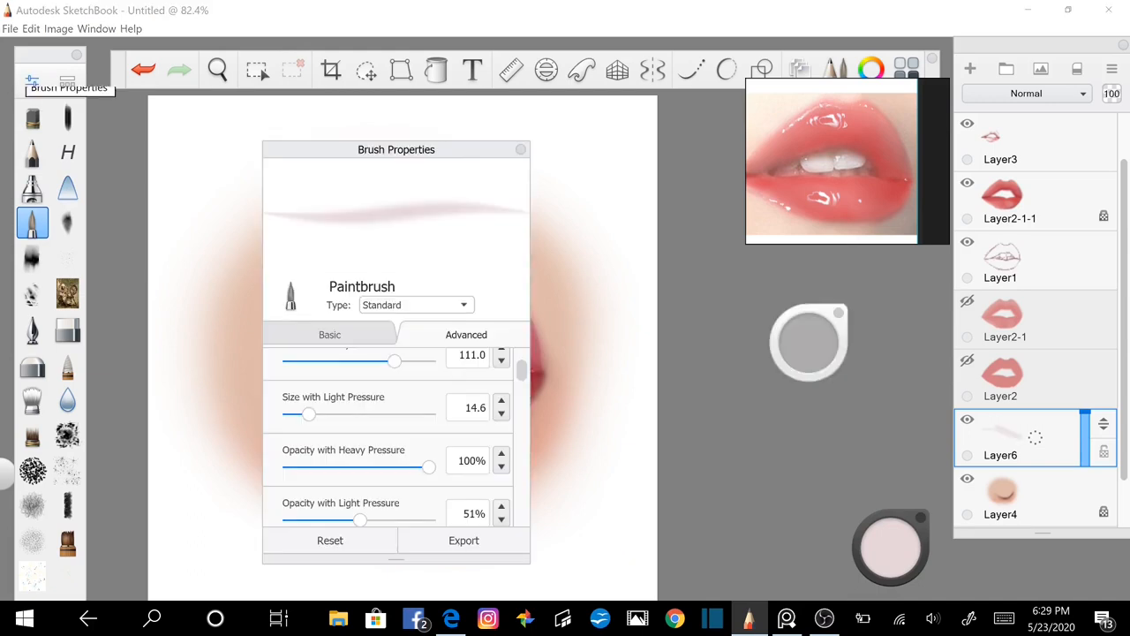
# Widen the light-pressure brush size and paint an off-white base over the teeth on Layer6.
pyautogui.moveTo(309, 413); pyautogui.dragTo(388, 413)
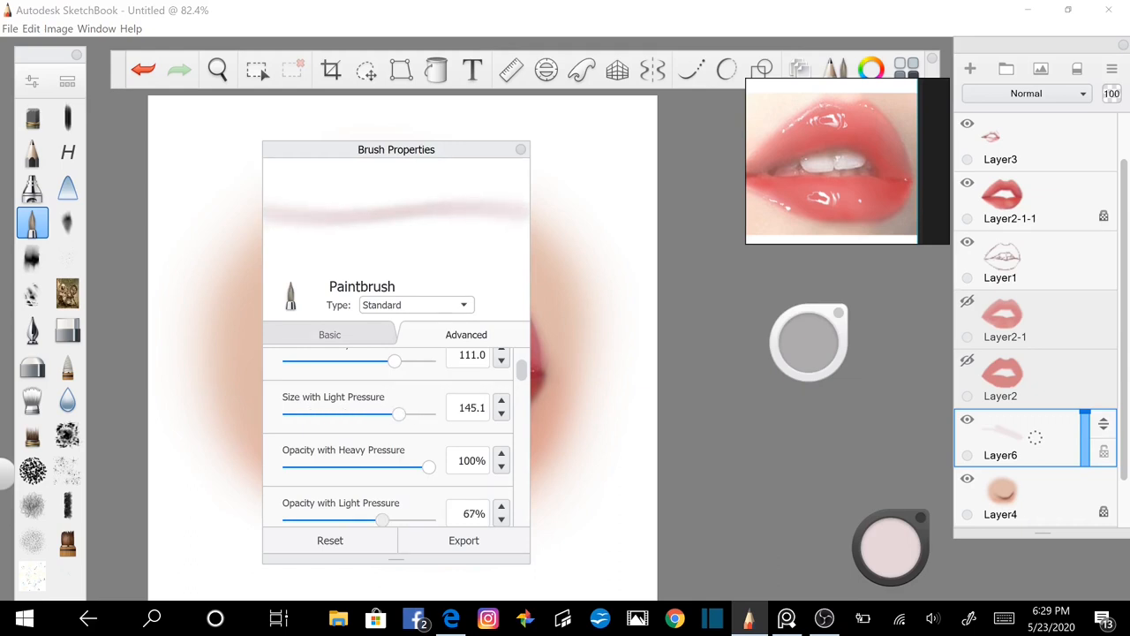
pyautogui.click(521, 148)
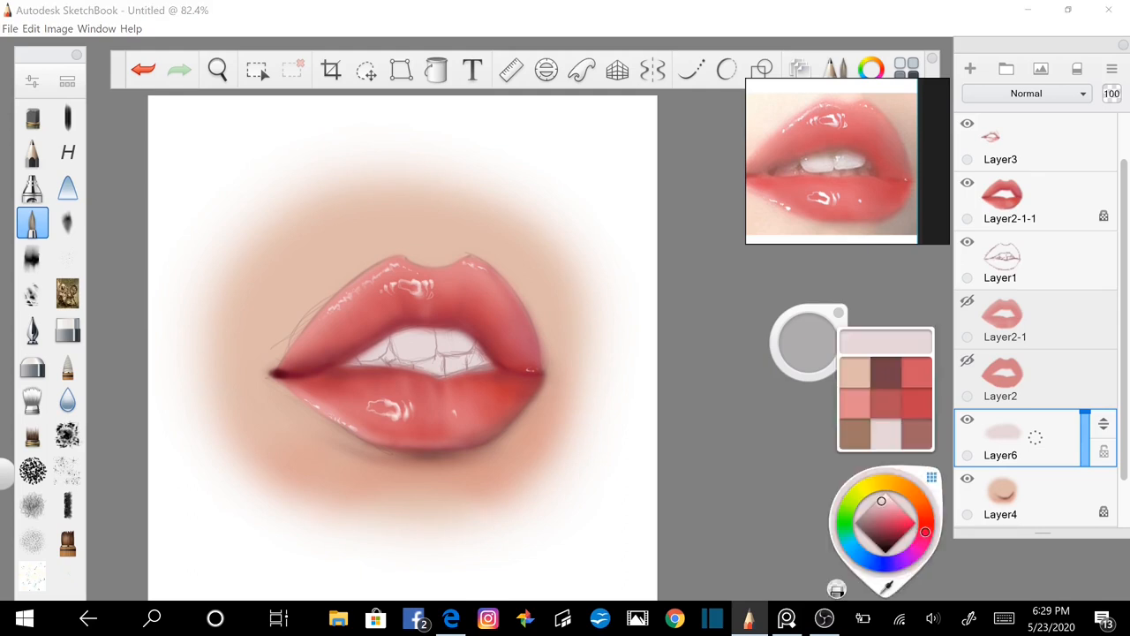
# Pick brown swatches and paint soft shadows separating the individual teeth on Layer6.
pyautogui.click(870, 522)
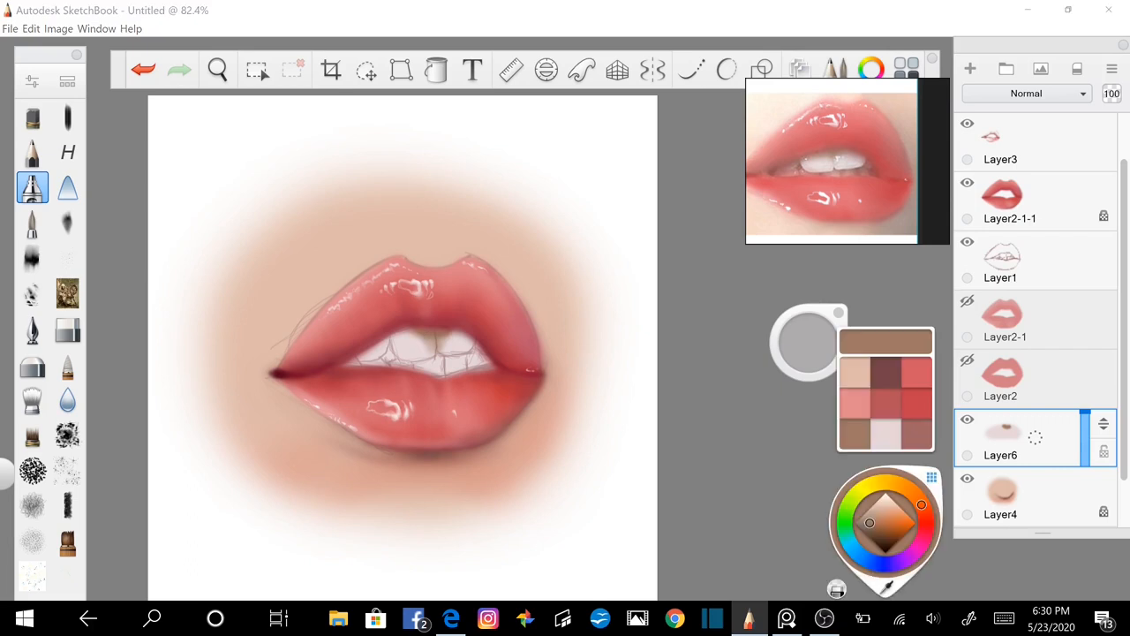
pyautogui.click(887, 521)
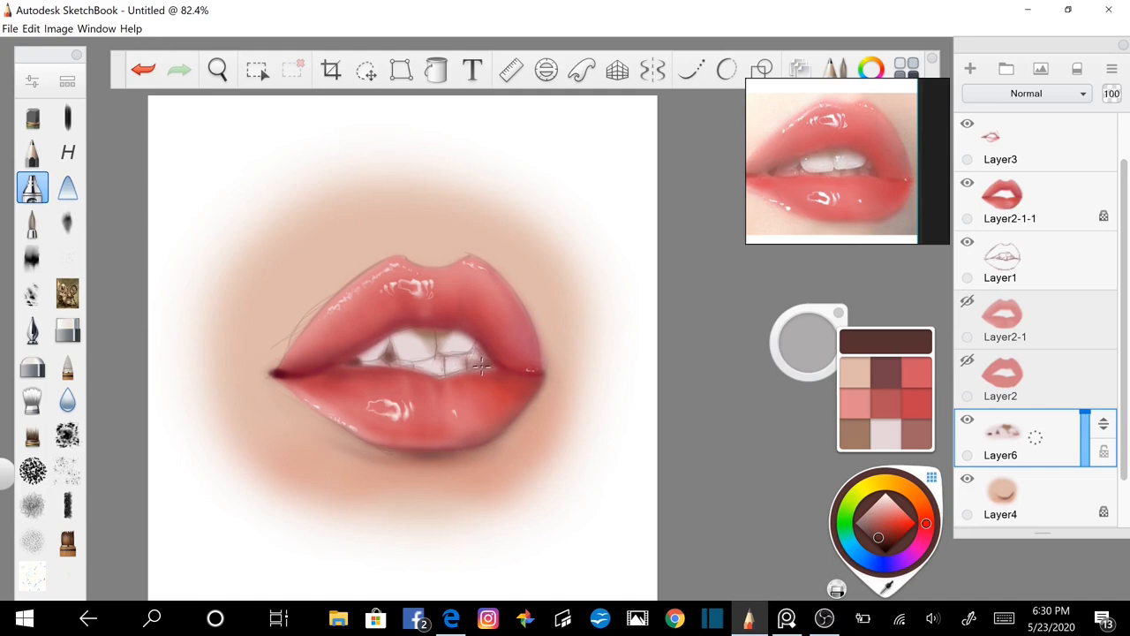
pyautogui.moveTo(565, 431)
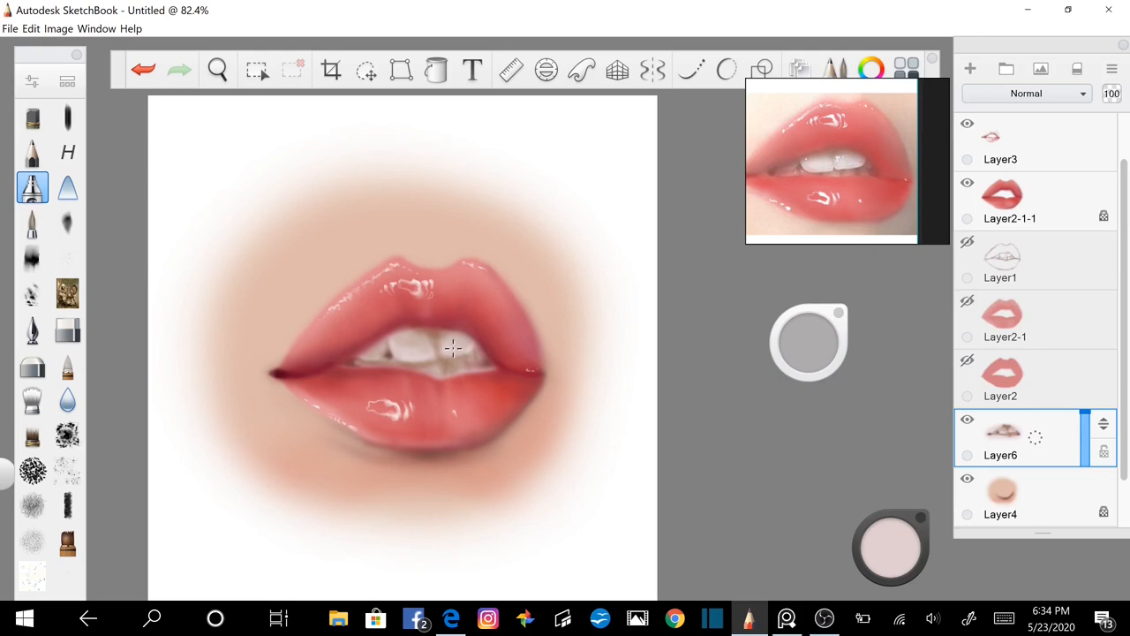
pyautogui.moveTo(428, 332)
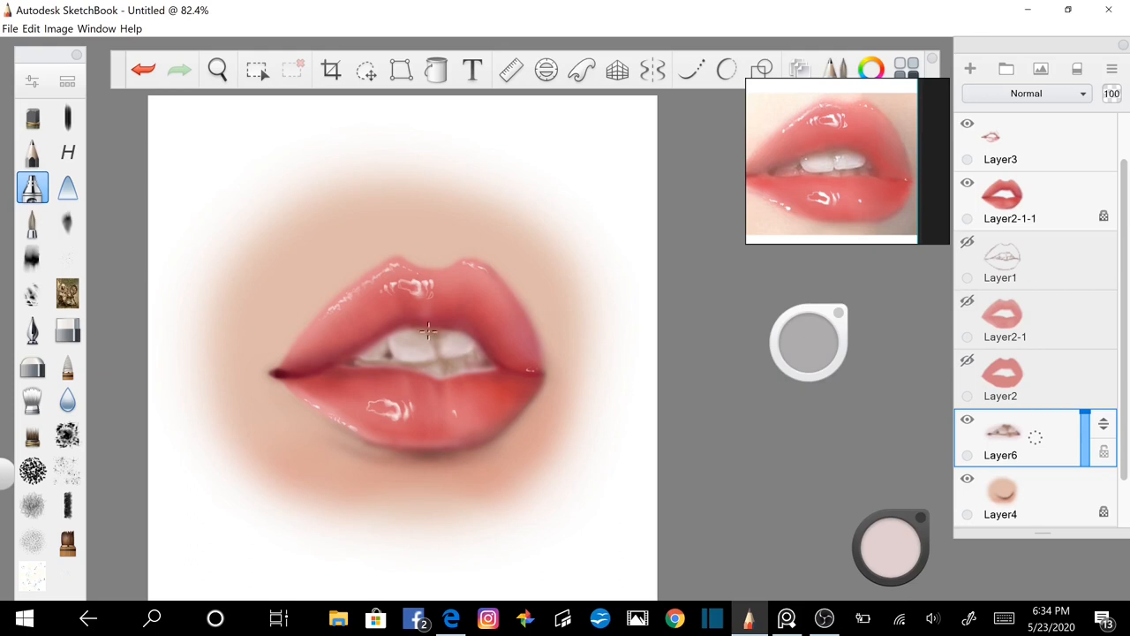
pyautogui.moveTo(456, 345)
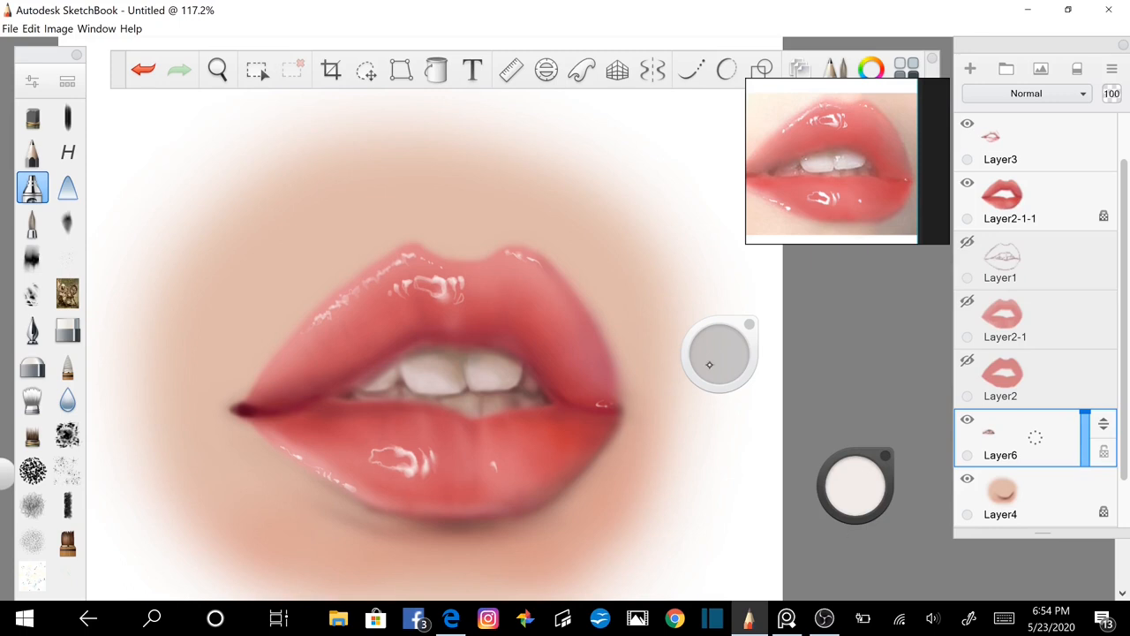
# Switch to the softer airbrush from the left toolbar for the teeth.
pyautogui.click(32, 399)
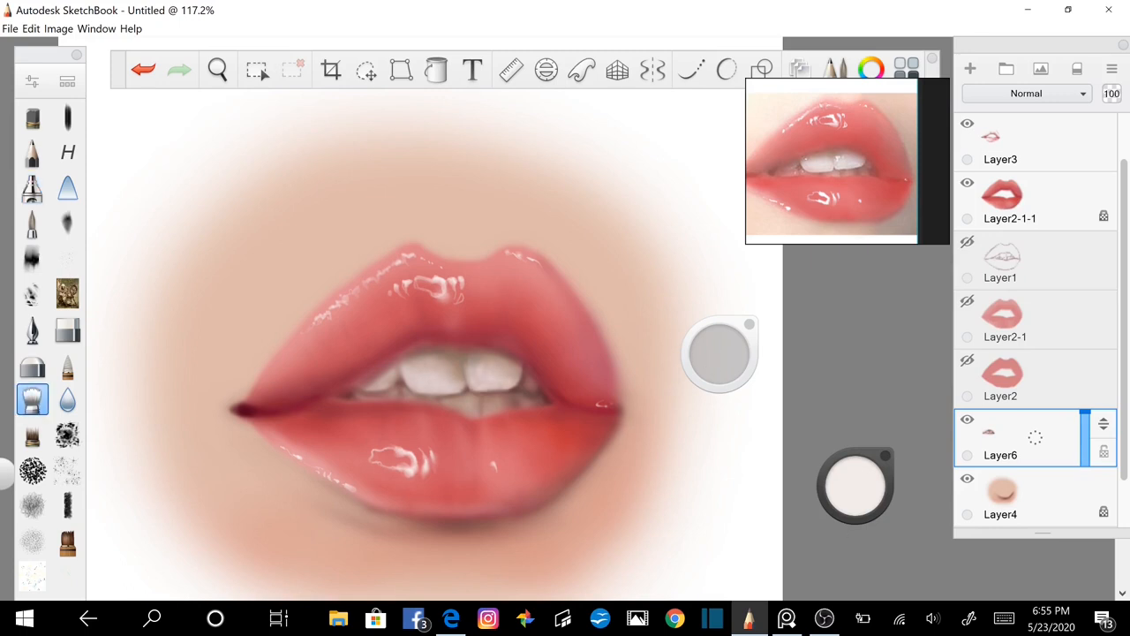
pyautogui.click(31, 223)
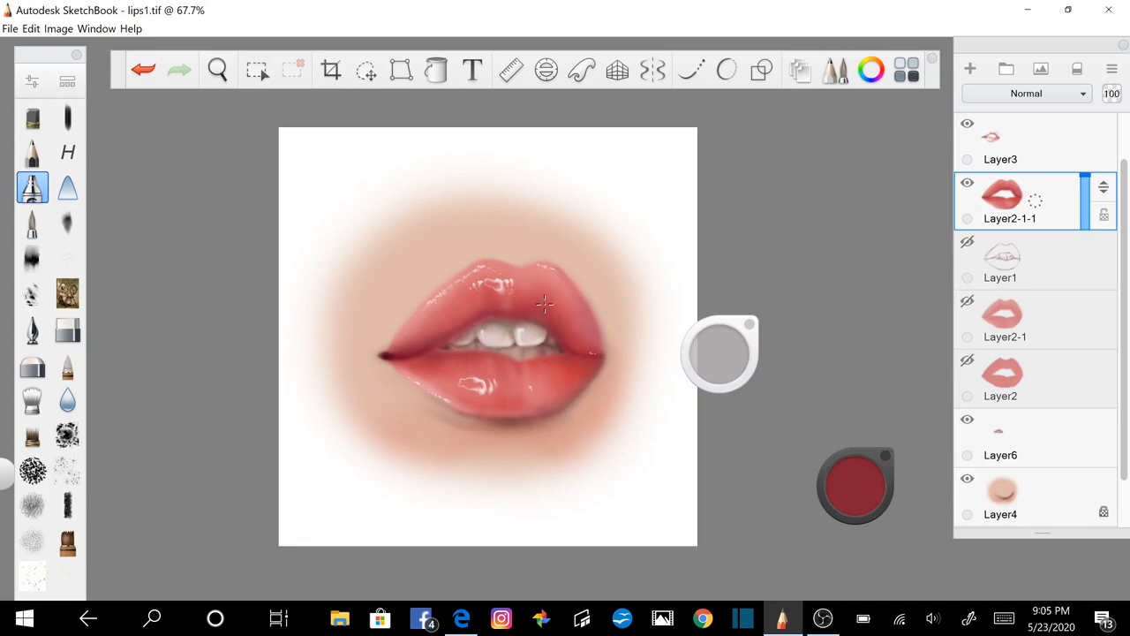
# Airbrush a faint white philtrum highlight on the skin just above the upper lip.
pyautogui.click(999, 142)
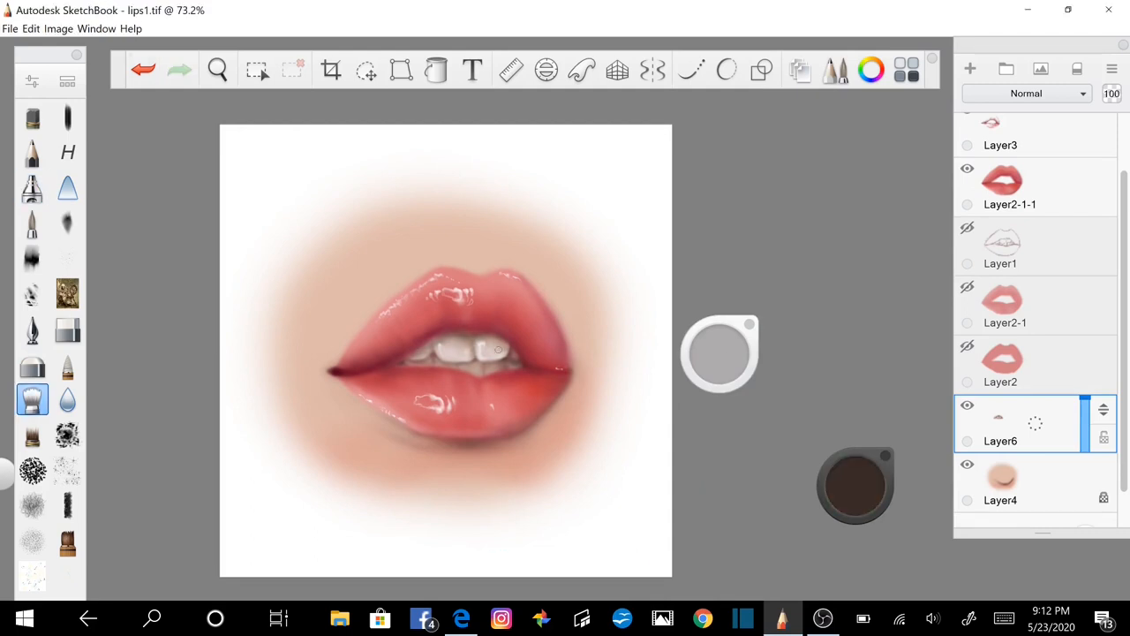
pyautogui.click(32, 188)
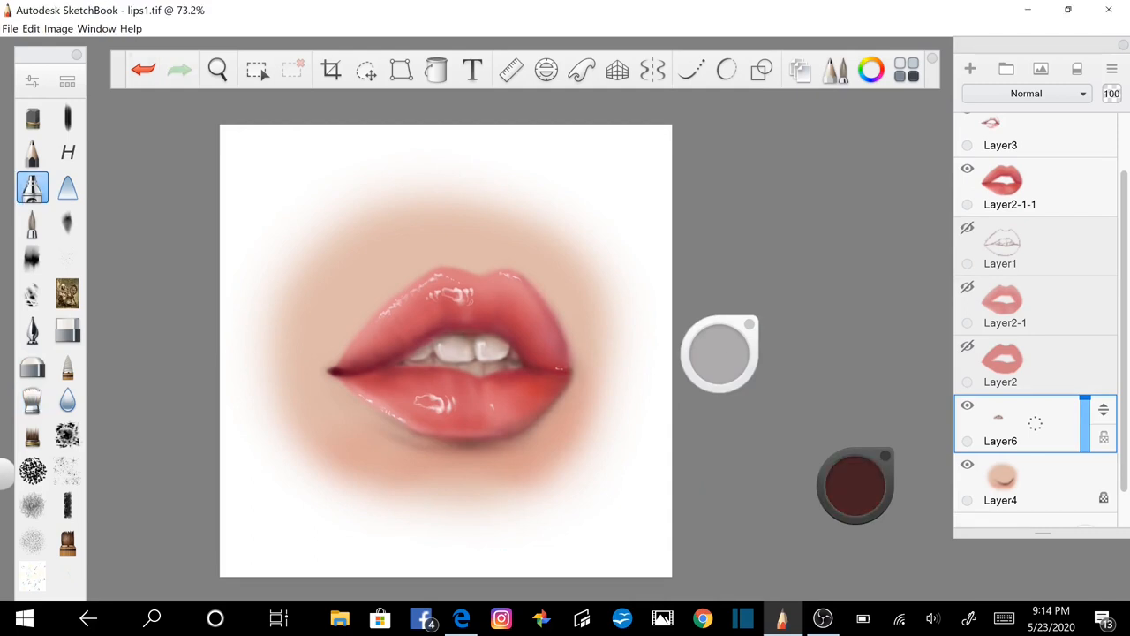
pyautogui.click(32, 399)
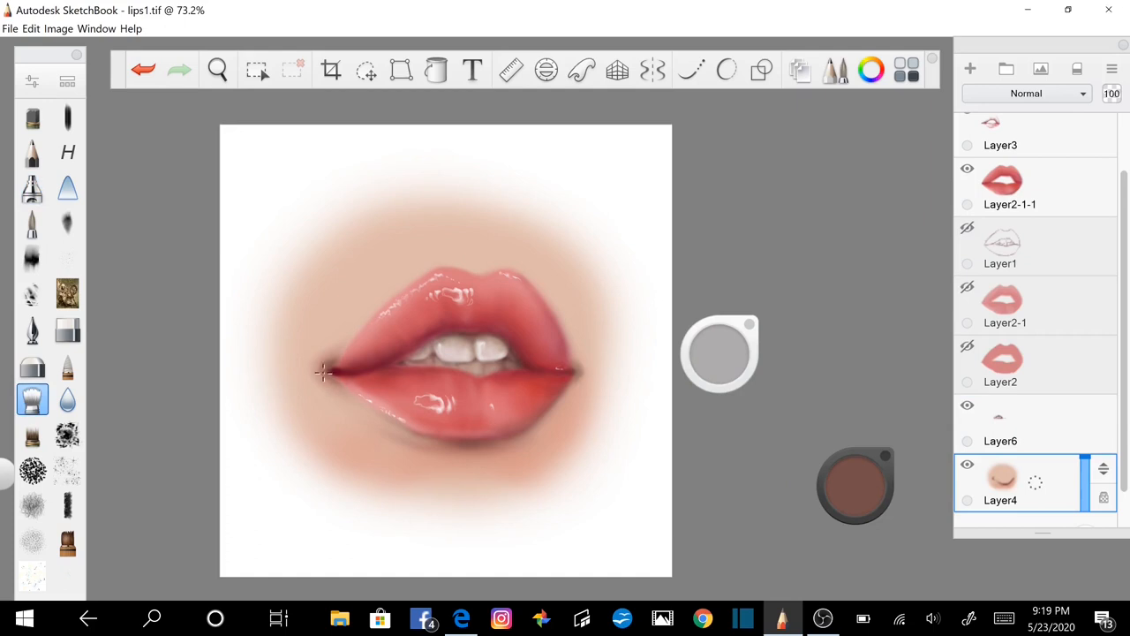
pyautogui.click(32, 188)
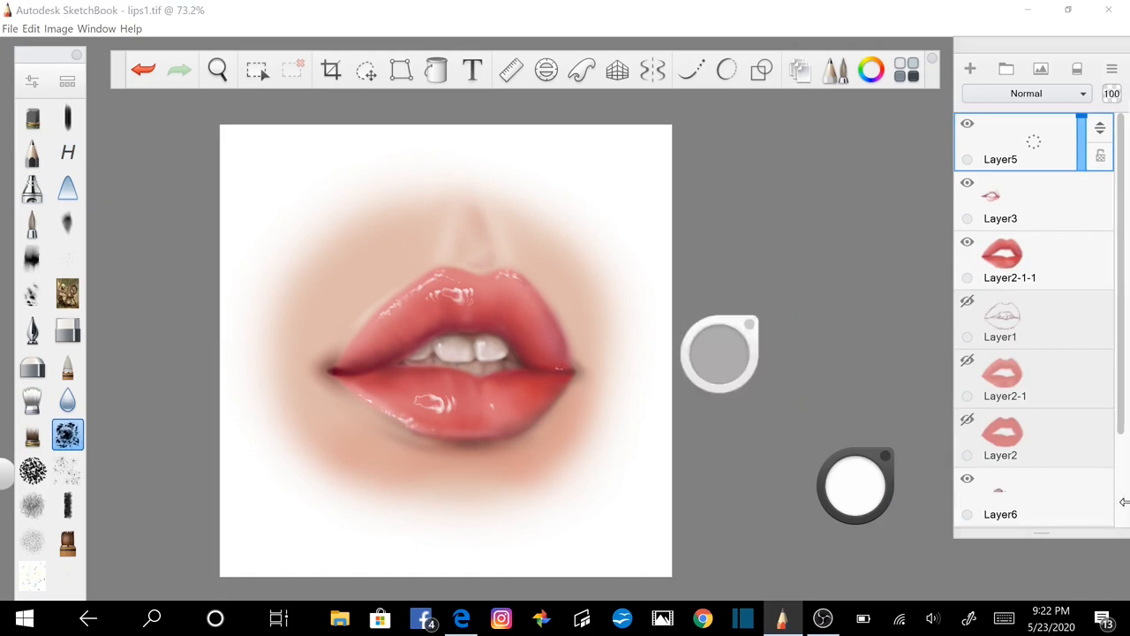
# On a new top layer, speckle warm skin-tone texture around the lips and blend it softly.
pyautogui.scroll(-3)
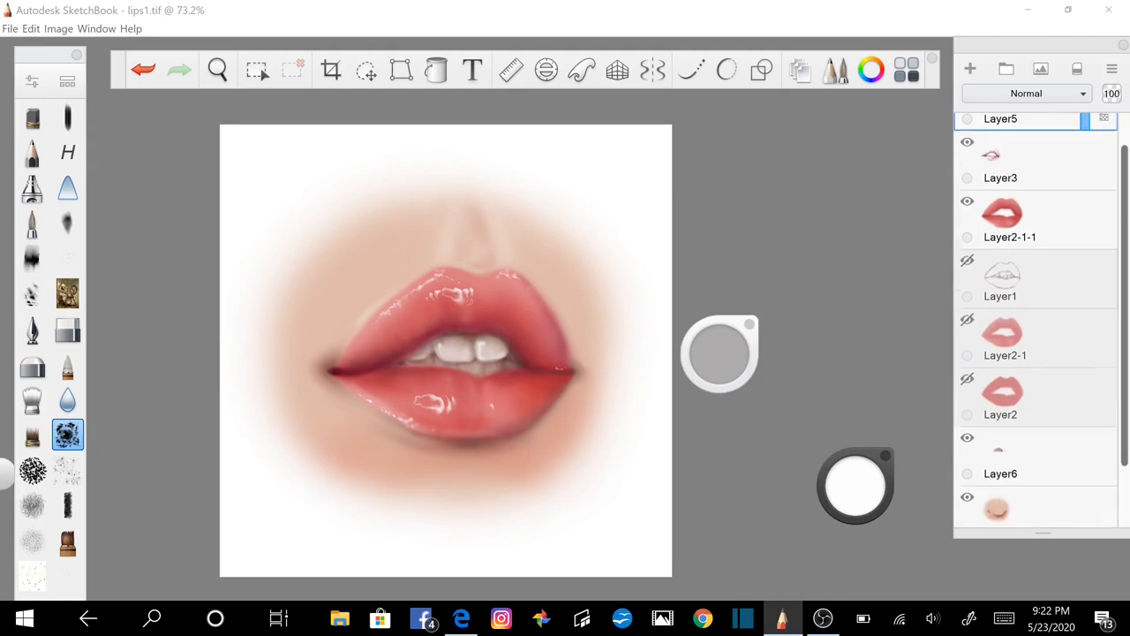
pyautogui.click(970, 67)
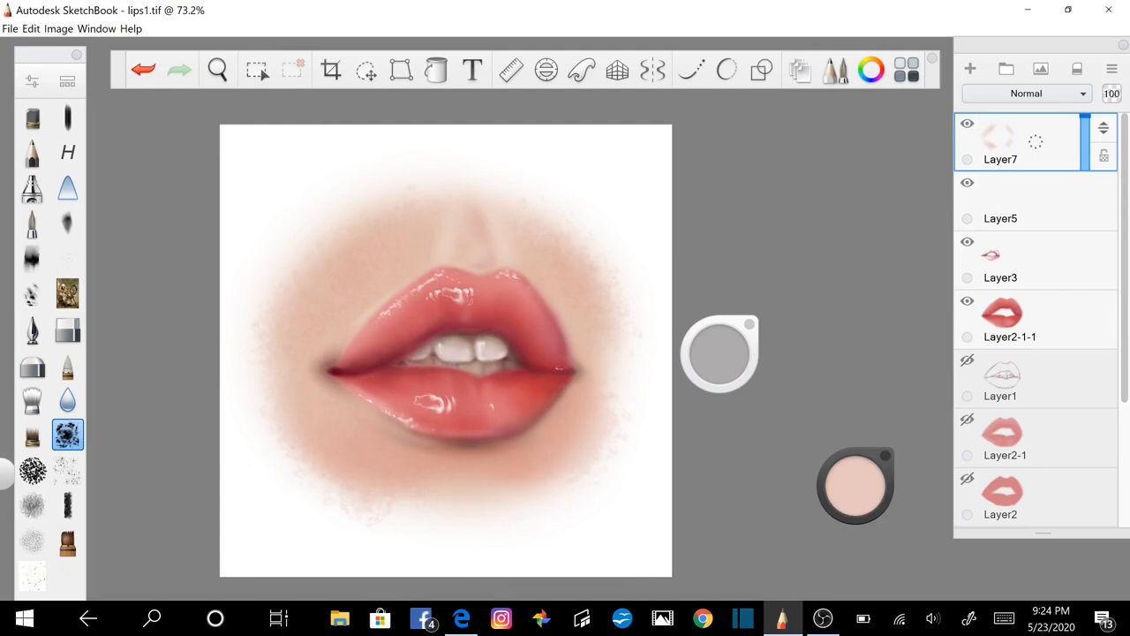
pyautogui.click(143, 71)
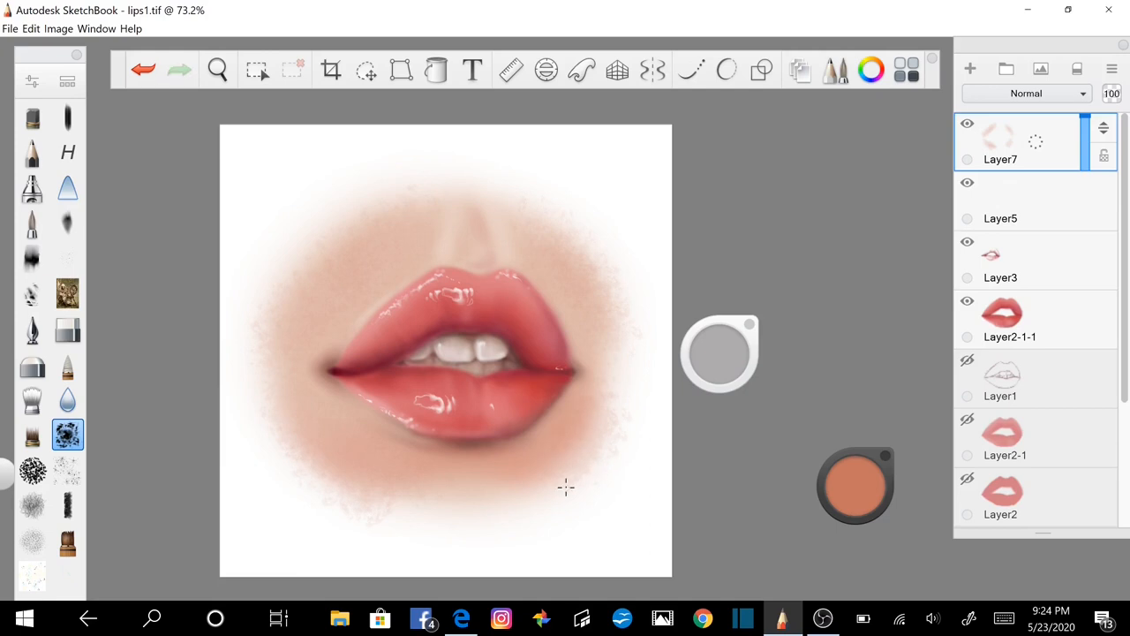
pyautogui.moveTo(579, 450)
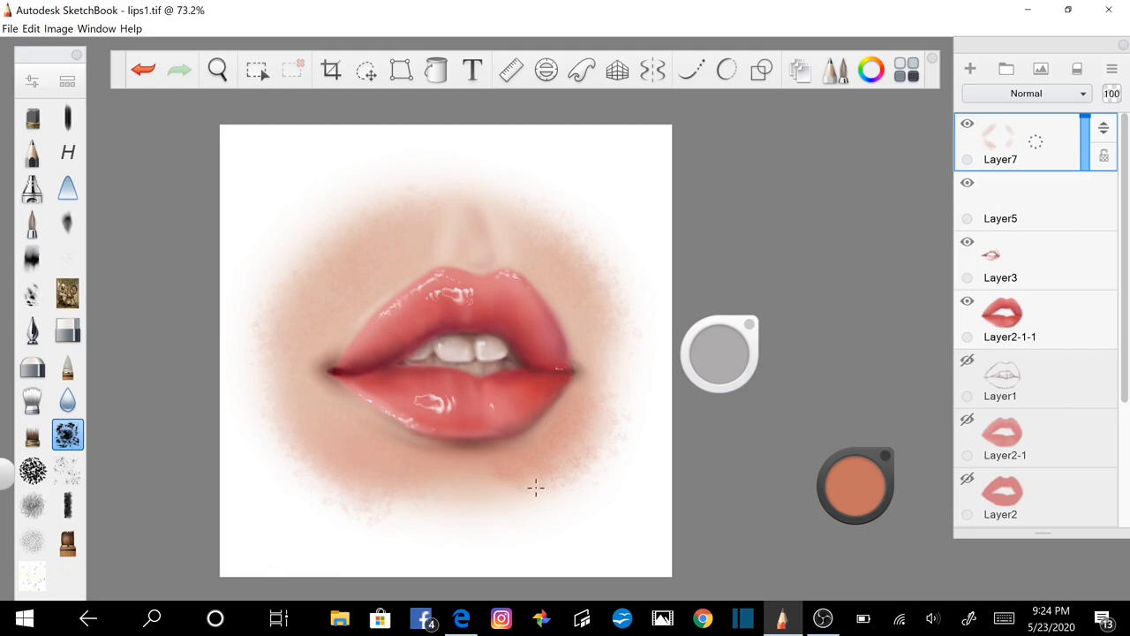
pyautogui.moveTo(516, 445)
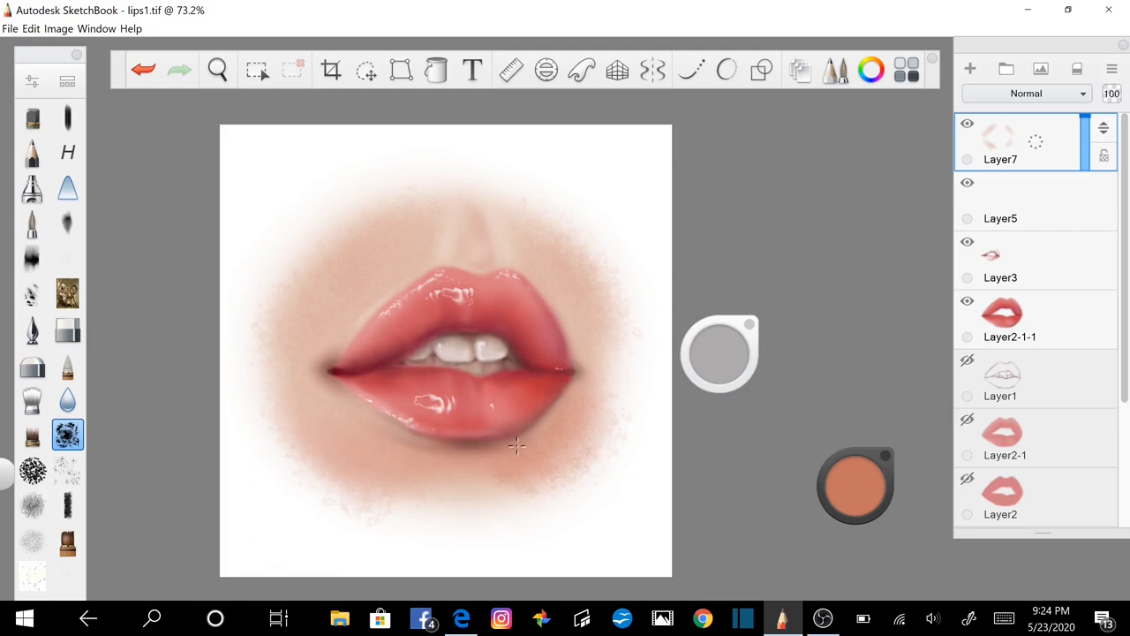
pyautogui.moveTo(650, 506)
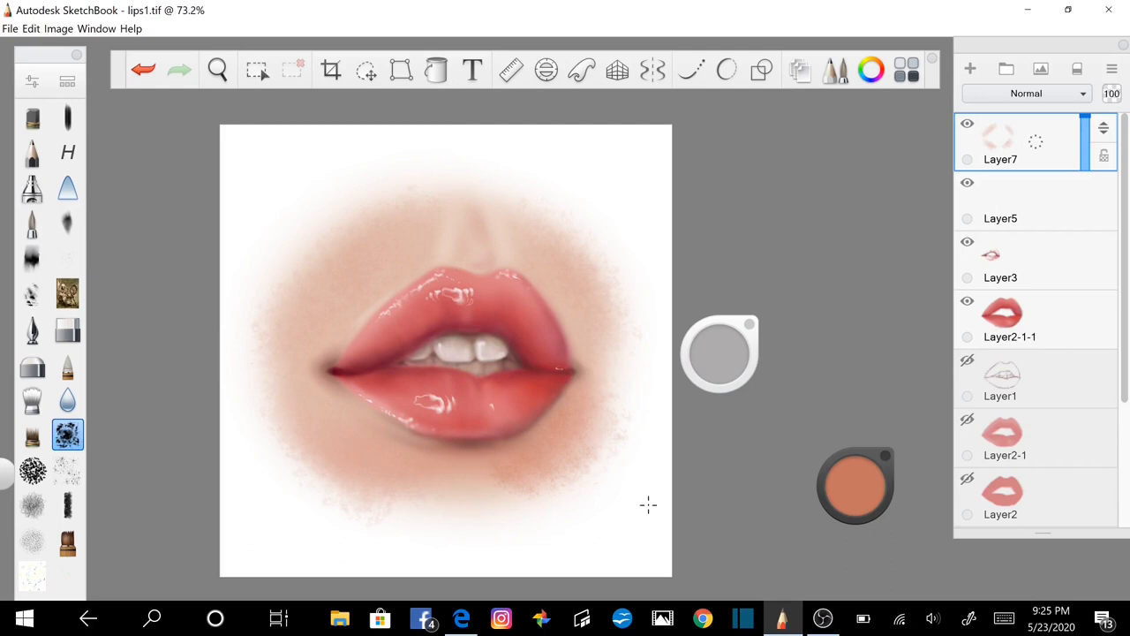
pyautogui.click(32, 399)
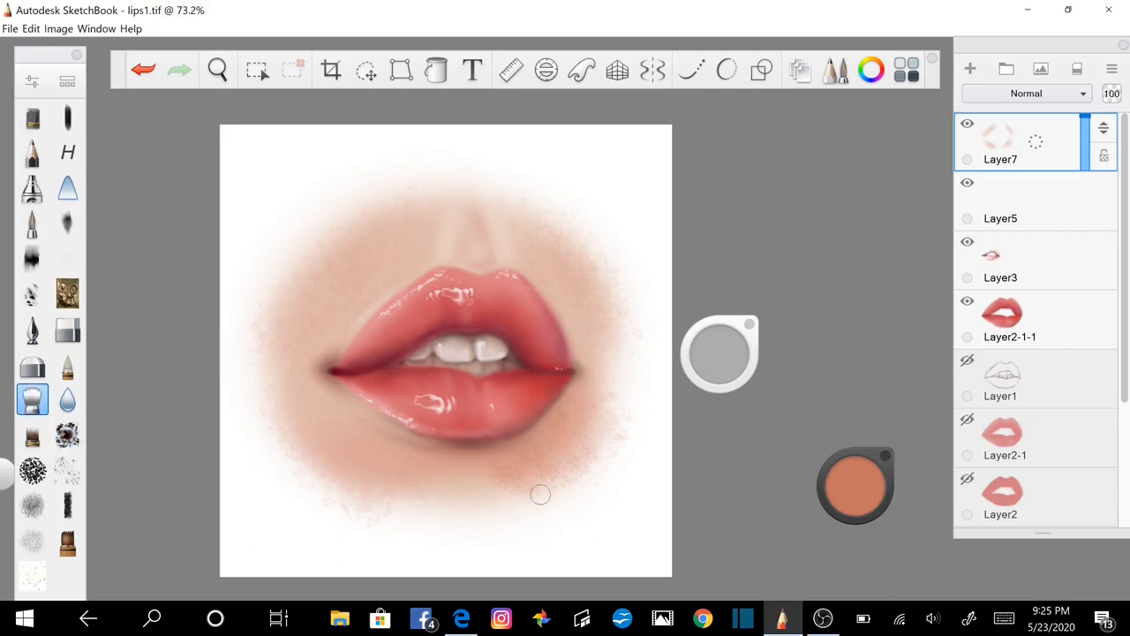
pyautogui.moveTo(498, 506)
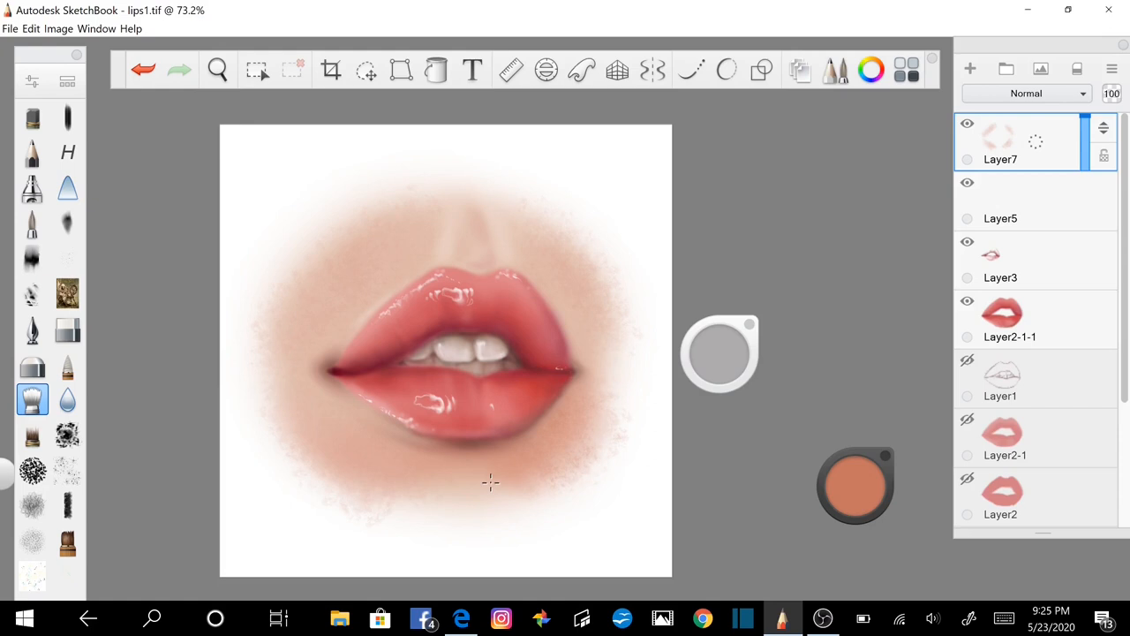
pyautogui.moveTo(514, 460)
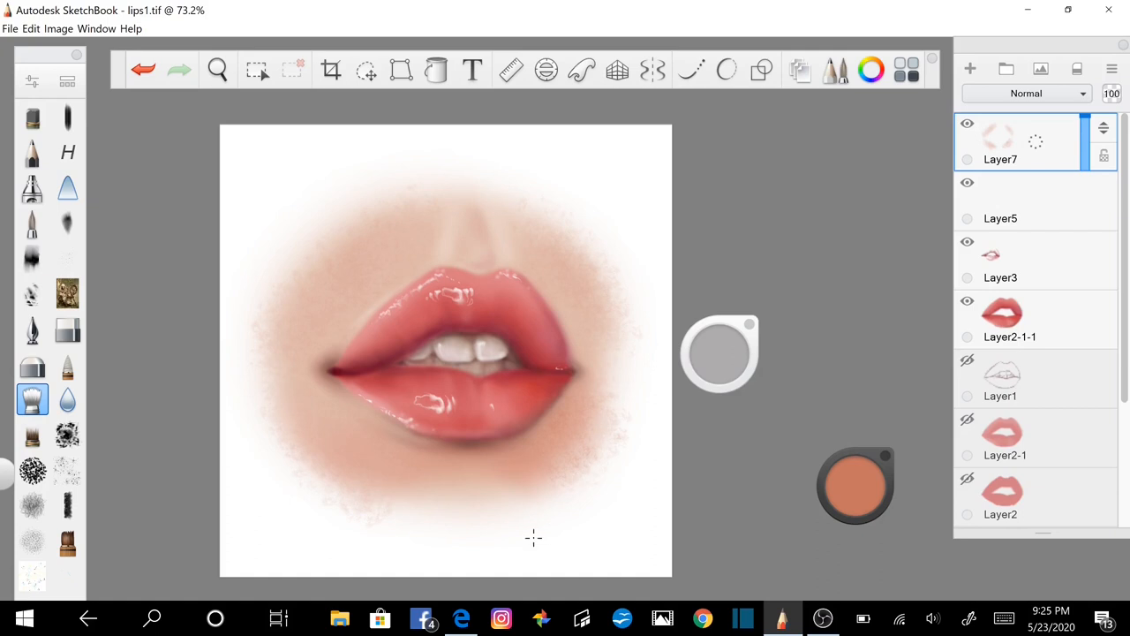
pyautogui.moveTo(852, 498)
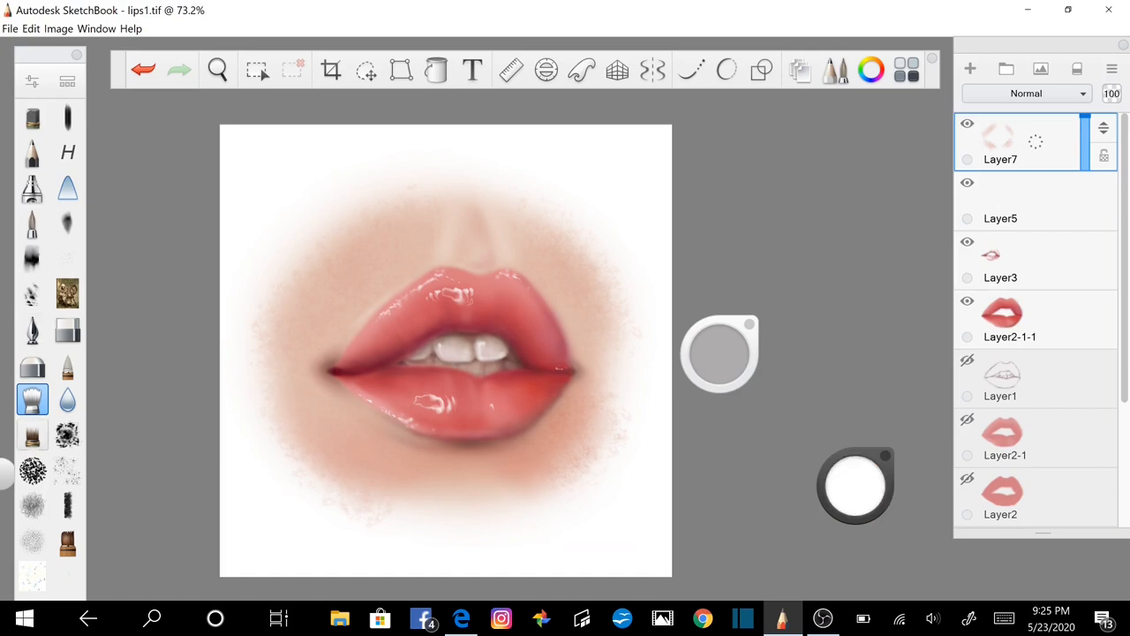
# Dab fine white speckle-brush flecks into the skin texture around the lower lip.
pyautogui.click(67, 435)
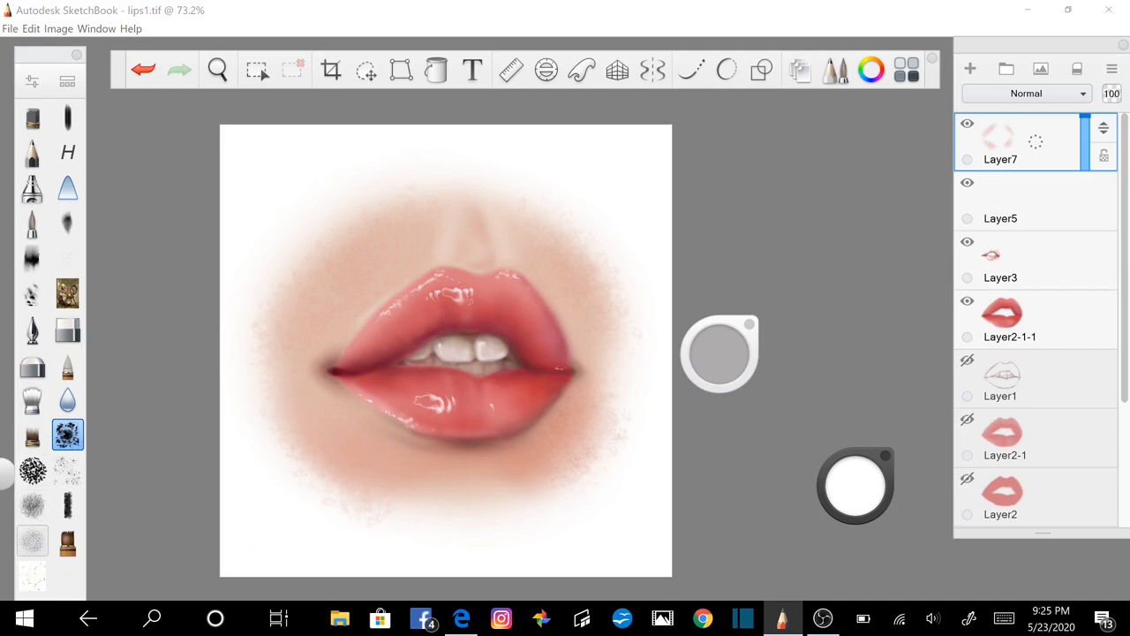
pyautogui.click(31, 541)
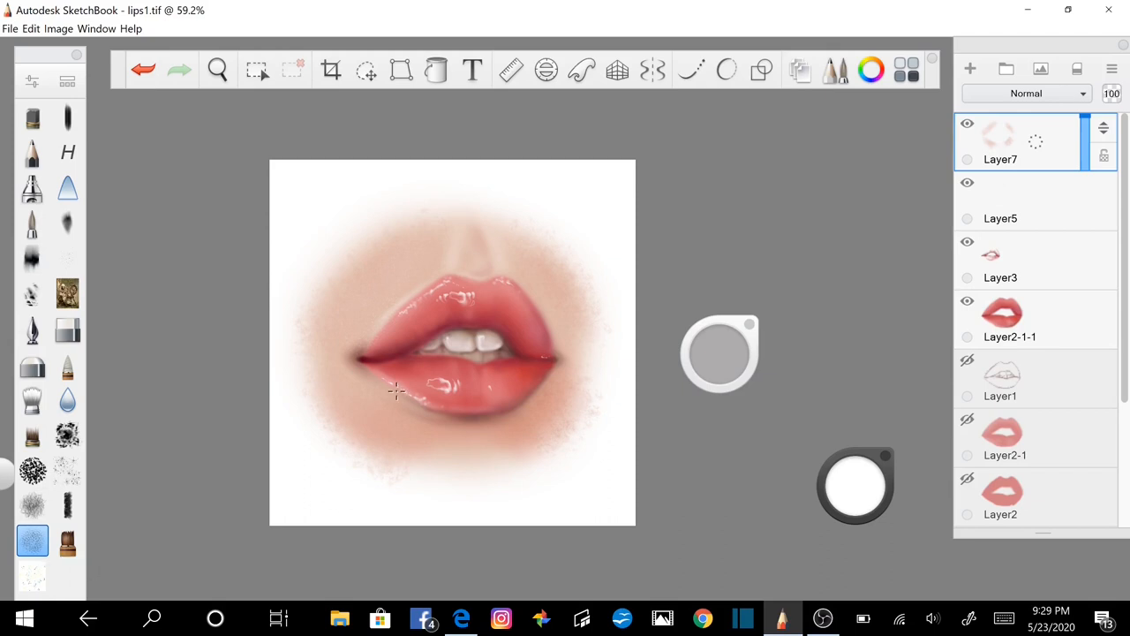
pyautogui.moveTo(414, 406)
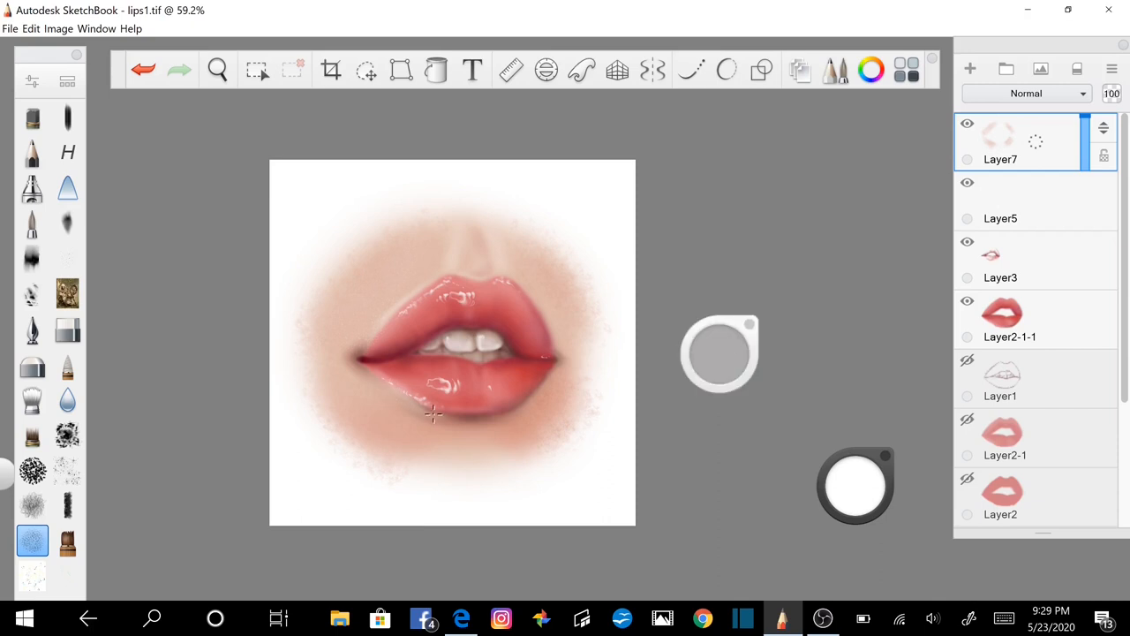
pyautogui.moveTo(473, 456)
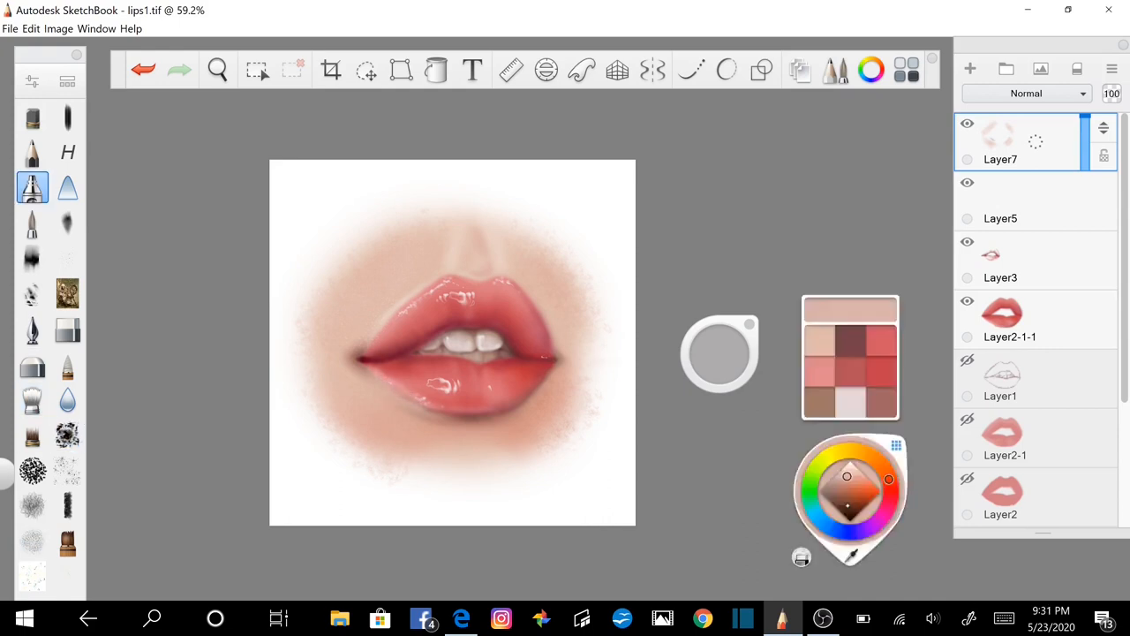
# Darken the mouth corners with fine black pen strokes, touching up the right corner.
pyautogui.click(32, 399)
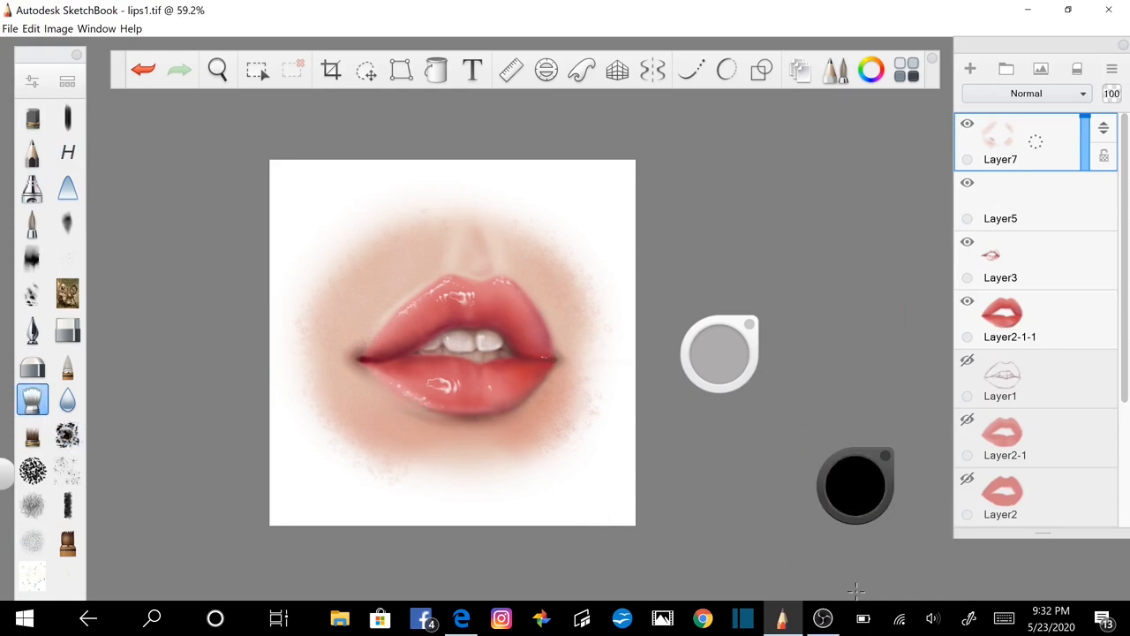
pyautogui.click(32, 187)
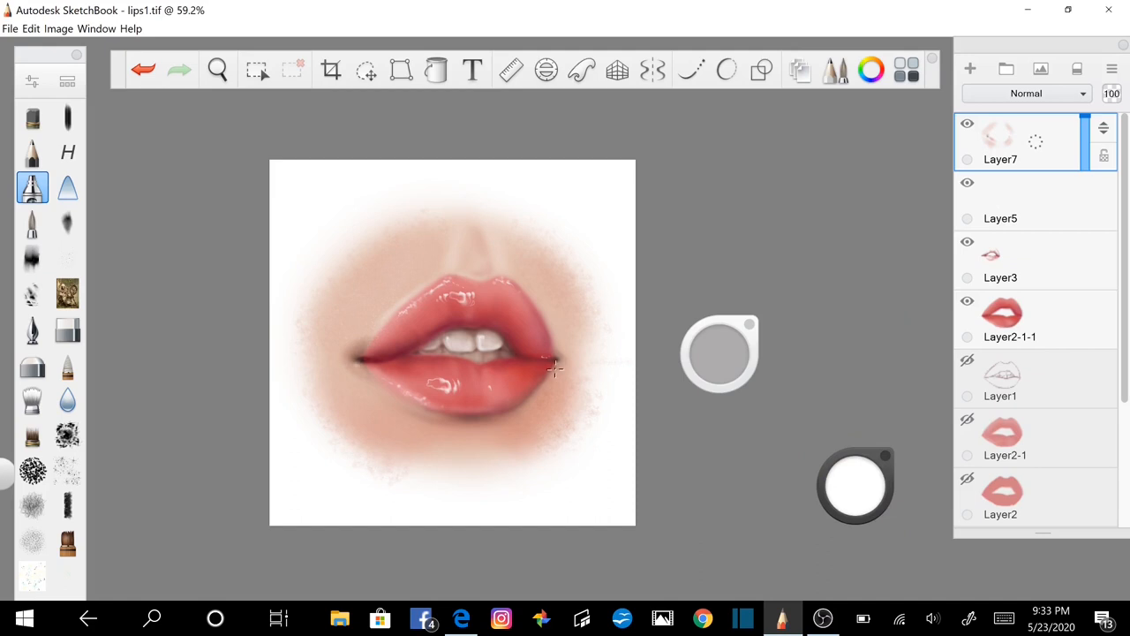
pyautogui.click(32, 223)
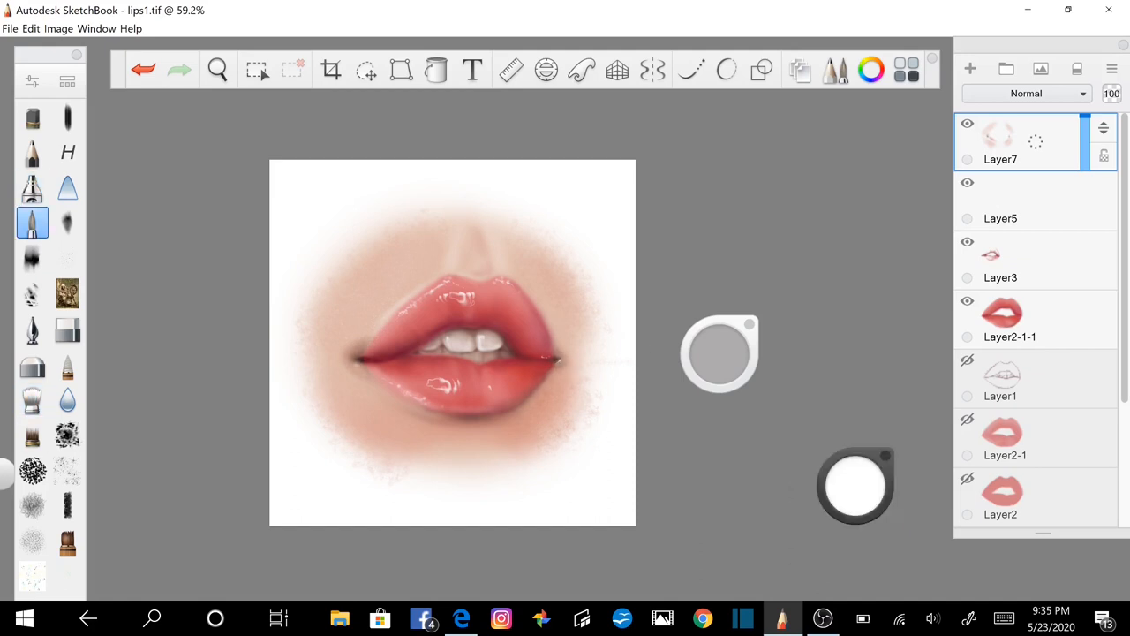